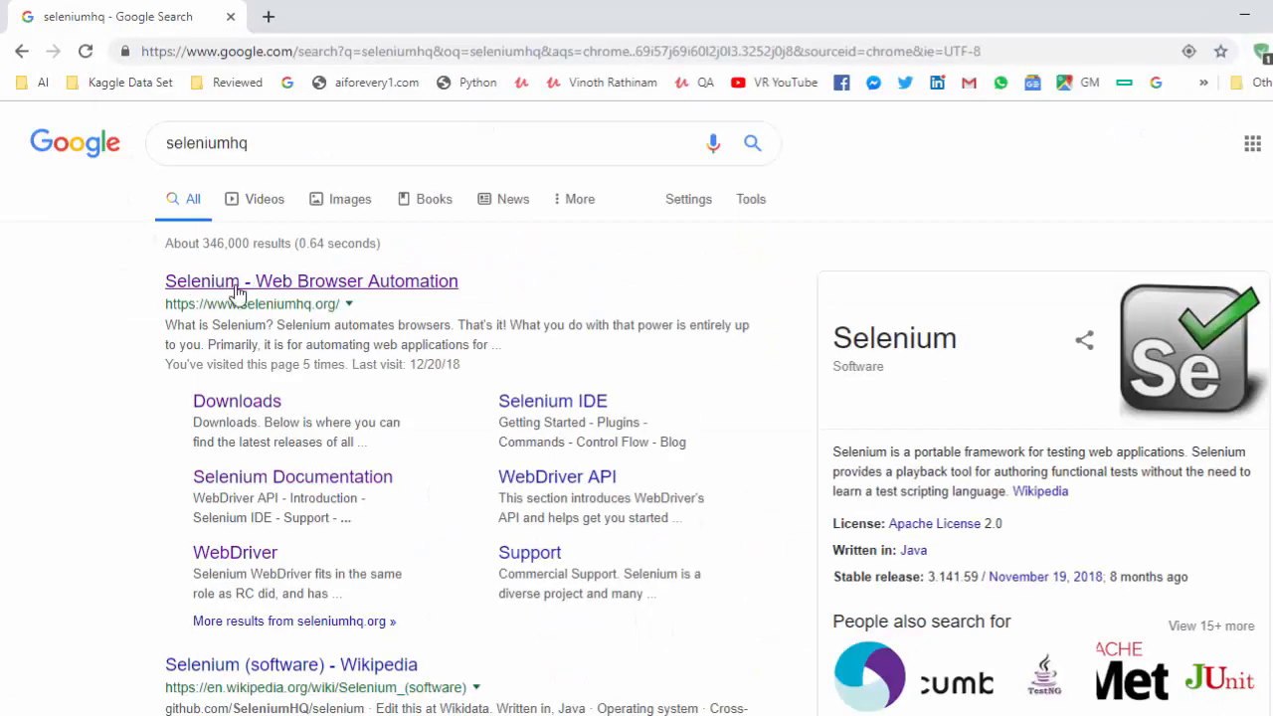
Open the SeleniumHQ site from the search results and go to its Downloads page.
{"action": "left_click", "coordinate": [310, 281]}
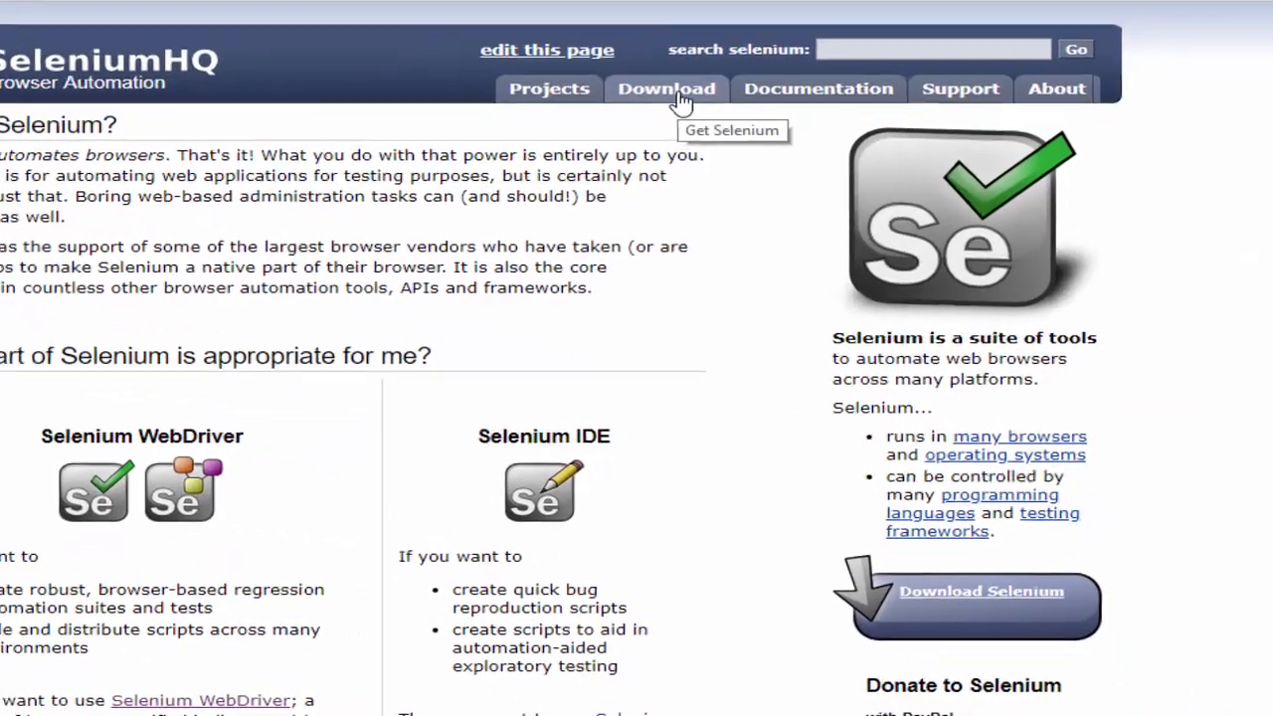
{"action": "left_click", "coordinate": [666, 88]}
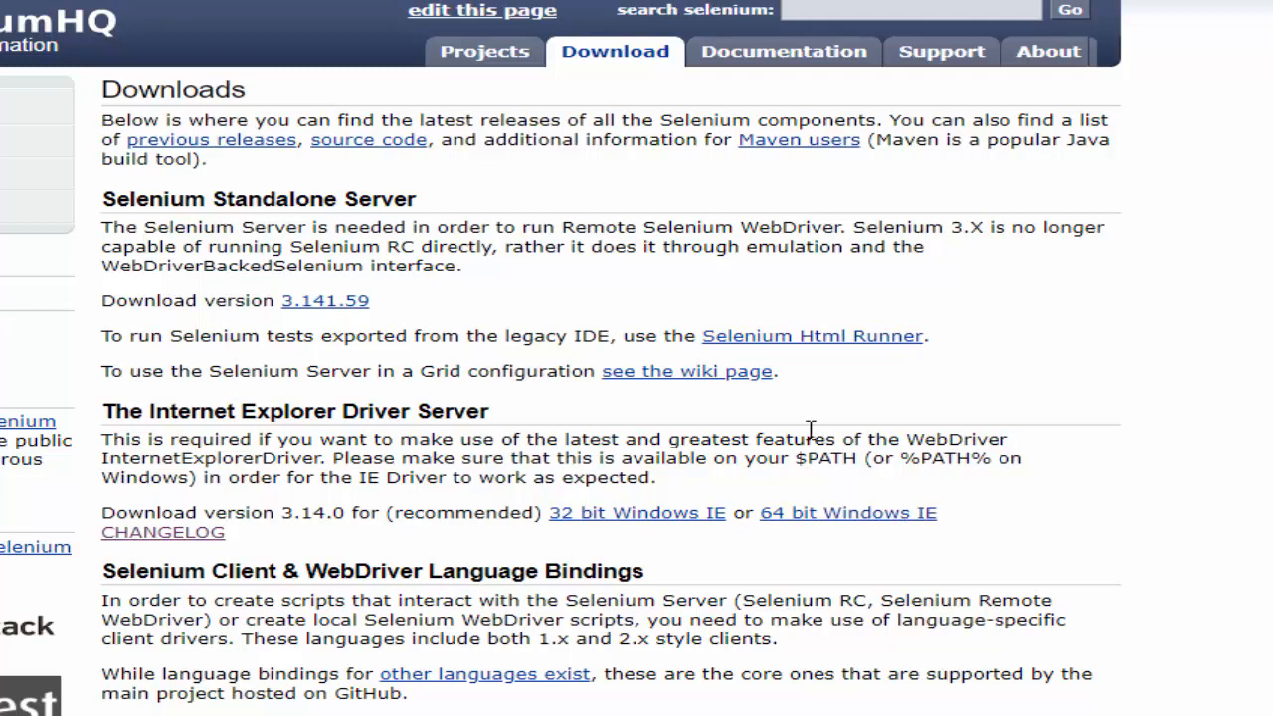
Download the 64-bit Windows IE Driver Server zip from the Downloads page.
{"action": "scroll", "scroll_direction": "down", "scroll_amount": 3}
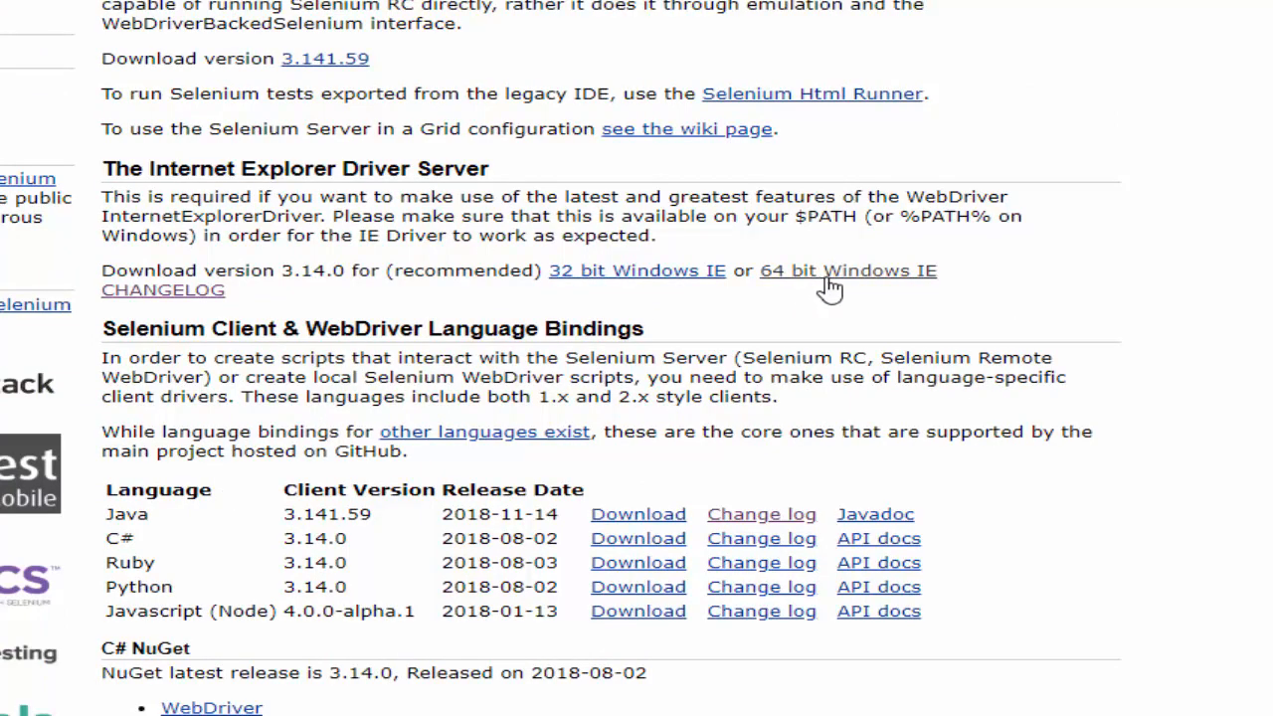
{"action": "left_click", "coordinate": [848, 270]}
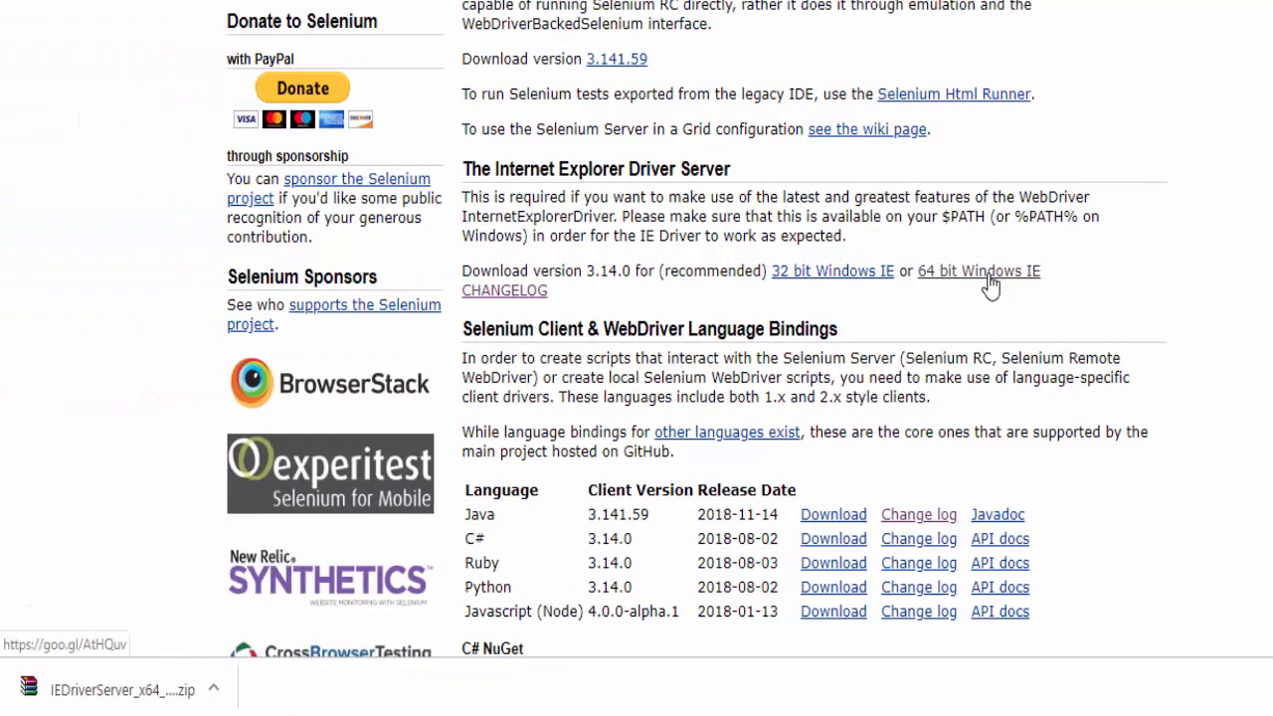
{"action": "mouse_move", "coordinate": [119, 688]}
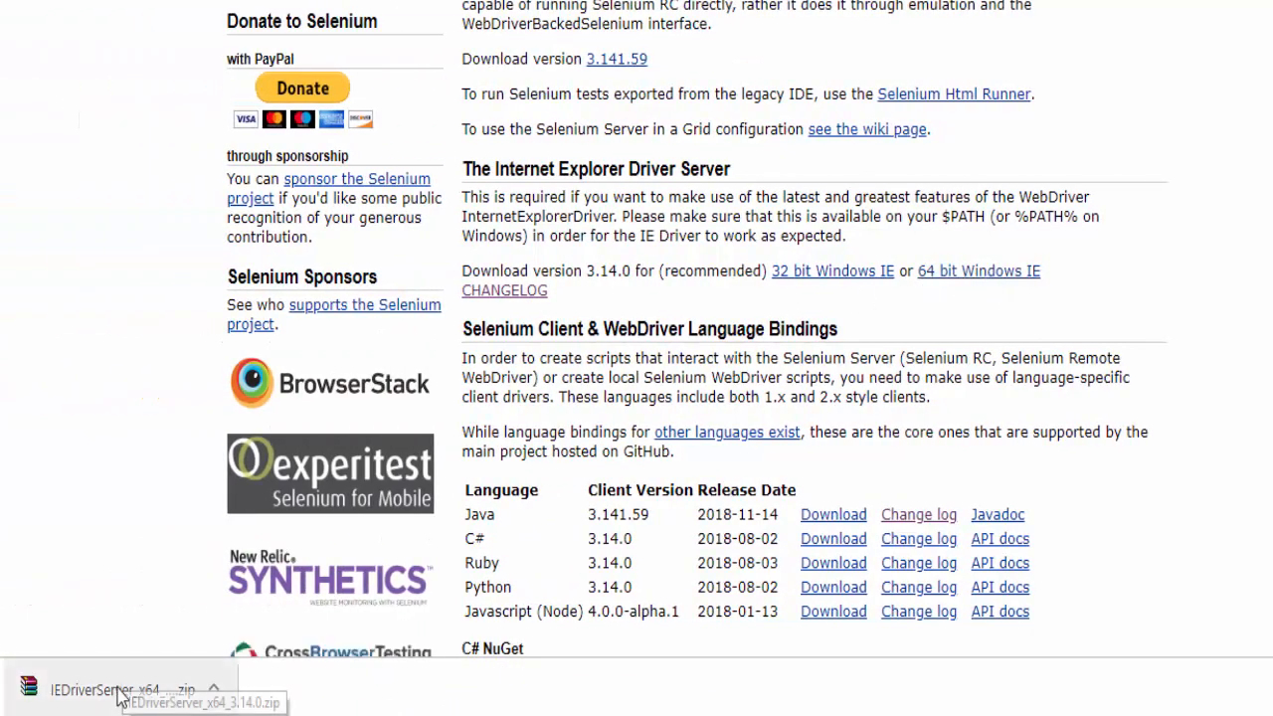
{"action": "mouse_move", "coordinate": [984, 294]}
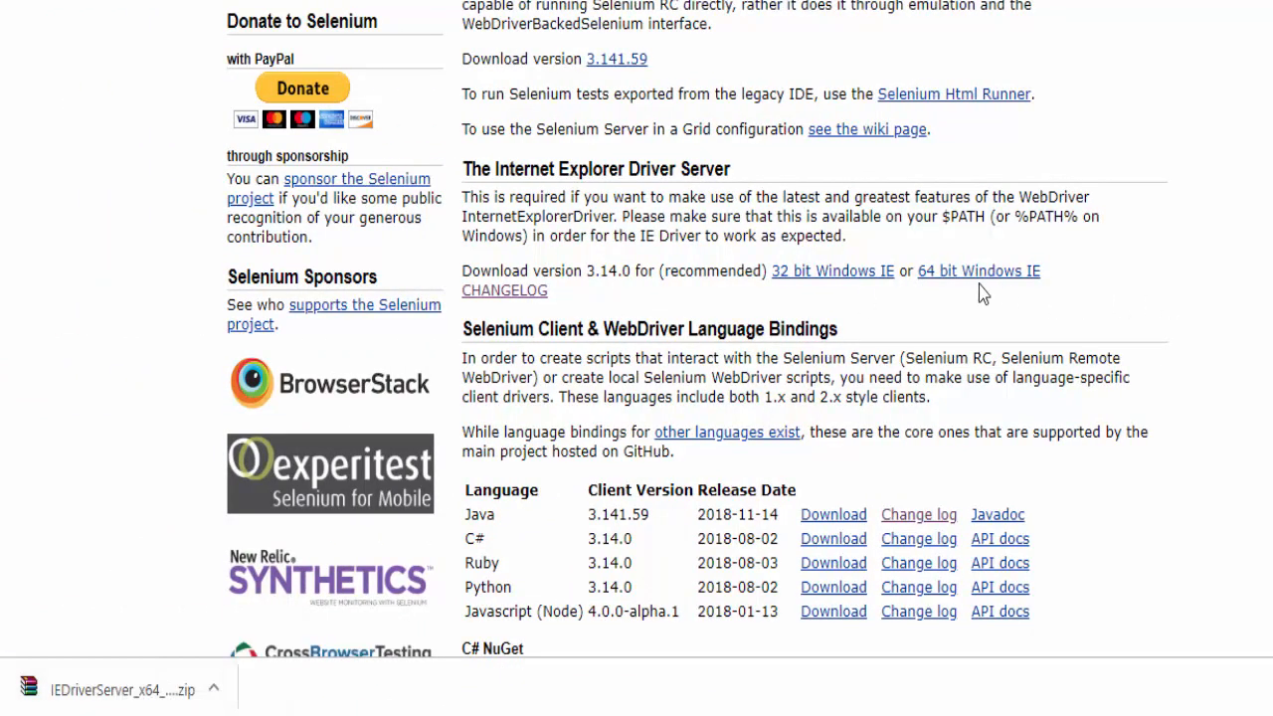
Download the Java client library from the Selenium Client & WebDriver Language Bindings section.
{"action": "scroll", "scroll_direction": "down", "scroll_amount": 3}
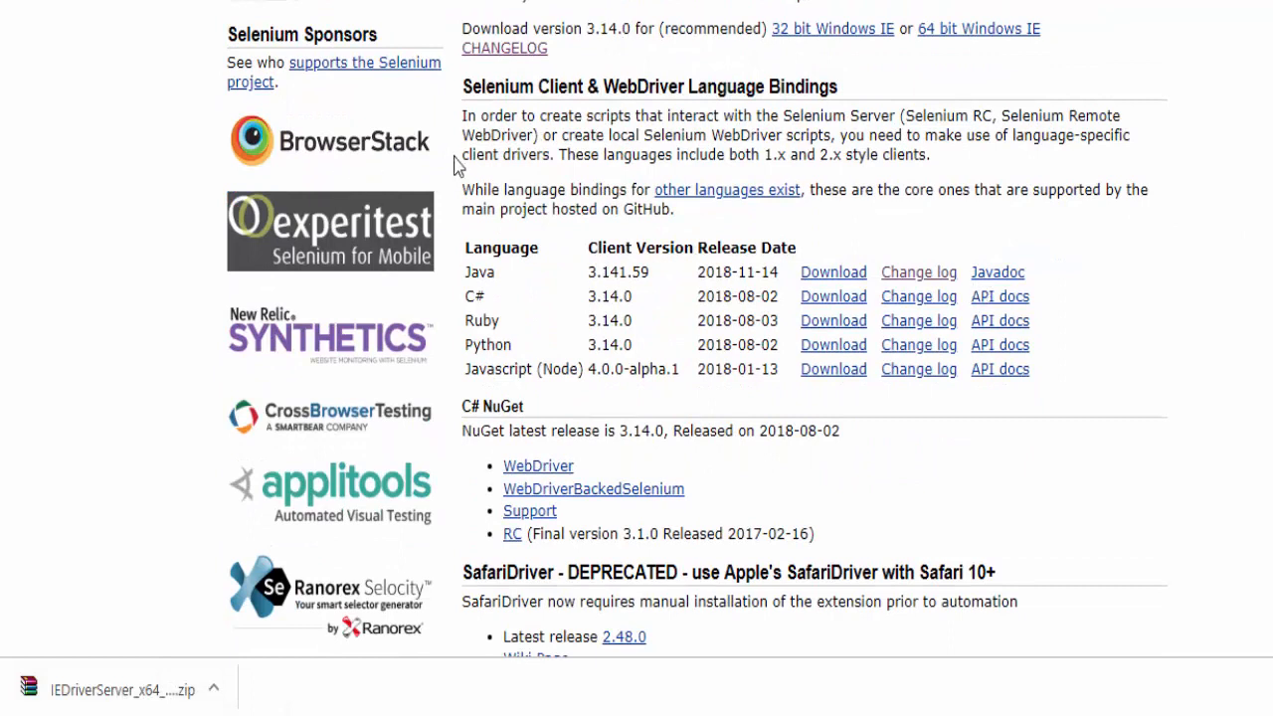
{"action": "double_click", "coordinate": [490, 87]}
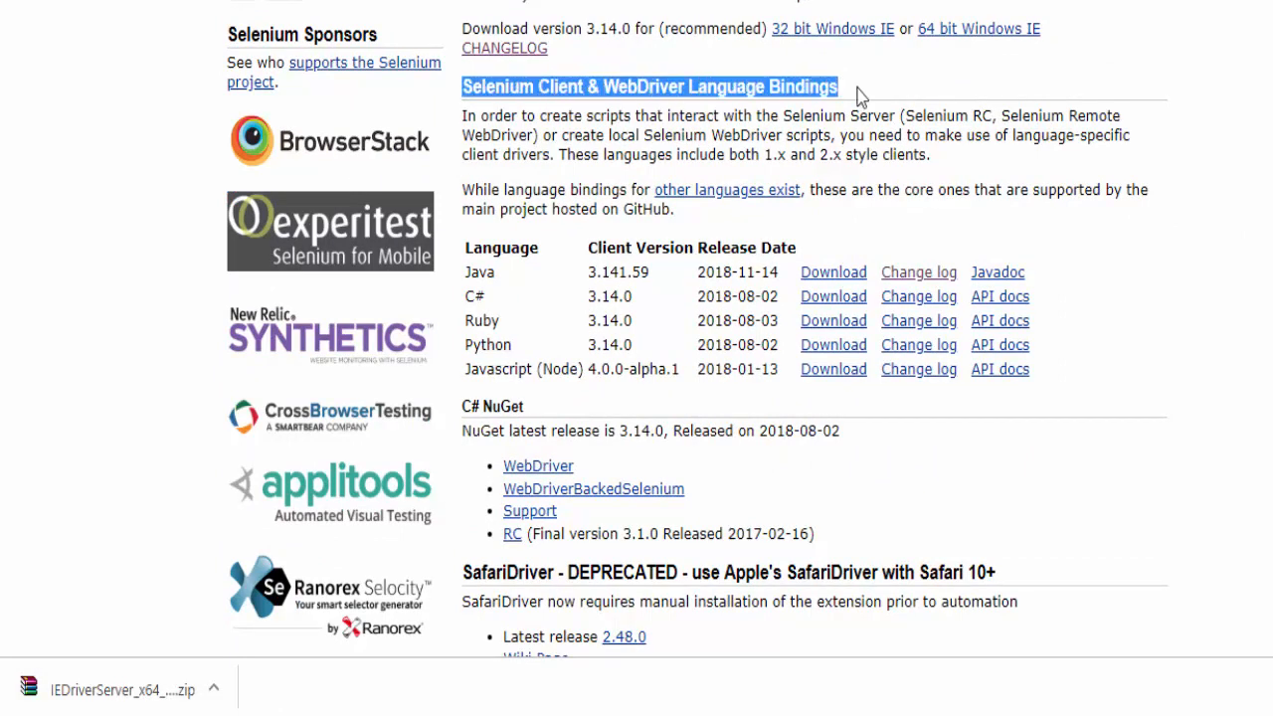
{"action": "mouse_move", "coordinate": [518, 318]}
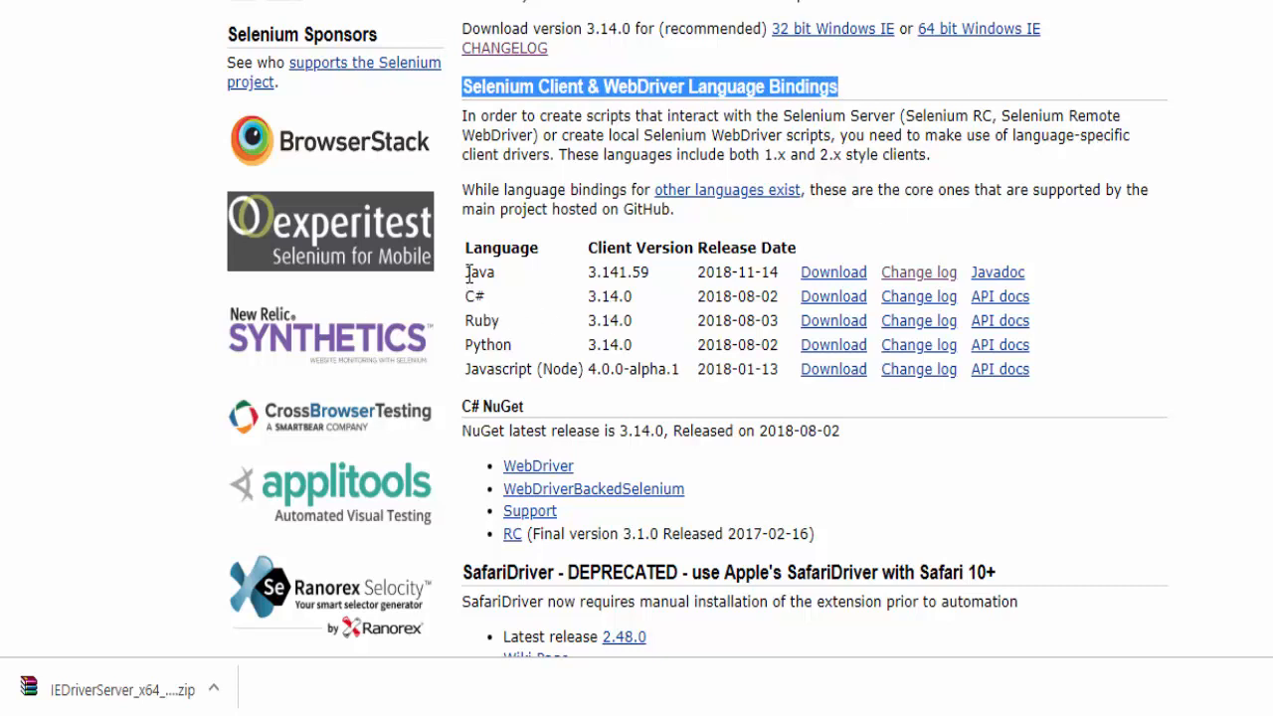
{"action": "mouse_move", "coordinate": [833, 276]}
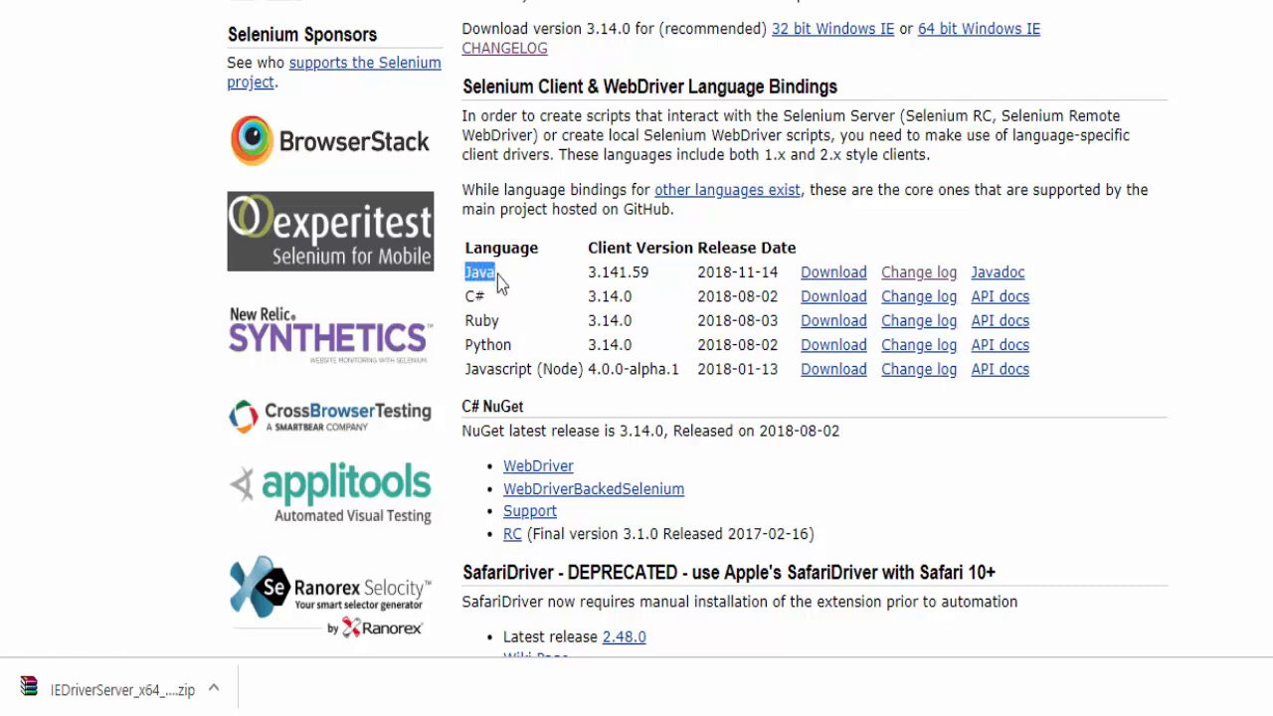
{"action": "mouse_move", "coordinate": [834, 272]}
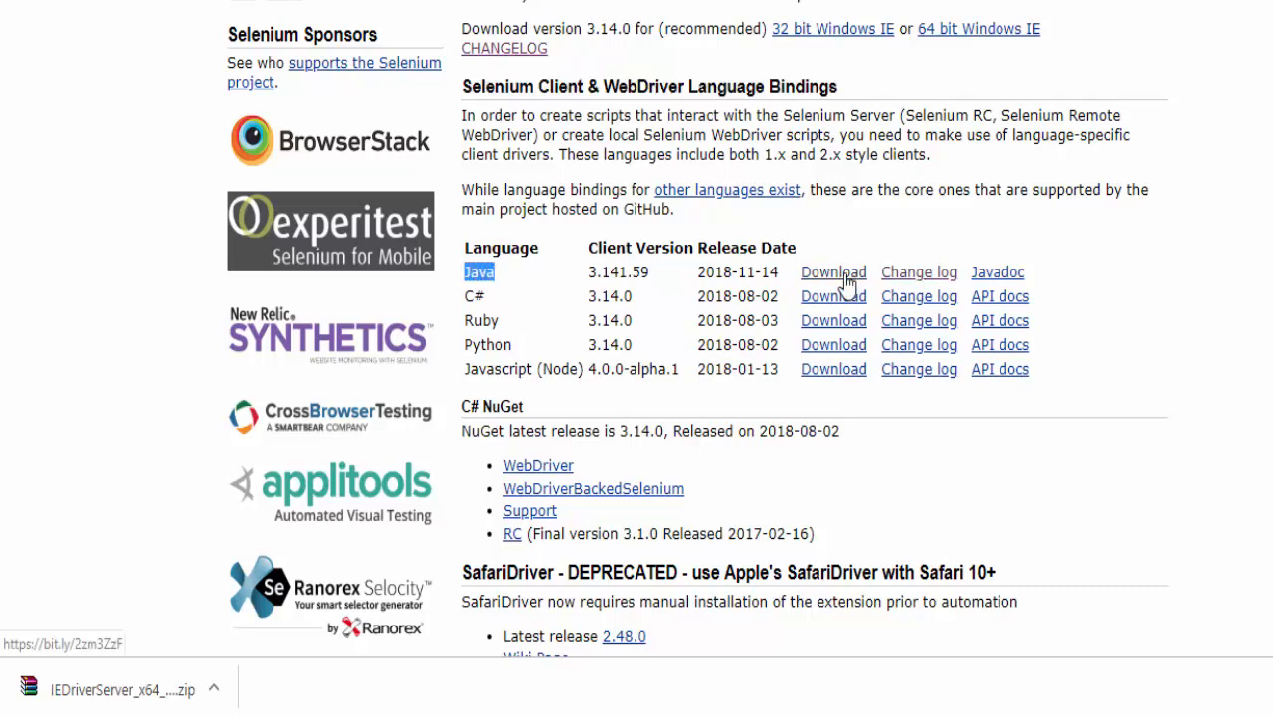
{"action": "left_click", "coordinate": [833, 270]}
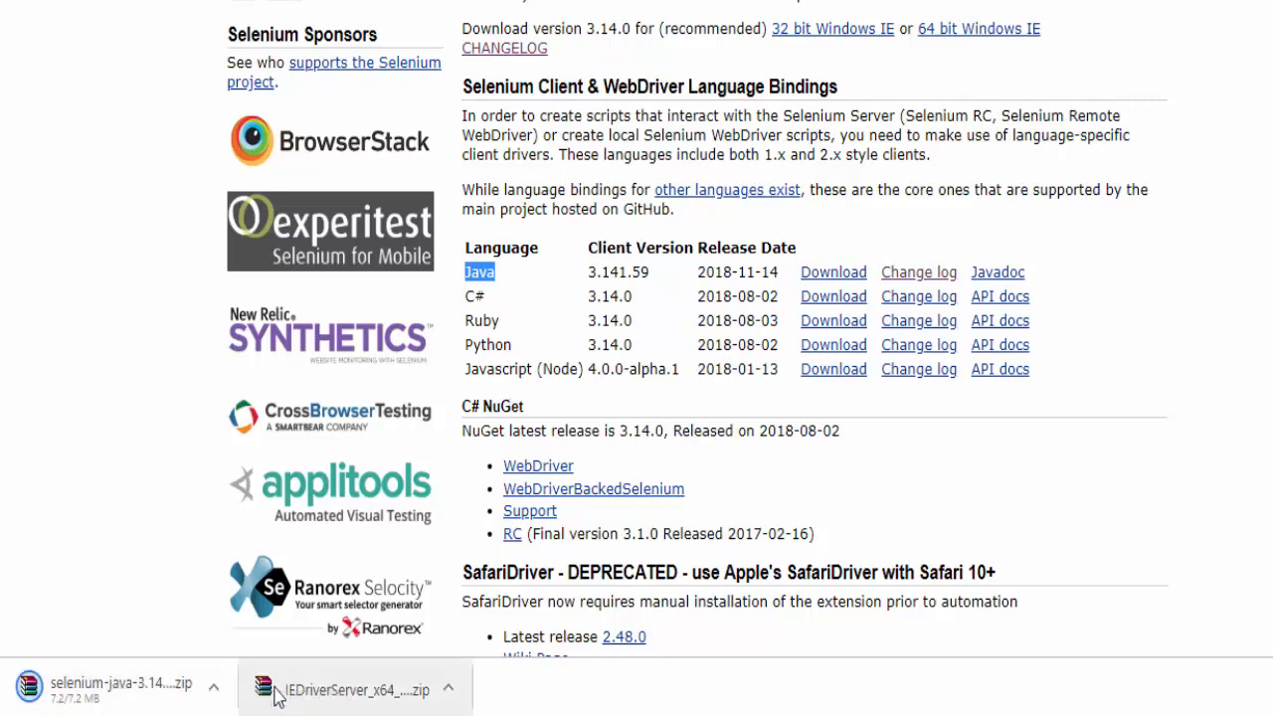
Reach the Mozilla GeckoDriver GitHub releases list from Third Party Browser Drivers.
{"action": "scroll", "scroll_direction": "down", "scroll_amount": 3}
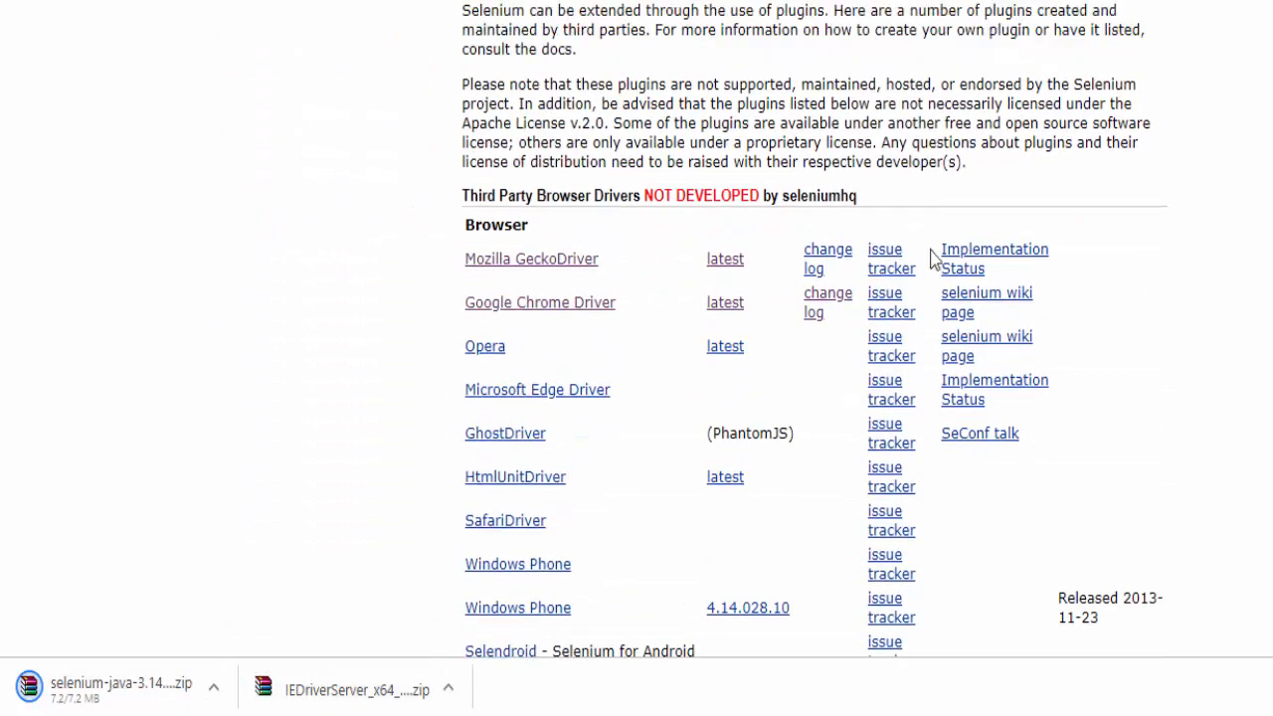
{"action": "mouse_move", "coordinate": [756, 204]}
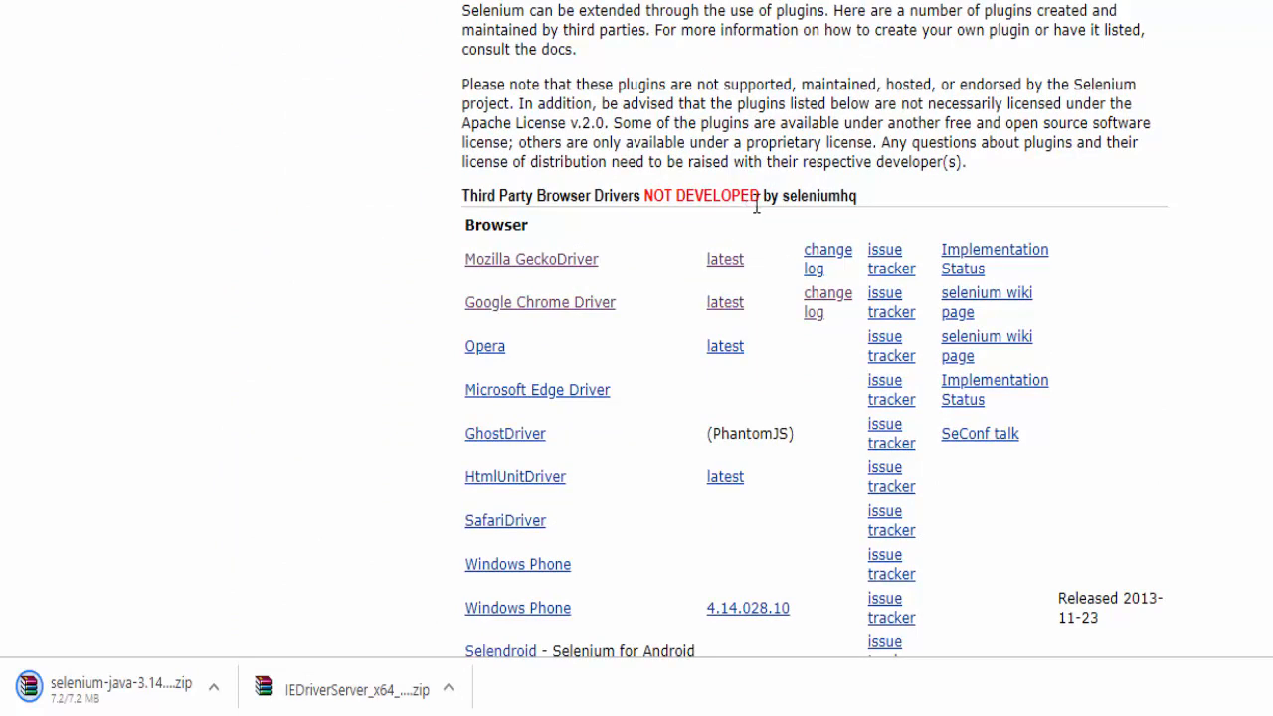
{"action": "mouse_move", "coordinate": [453, 289]}
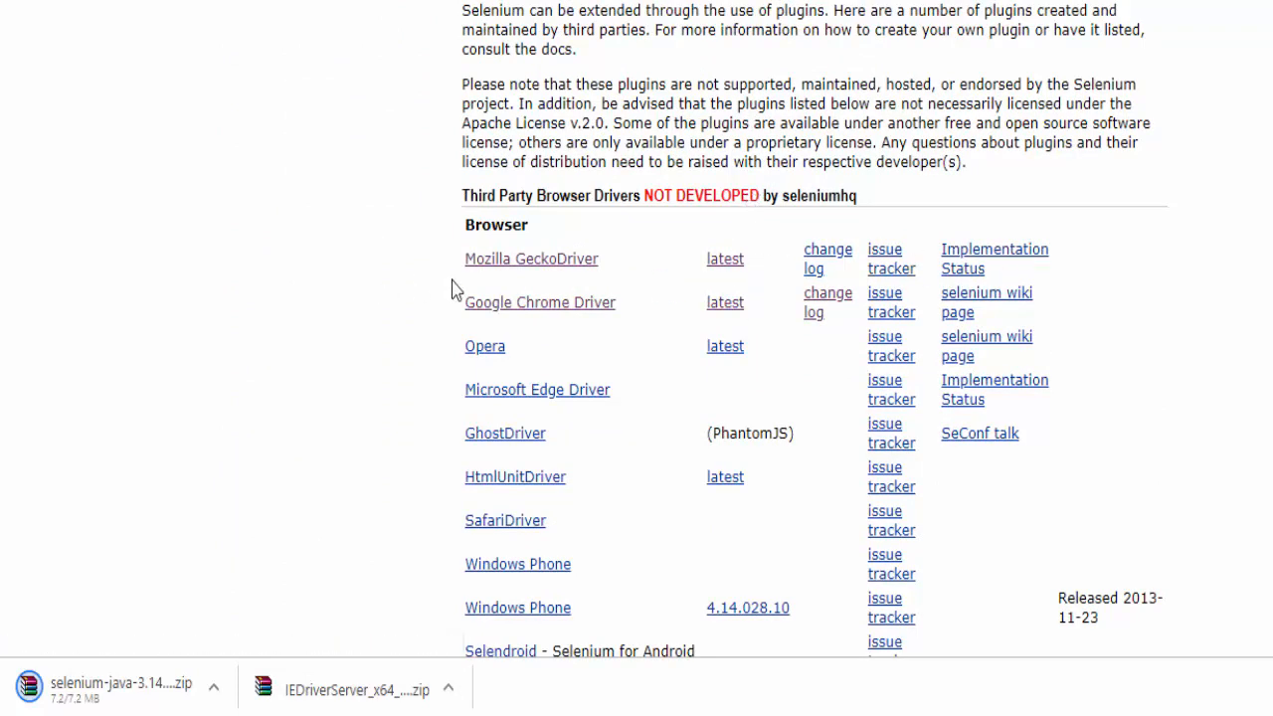
{"action": "mouse_move", "coordinate": [532, 259]}
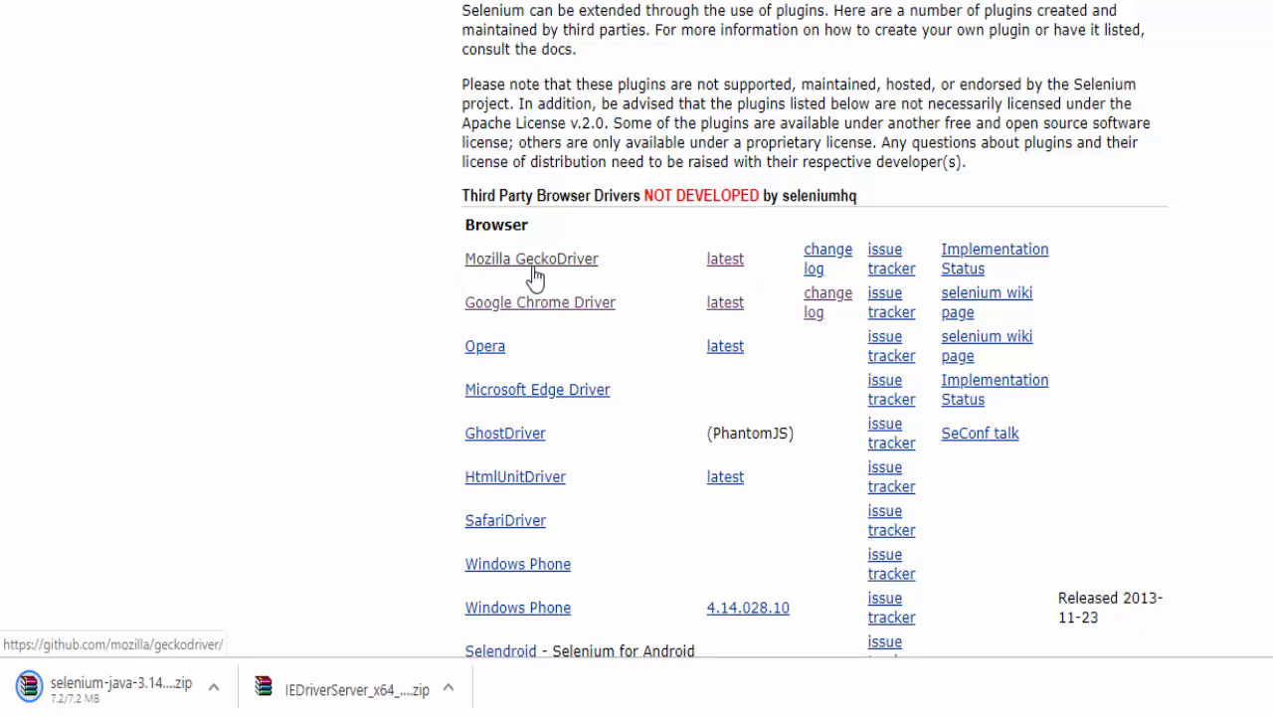
{"action": "mouse_move", "coordinate": [555, 299]}
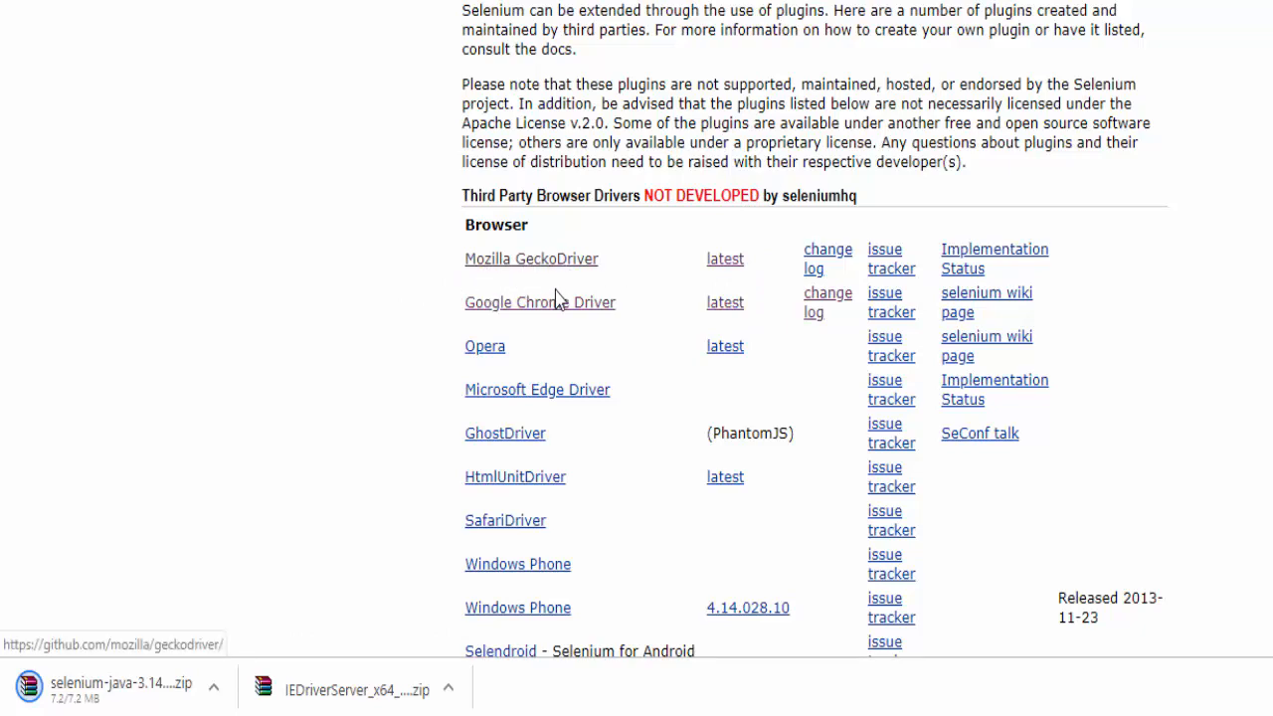
{"action": "left_click", "coordinate": [532, 258]}
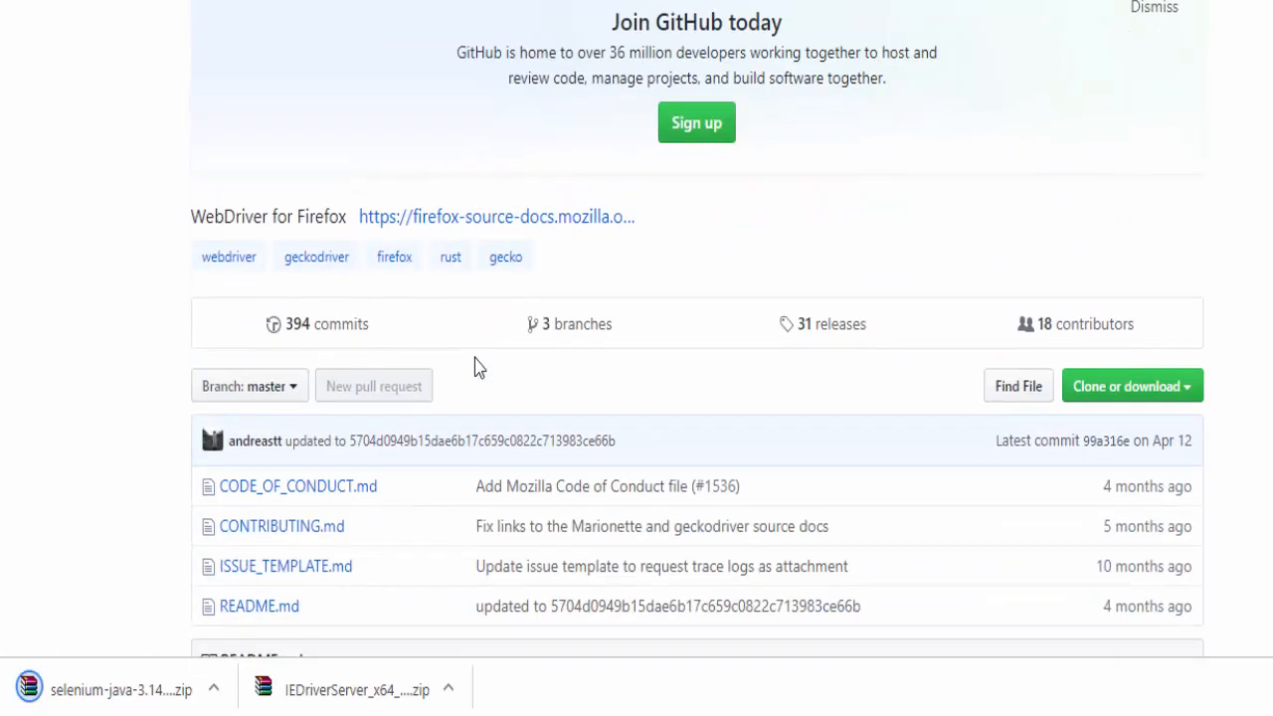
{"action": "left_click", "coordinate": [497, 217]}
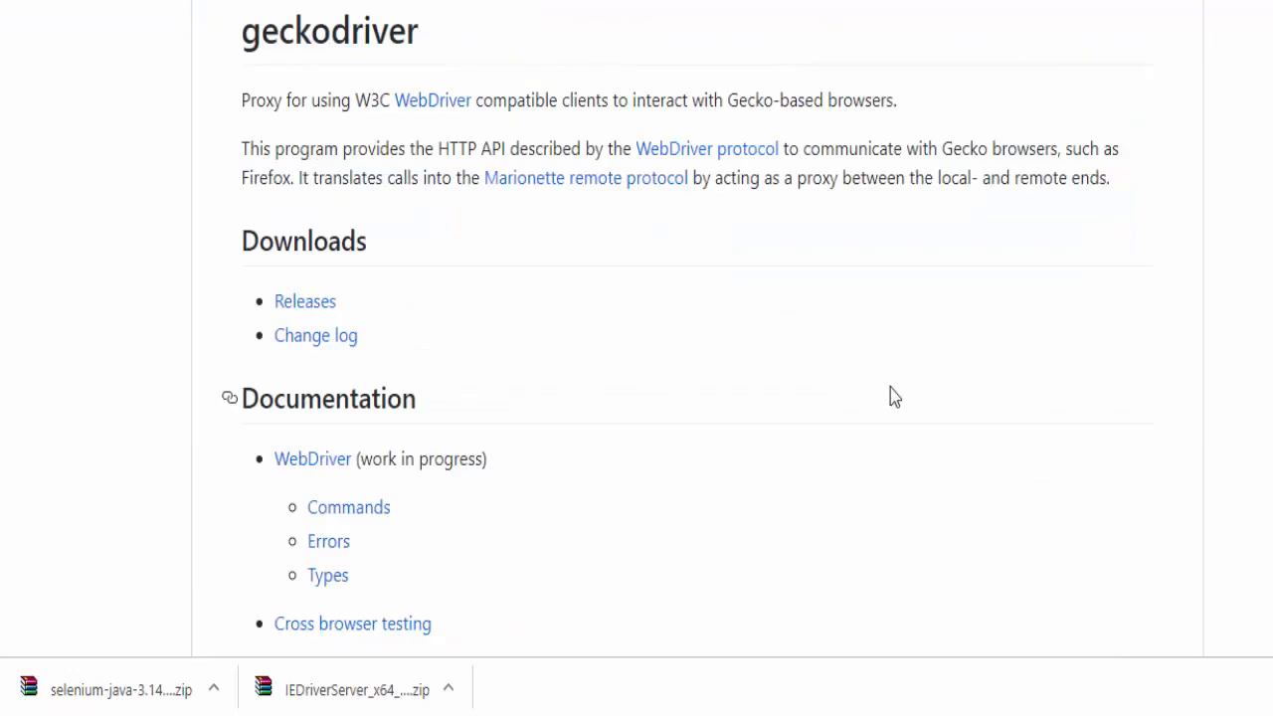
{"action": "left_click", "coordinate": [305, 301]}
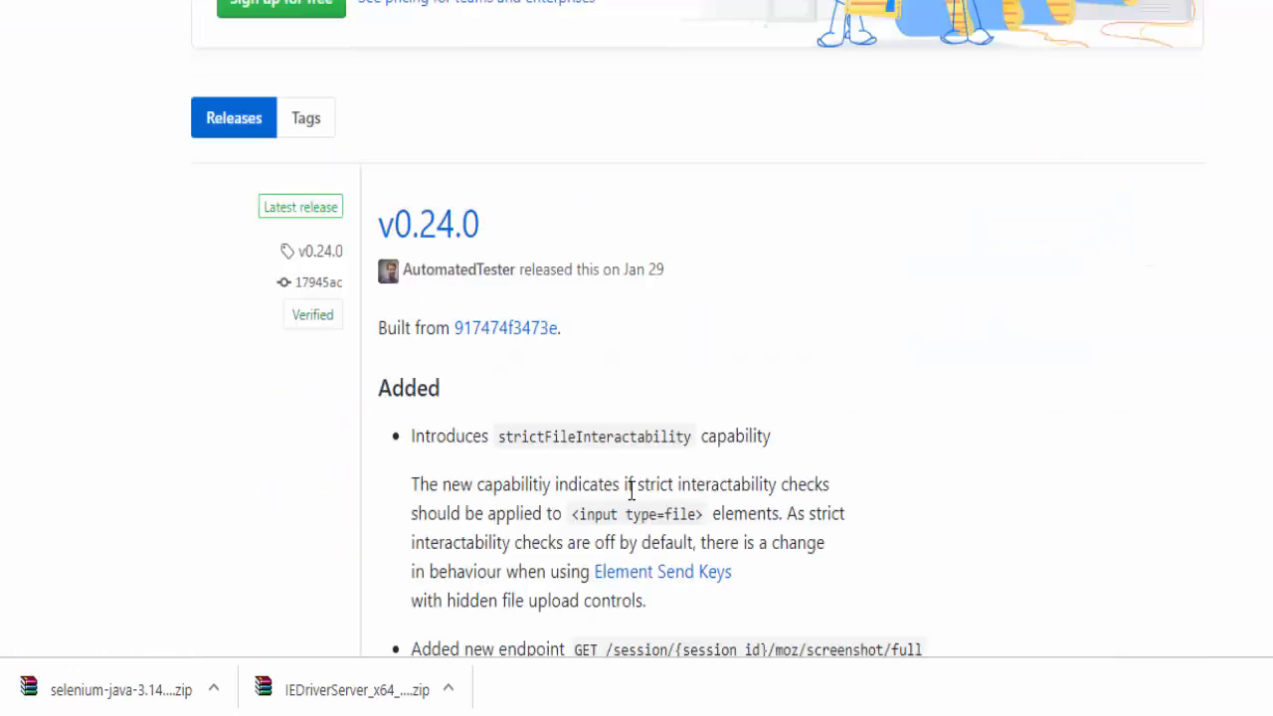
Download geckodriver-v0.24.0-win64.zip from the release assets.
{"action": "scroll", "scroll_direction": "down", "scroll_amount": 3}
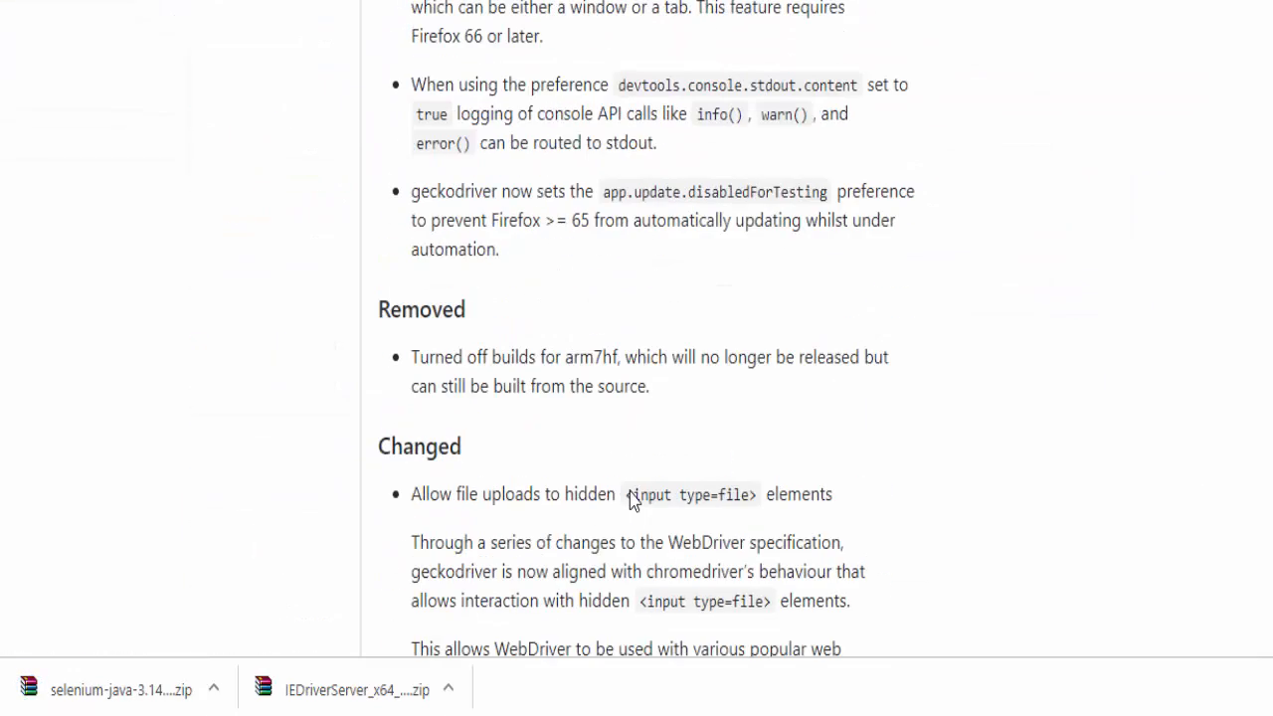
{"action": "scroll", "scroll_direction": "down", "scroll_amount": 3}
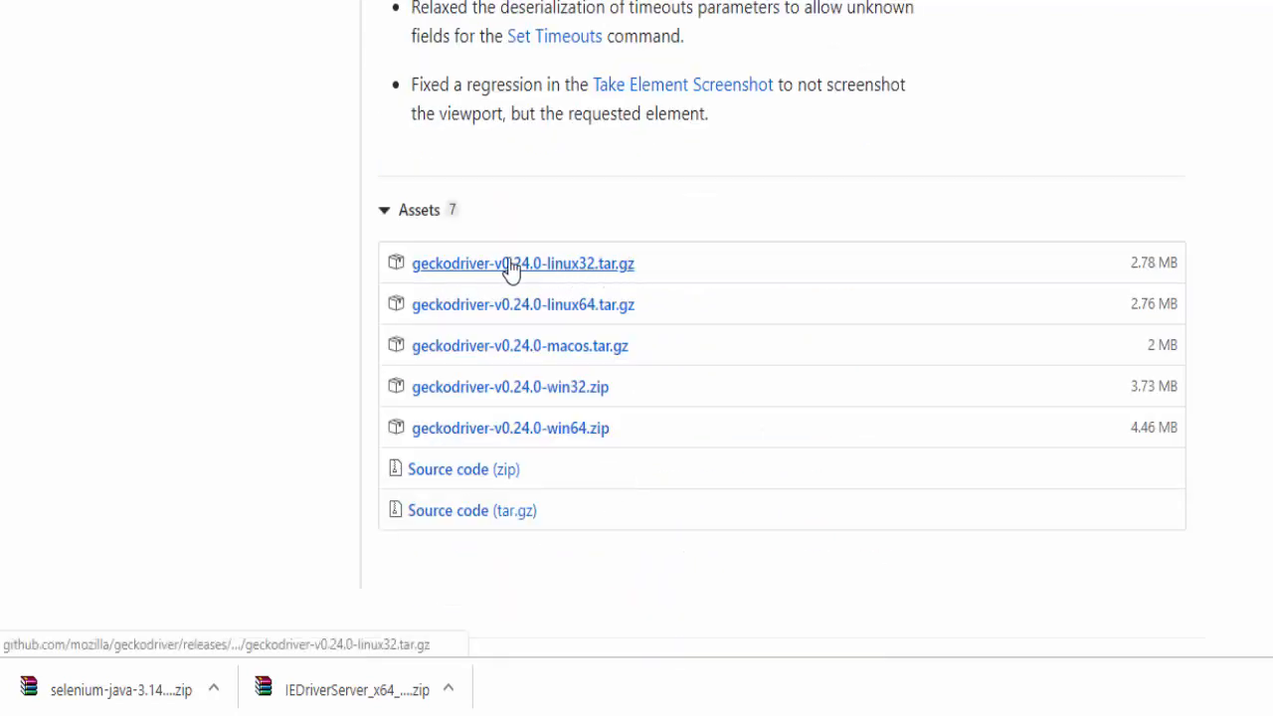
{"action": "mouse_move", "coordinate": [666, 262]}
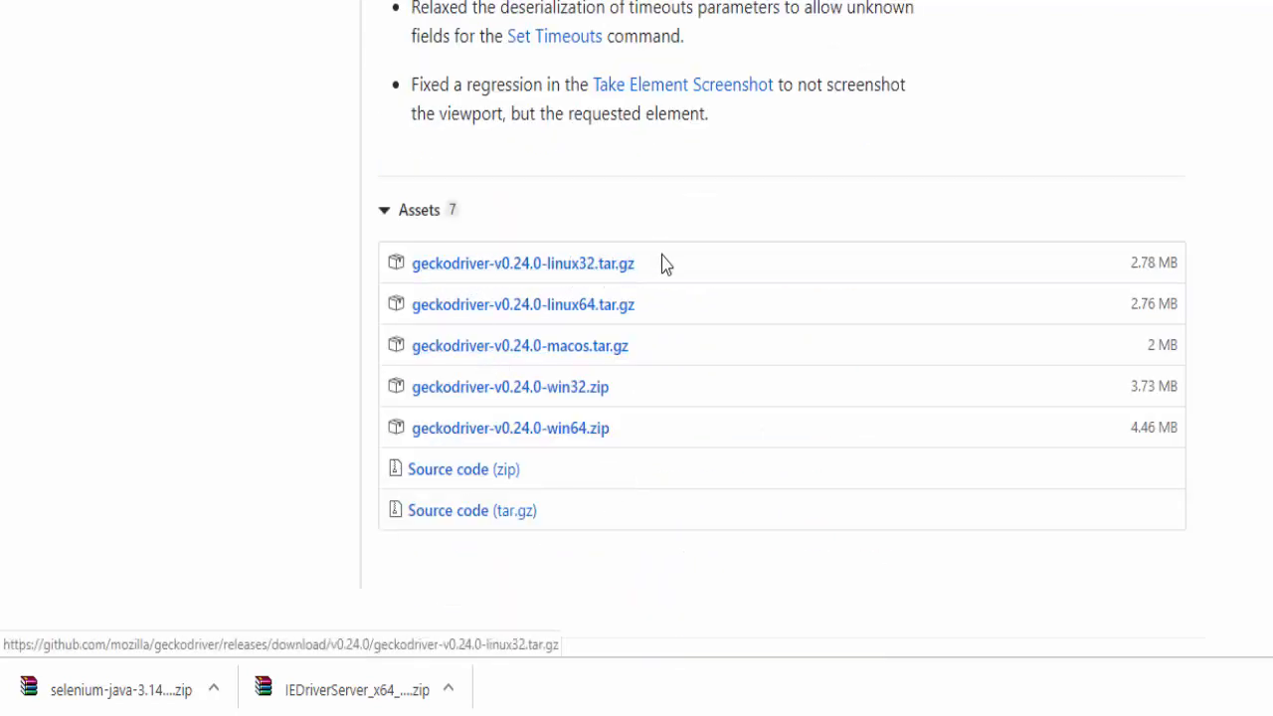
{"action": "mouse_move", "coordinate": [458, 428]}
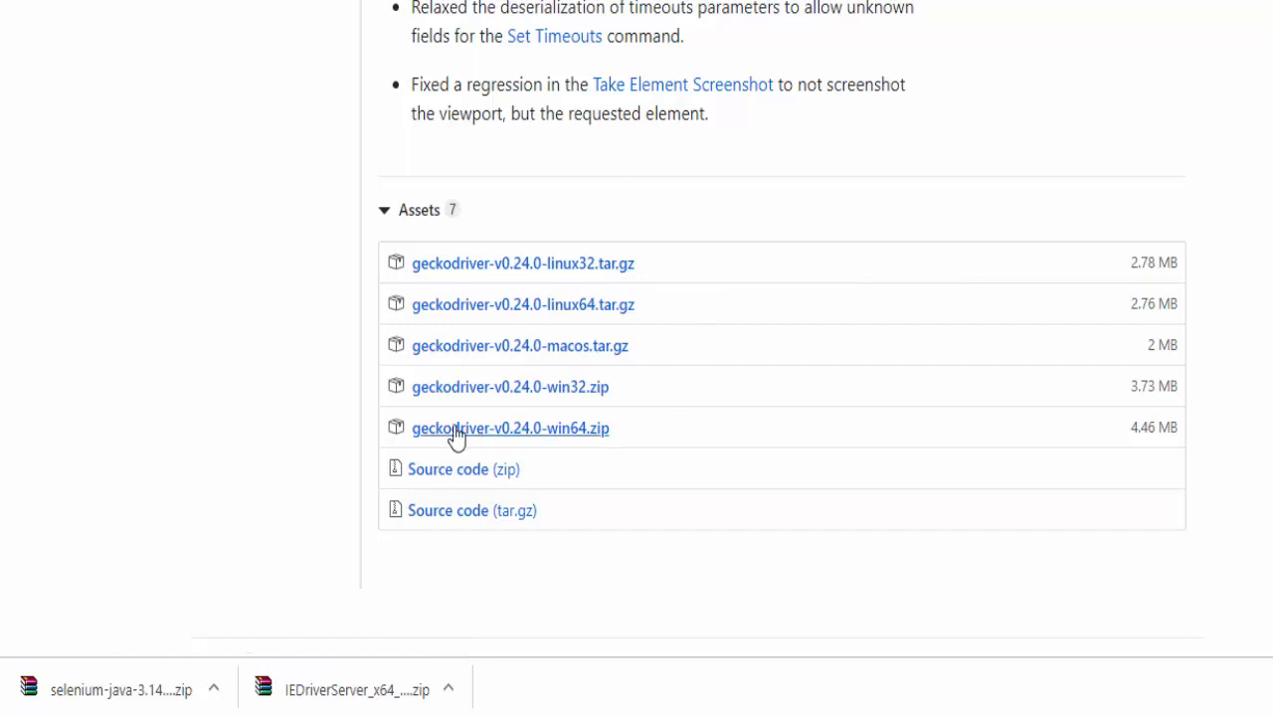
{"action": "mouse_move", "coordinate": [575, 441]}
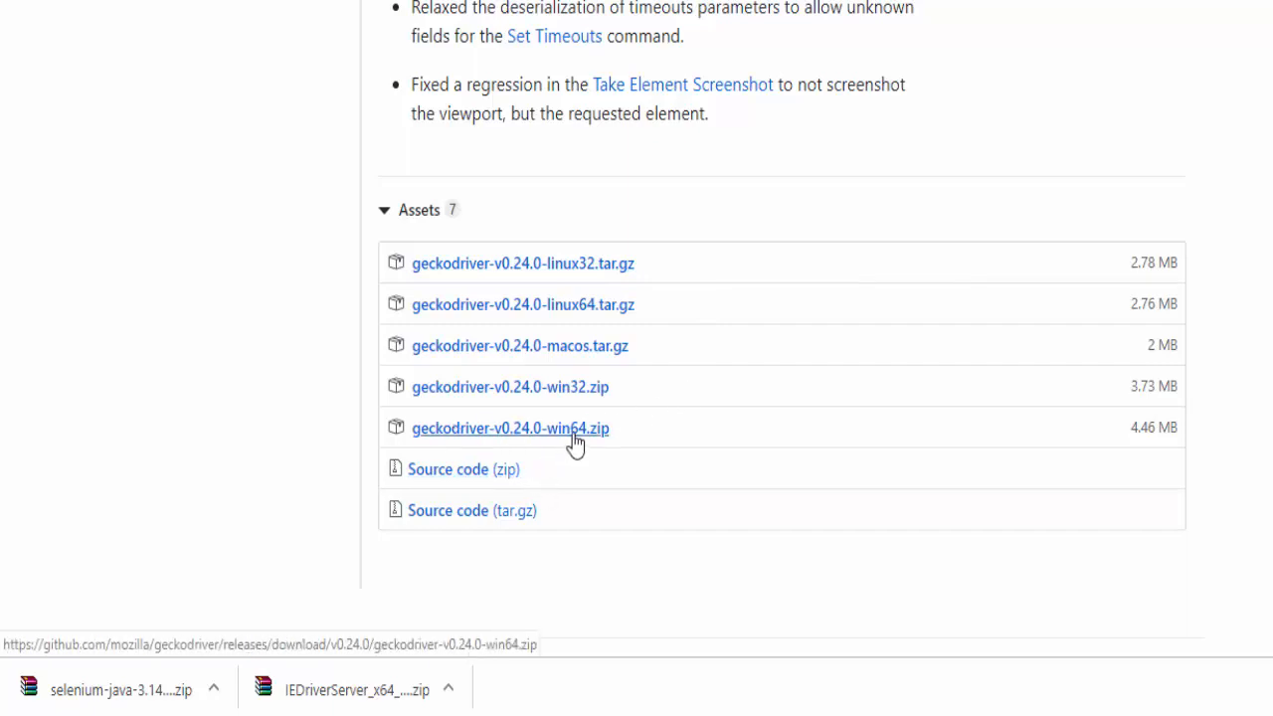
{"action": "left_click", "coordinate": [509, 428]}
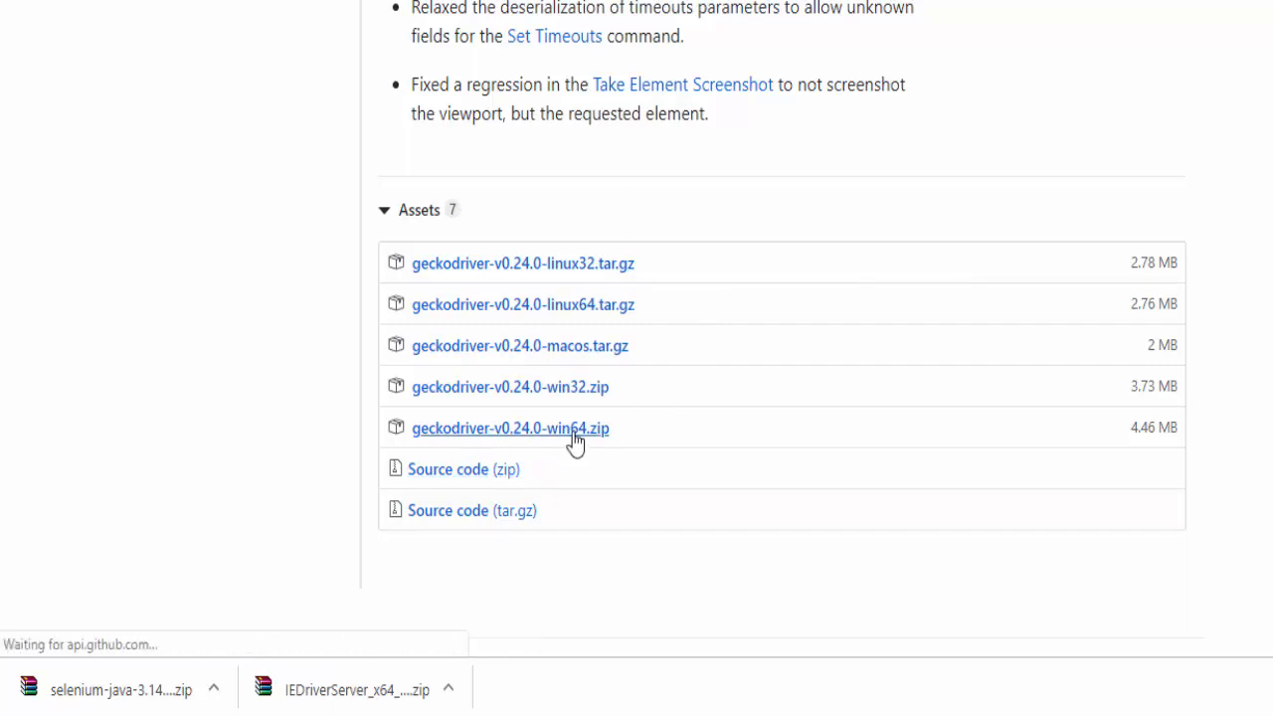
Go to the Google Chrome Driver page and locate the latest stable release.
{"action": "left_click", "coordinate": [509, 427]}
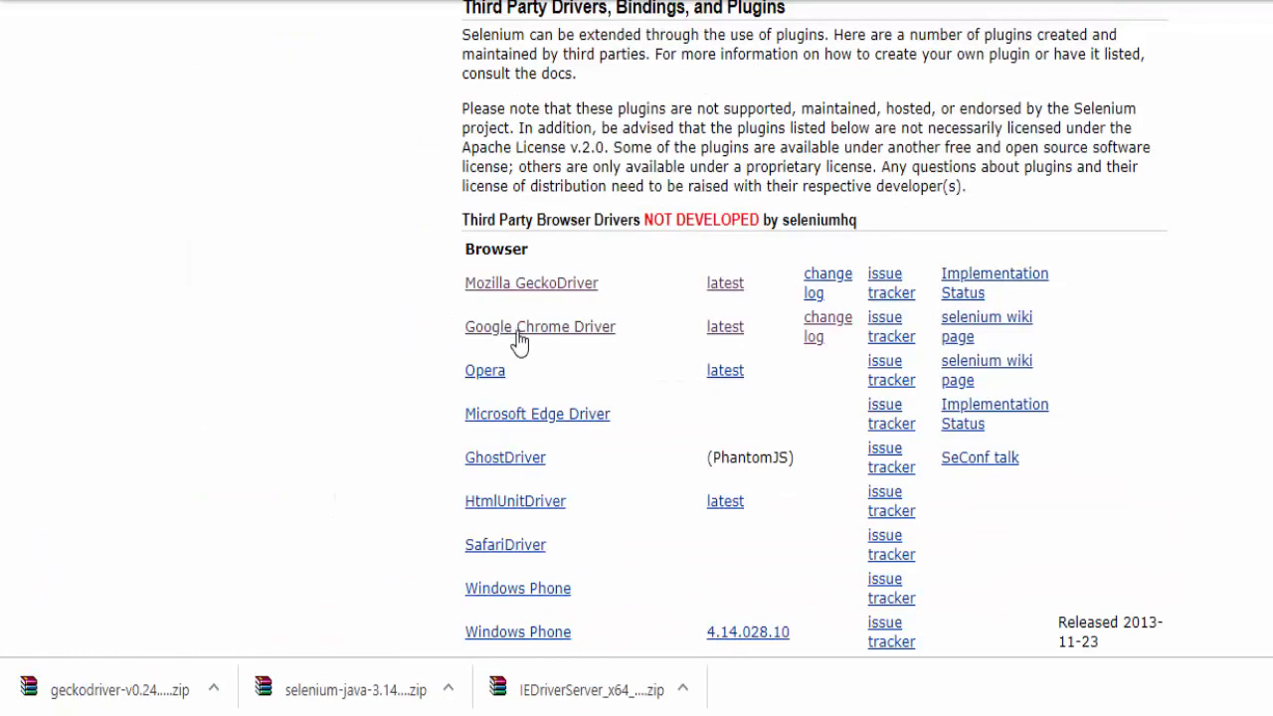
{"action": "mouse_move", "coordinate": [621, 342]}
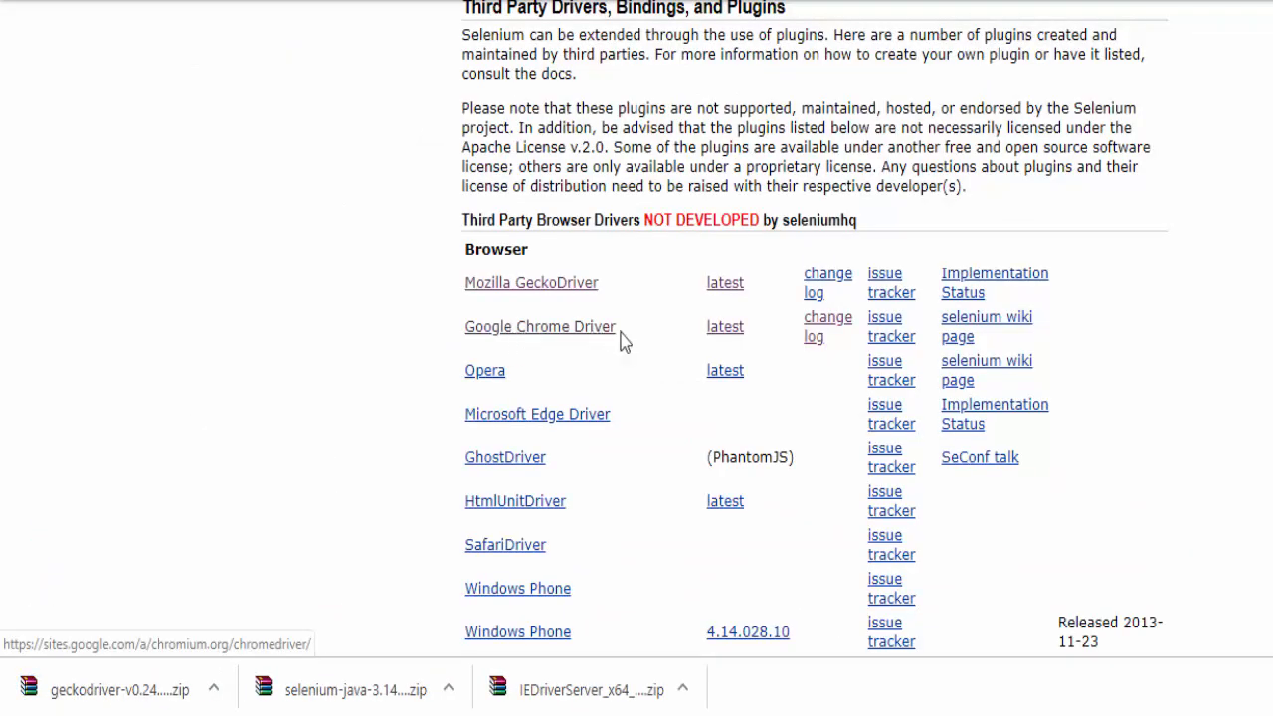
{"action": "mouse_move", "coordinate": [726, 358]}
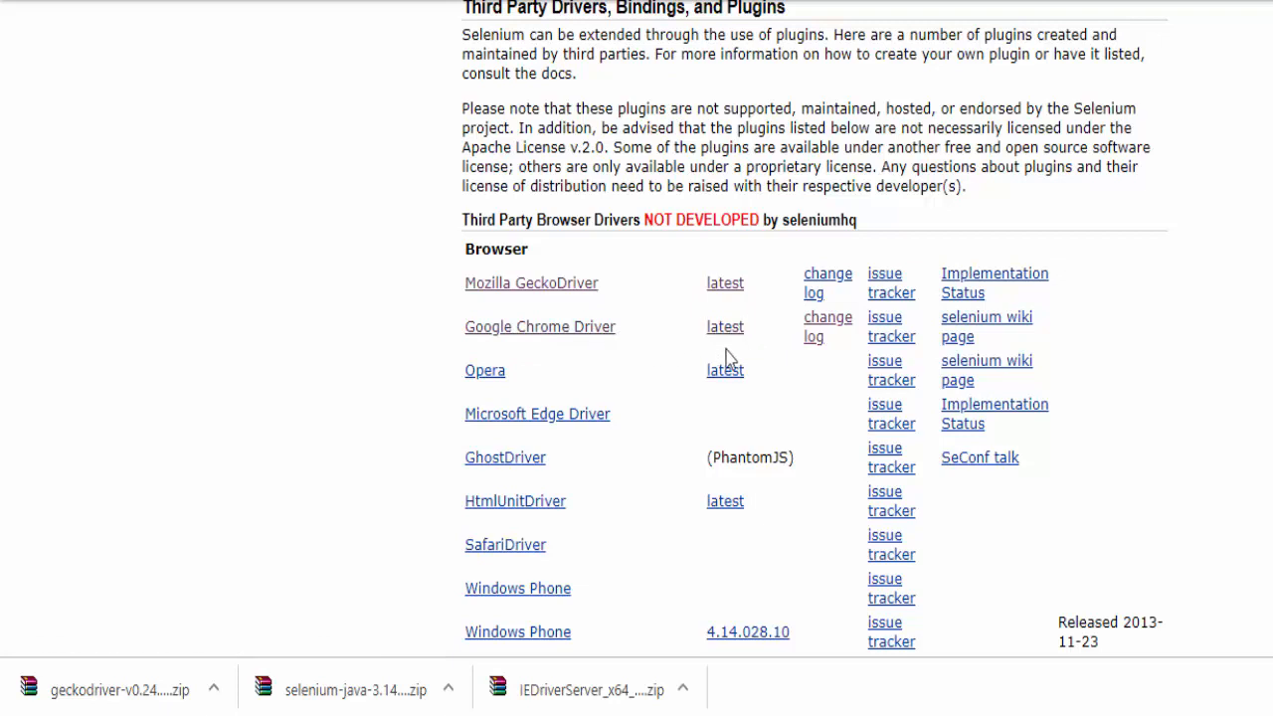
{"action": "mouse_move", "coordinate": [541, 326]}
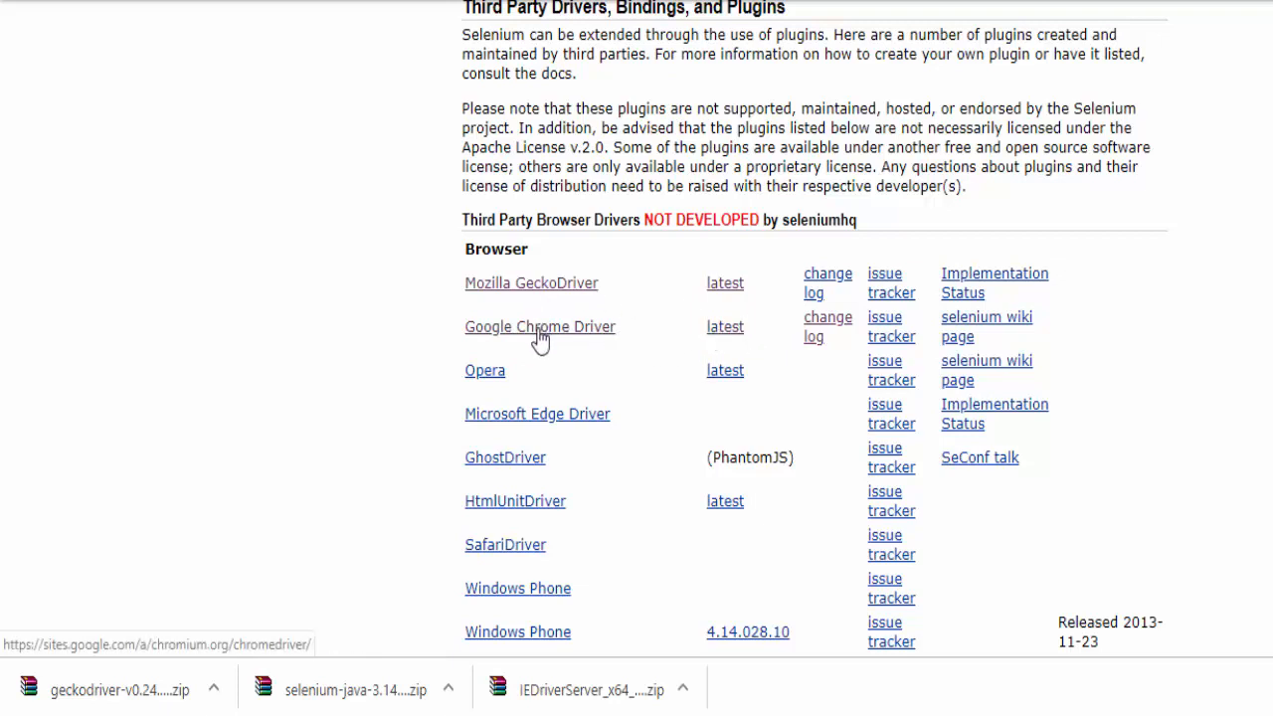
{"action": "mouse_move", "coordinate": [535, 346]}
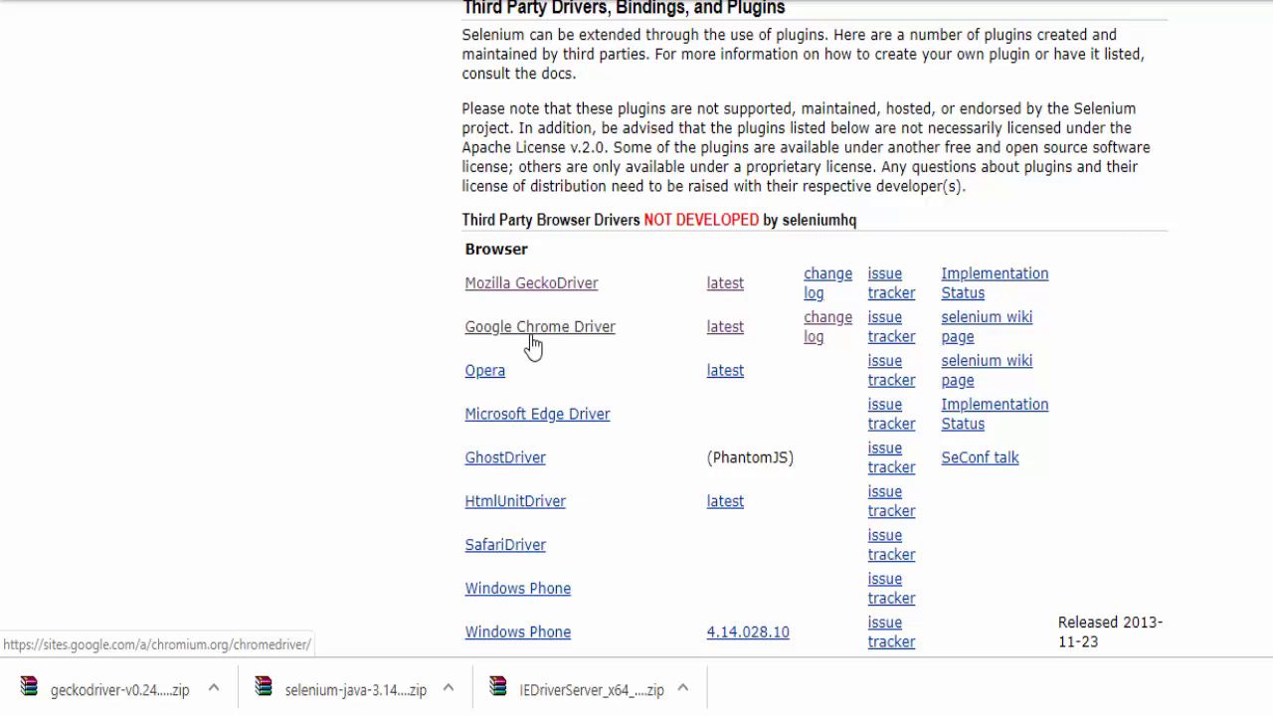
{"action": "left_click", "coordinate": [541, 326]}
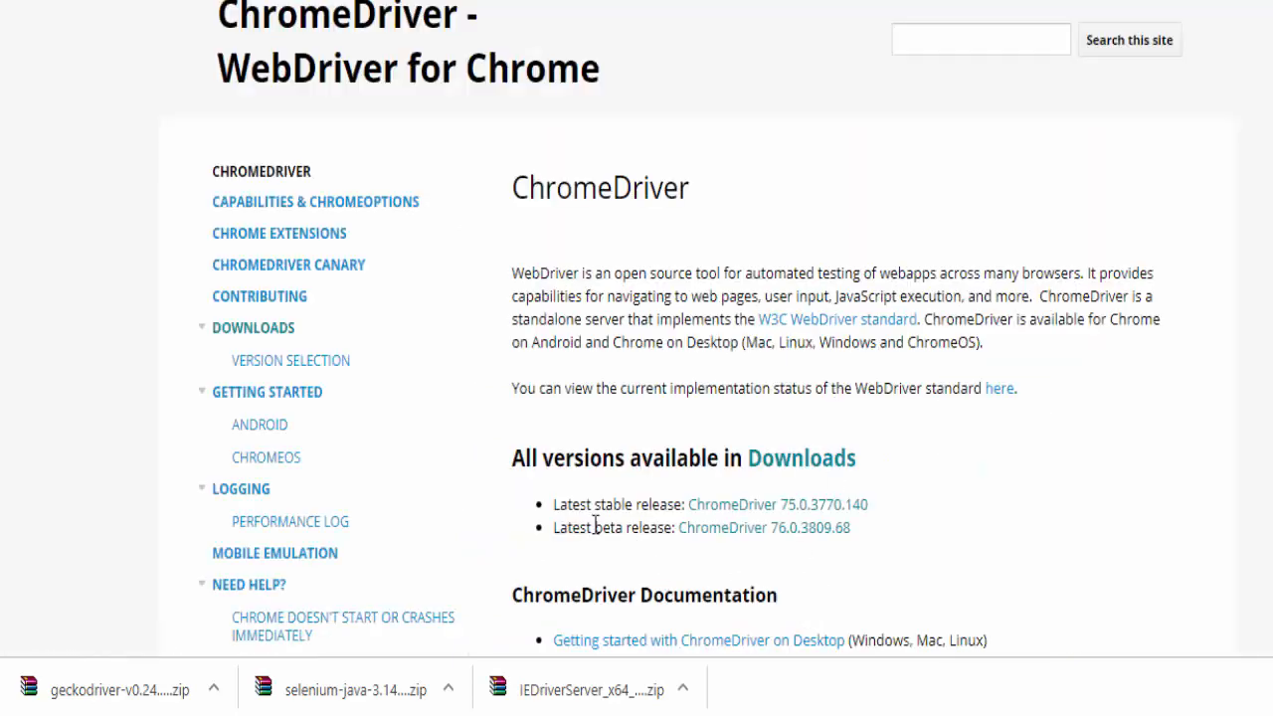
{"action": "mouse_move", "coordinate": [644, 549]}
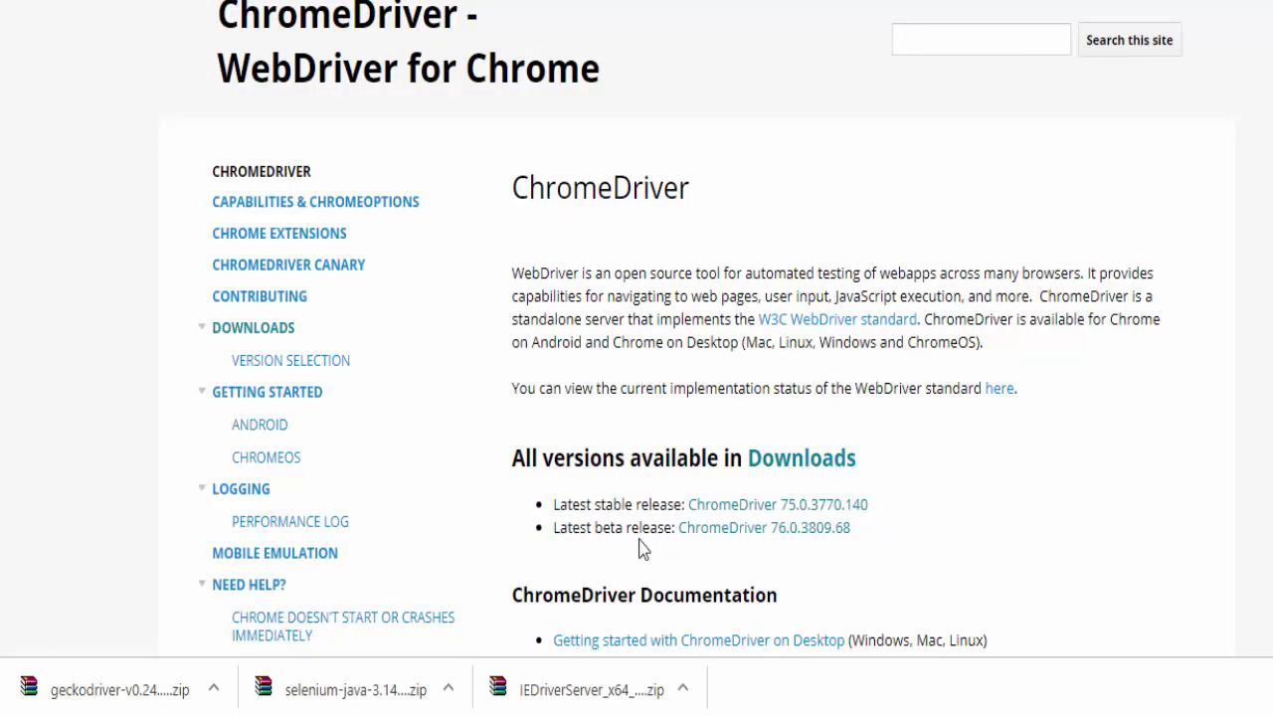
{"action": "double_click", "coordinate": [633, 527]}
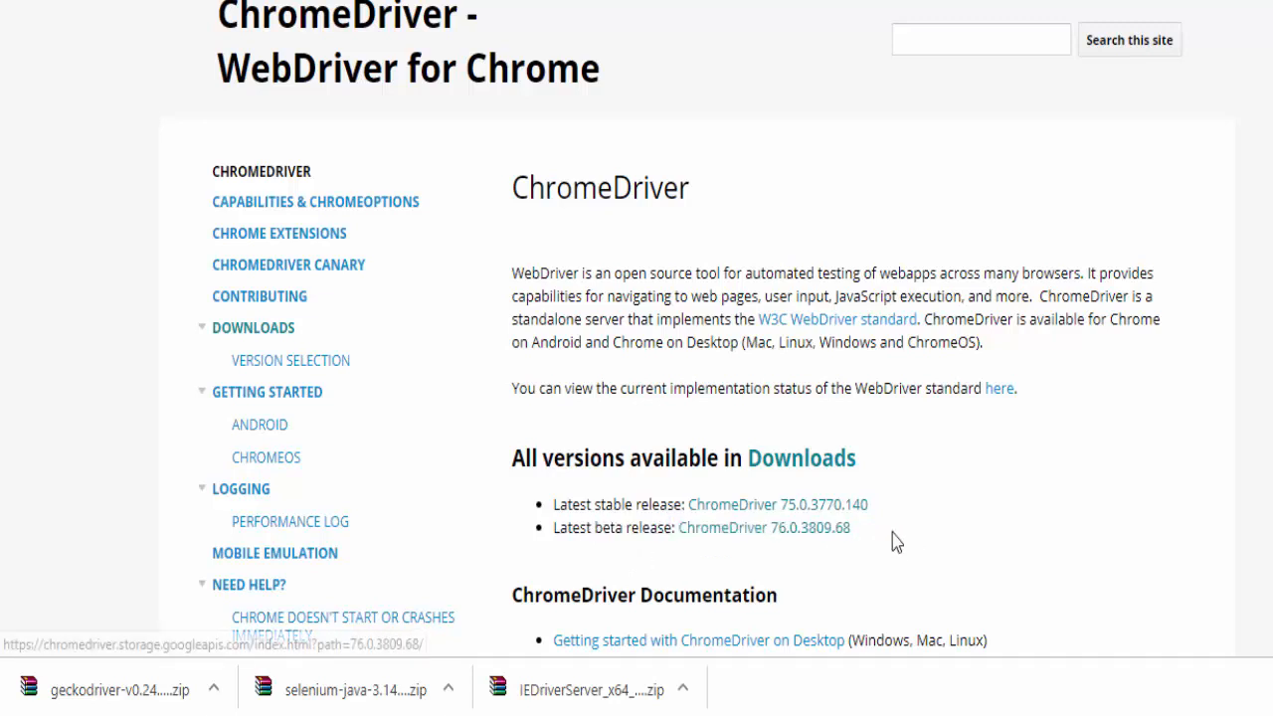
{"action": "mouse_move", "coordinate": [598, 494]}
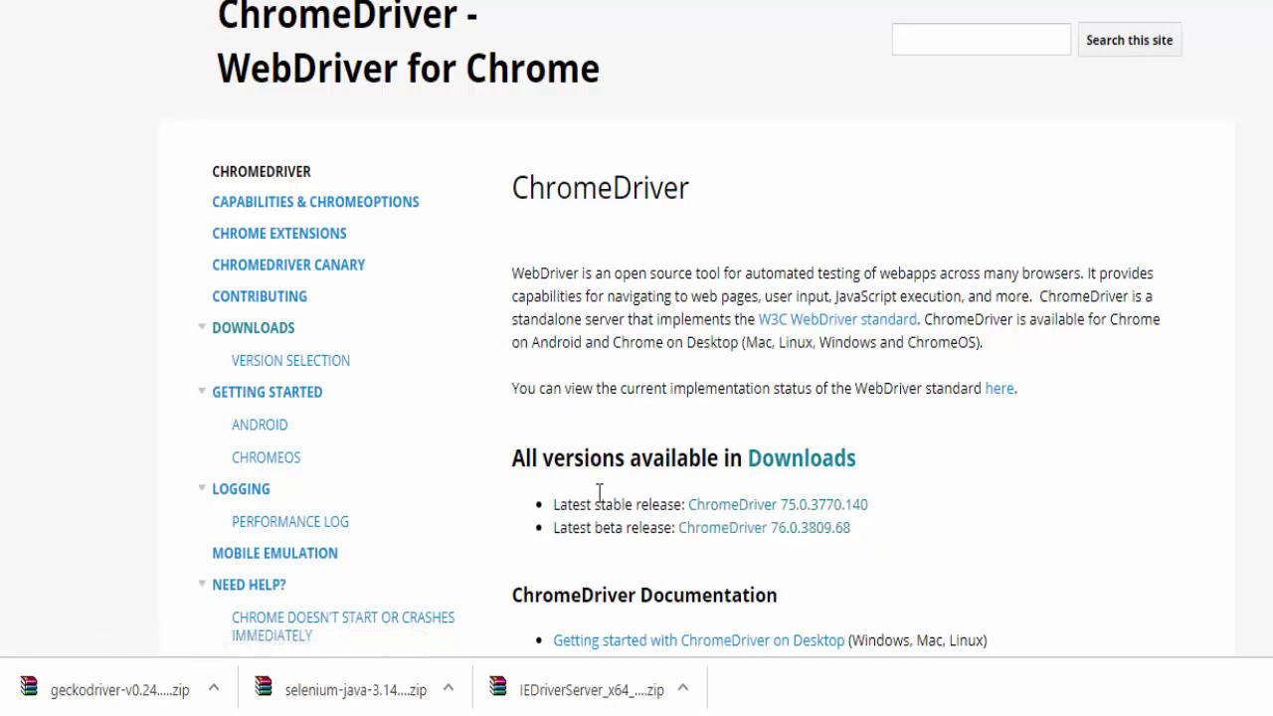
{"action": "double_click", "coordinate": [617, 505]}
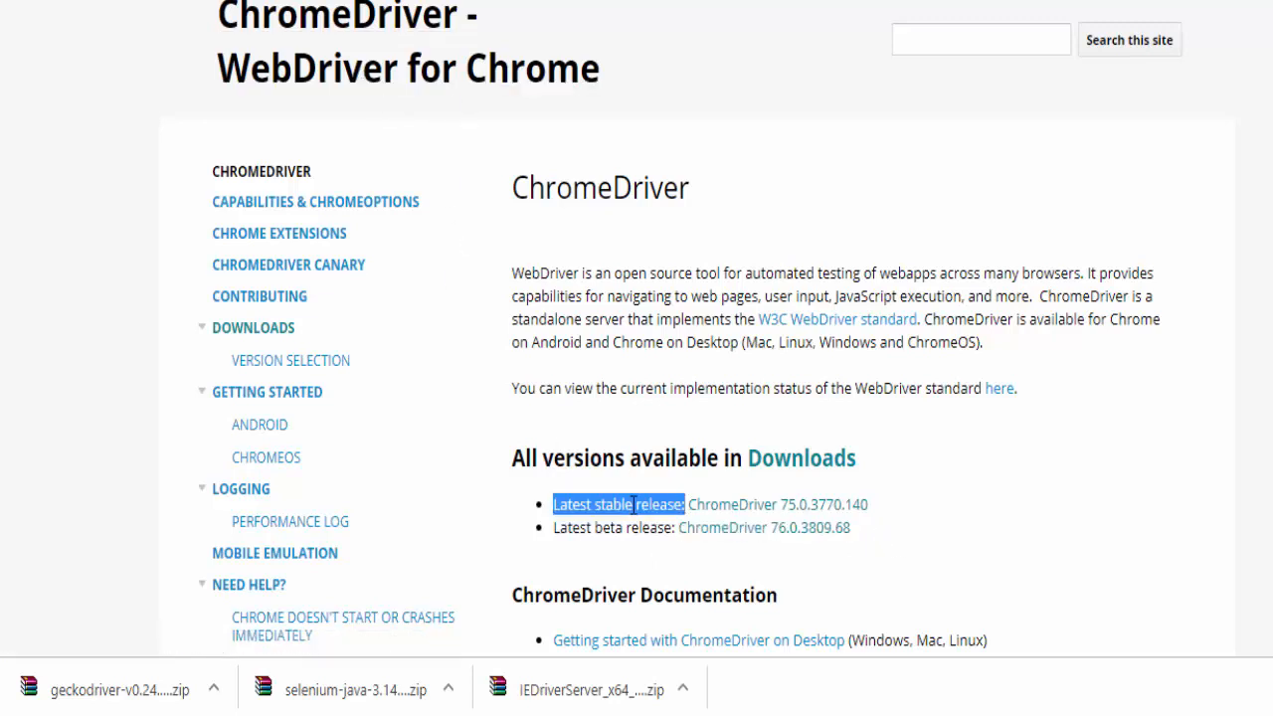
{"action": "mouse_move", "coordinate": [746, 517]}
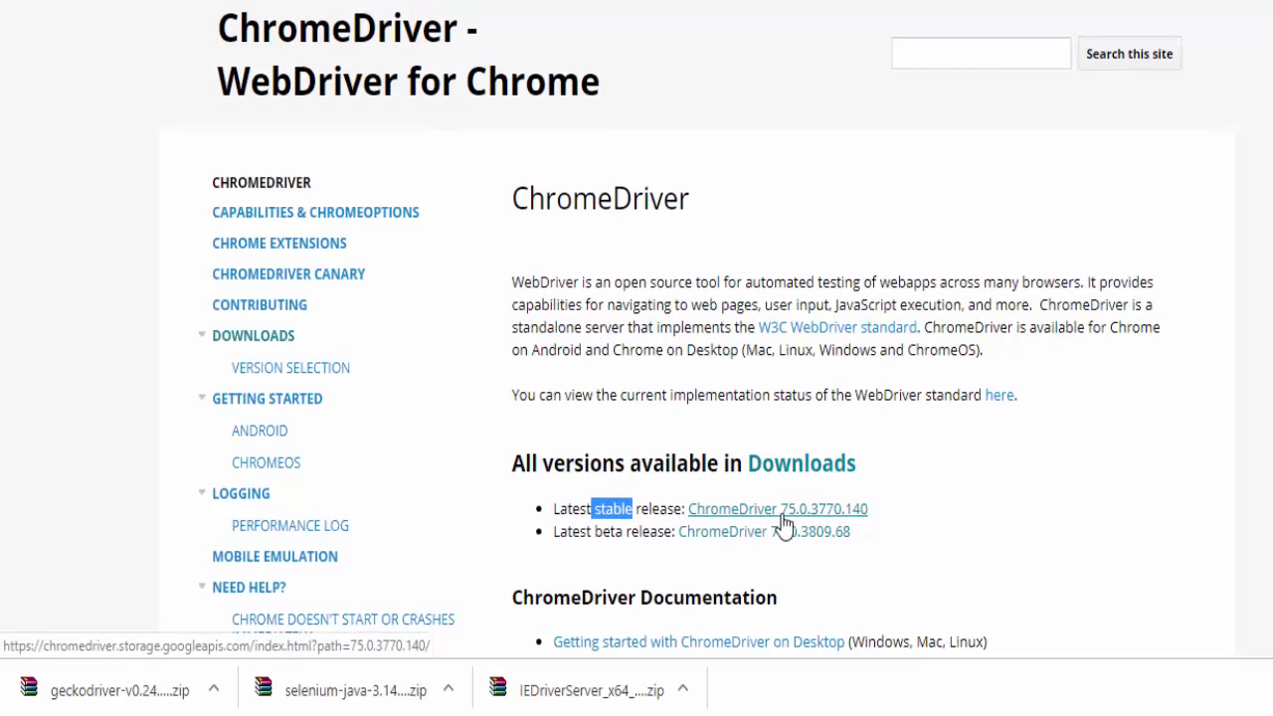
Download chromedriver_win32.zip from the ChromeDriver 75.0.3770.140 file listing.
{"action": "left_click", "coordinate": [776, 509]}
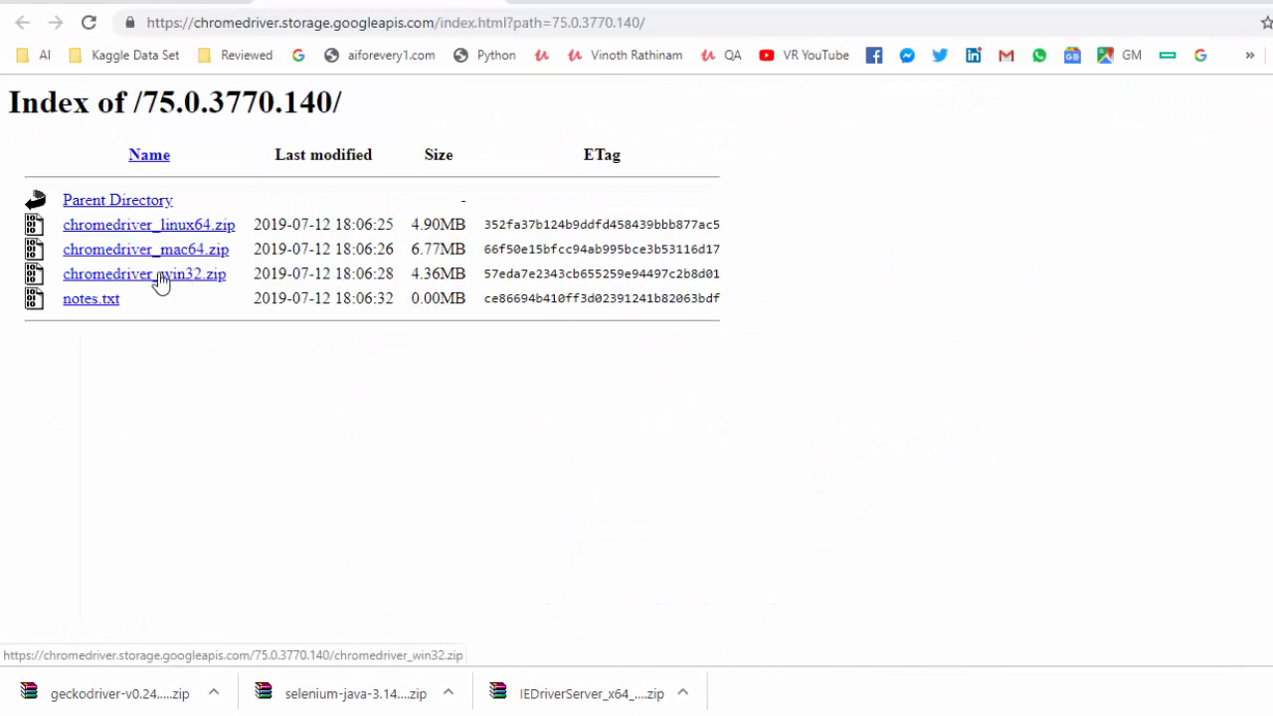
{"action": "mouse_move", "coordinate": [199, 290]}
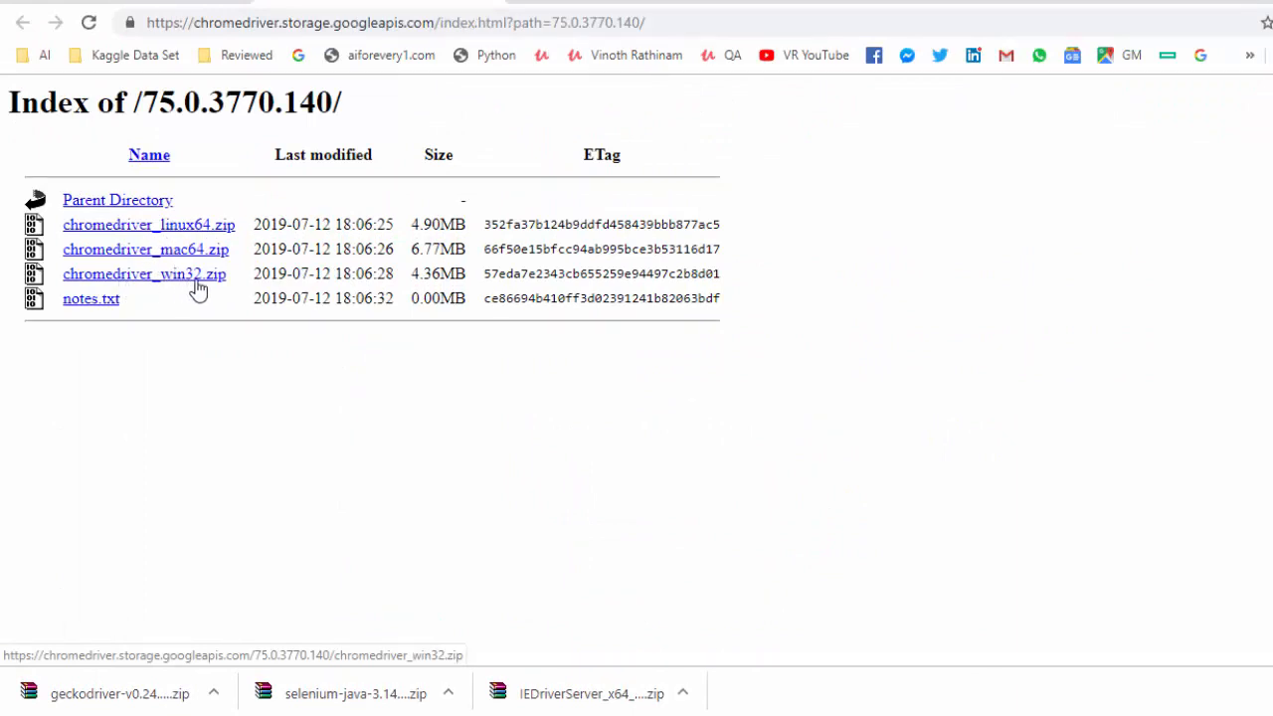
{"action": "left_click", "coordinate": [143, 274]}
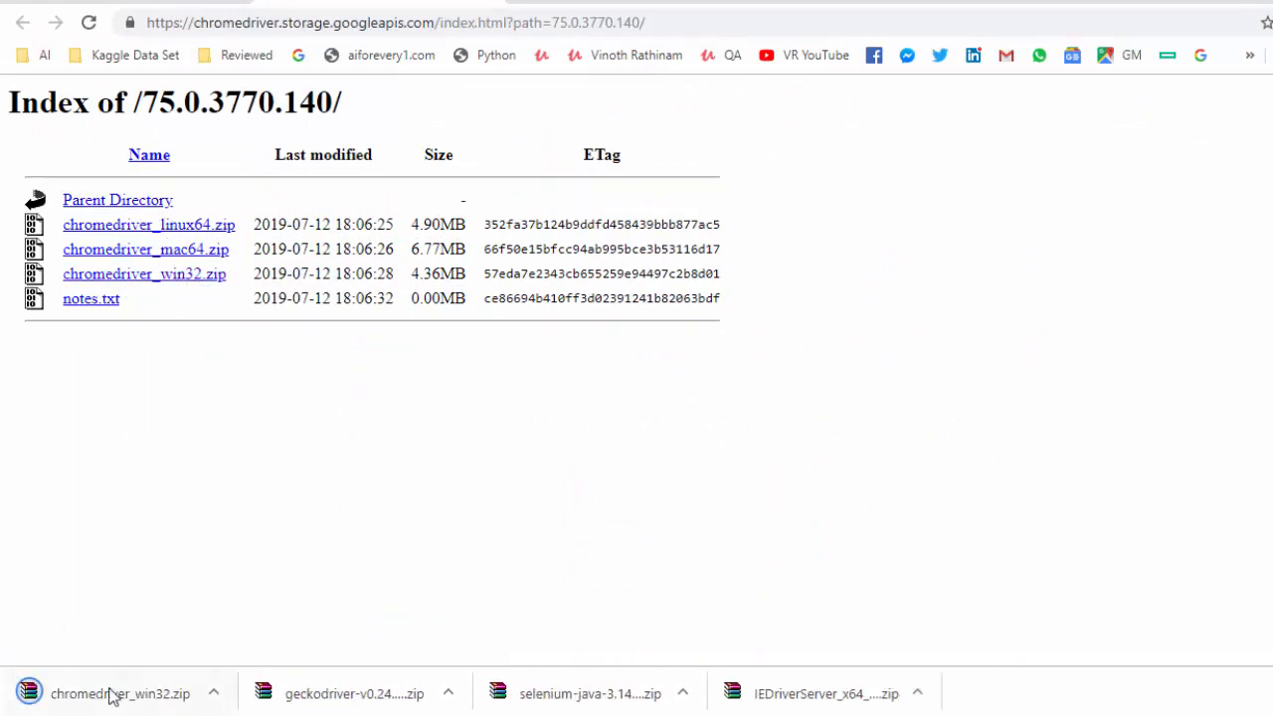
{"action": "mouse_move", "coordinate": [415, 632]}
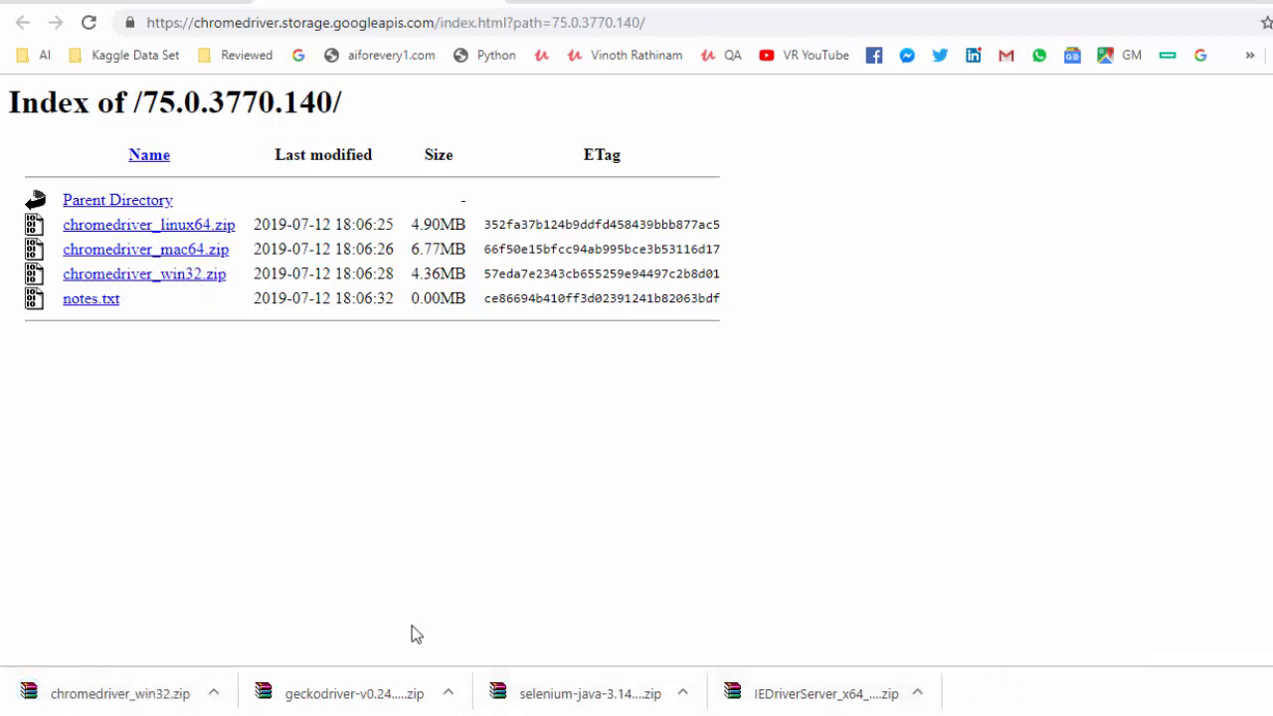
{"action": "mouse_move", "coordinate": [778, 466]}
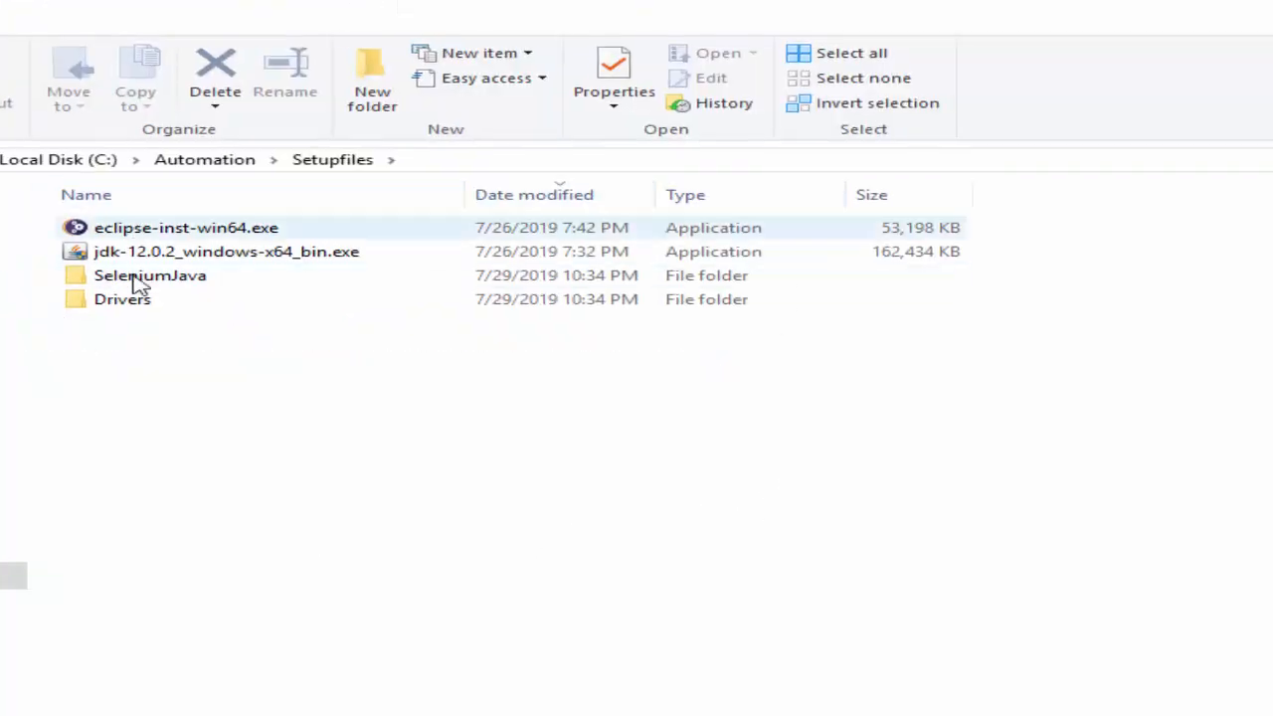
{"action": "mouse_move", "coordinate": [135, 314]}
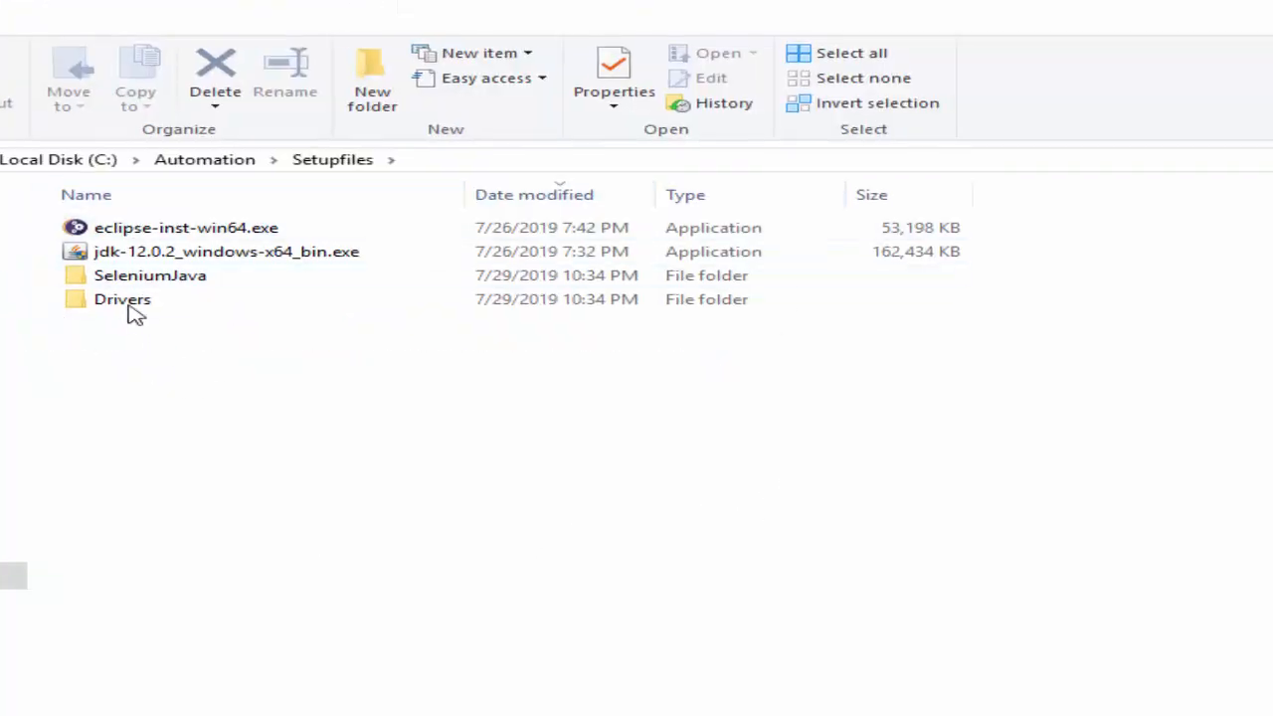
Inspect the extracted driver executables in Drivers, then the jars in SeleniumJava's libs folder.
{"action": "double_click", "coordinate": [124, 298]}
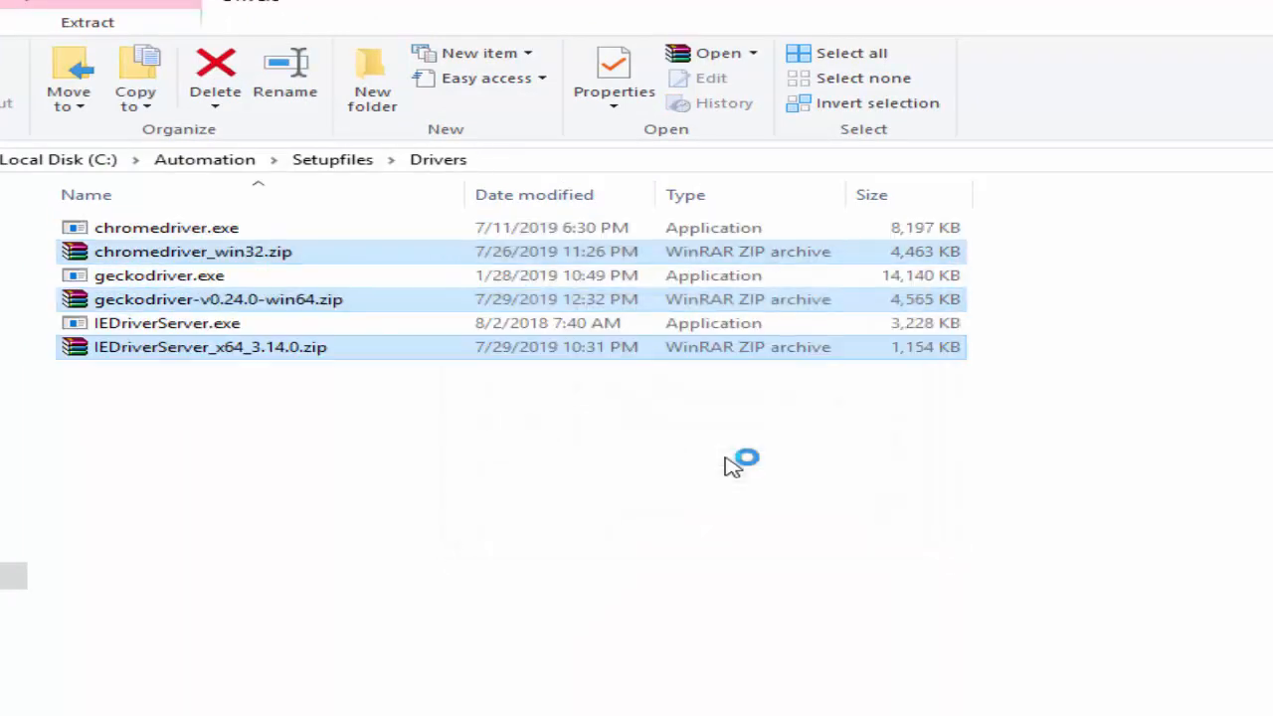
{"action": "mouse_move", "coordinate": [740, 195]}
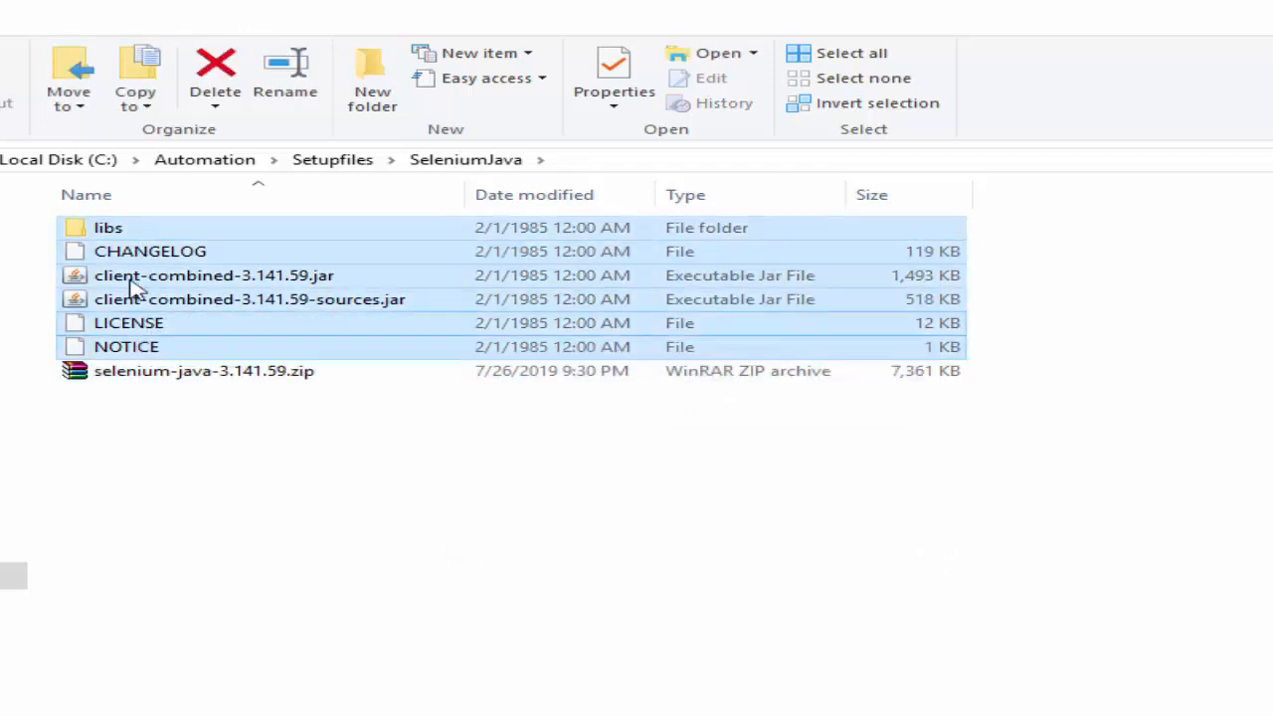
{"action": "double_click", "coordinate": [107, 227]}
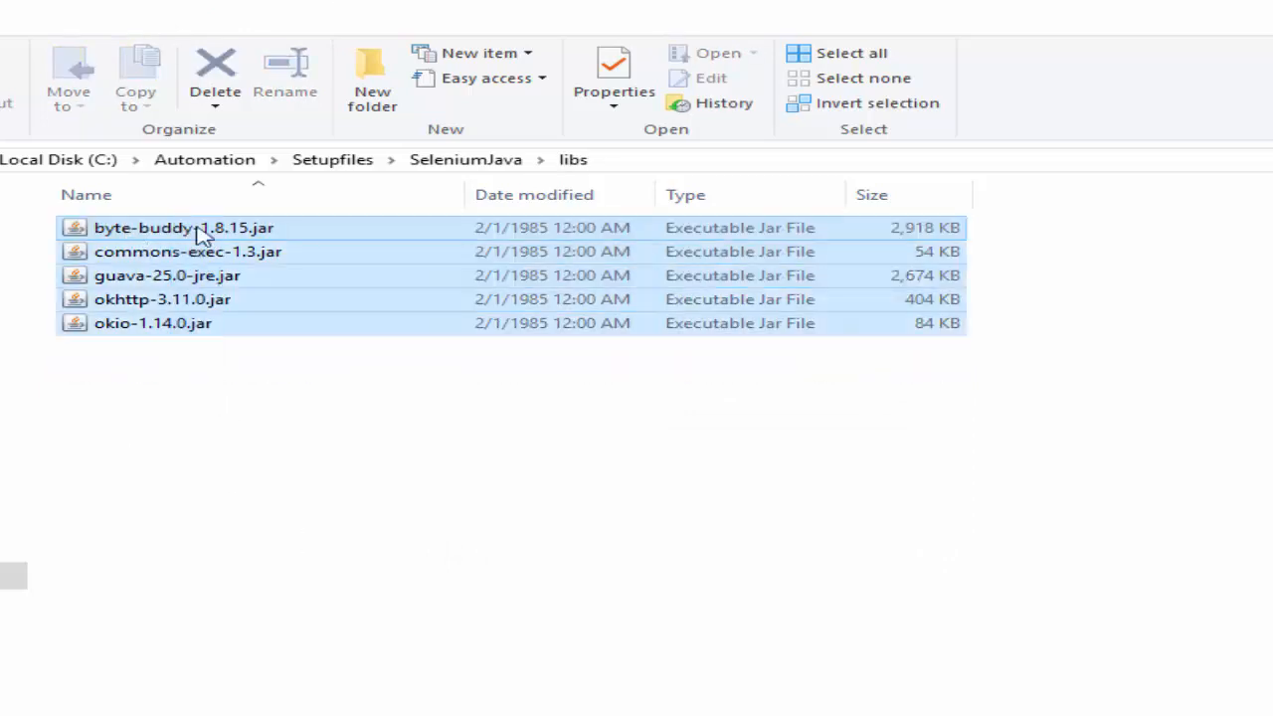
{"action": "left_click", "coordinate": [465, 159]}
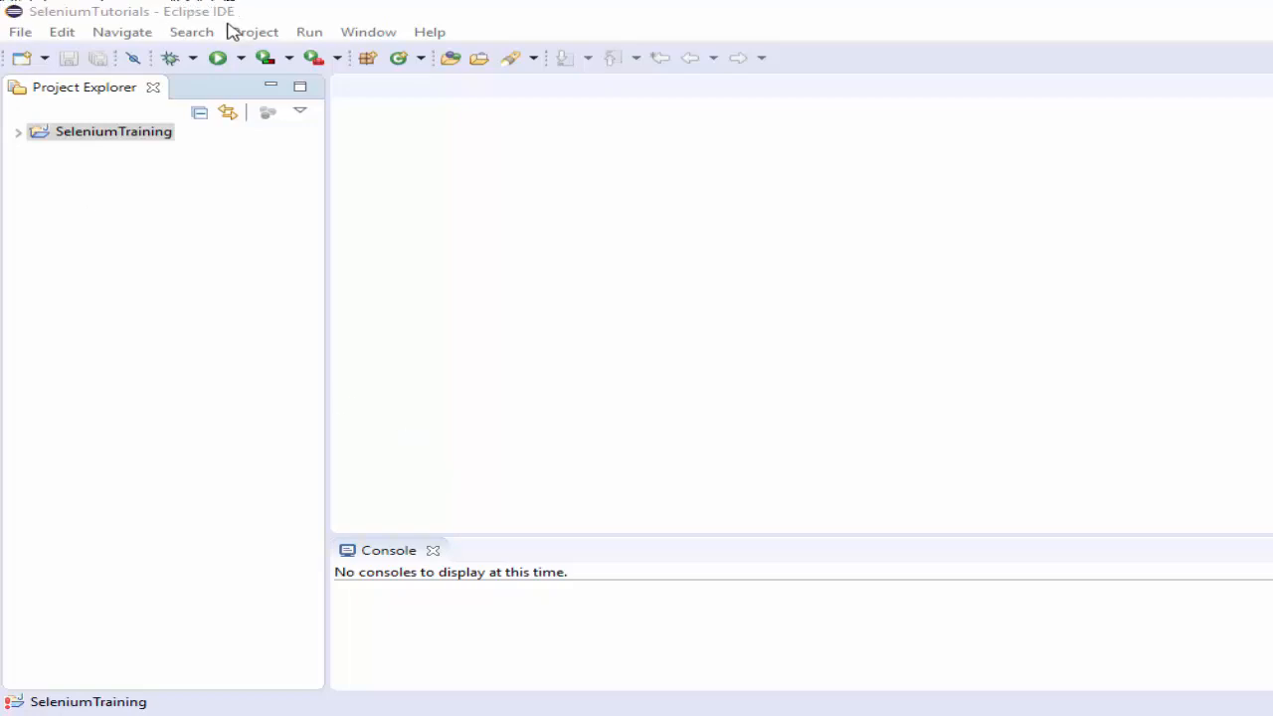
Start the New Java Project wizard from the File menu.
{"action": "left_click", "coordinate": [20, 31]}
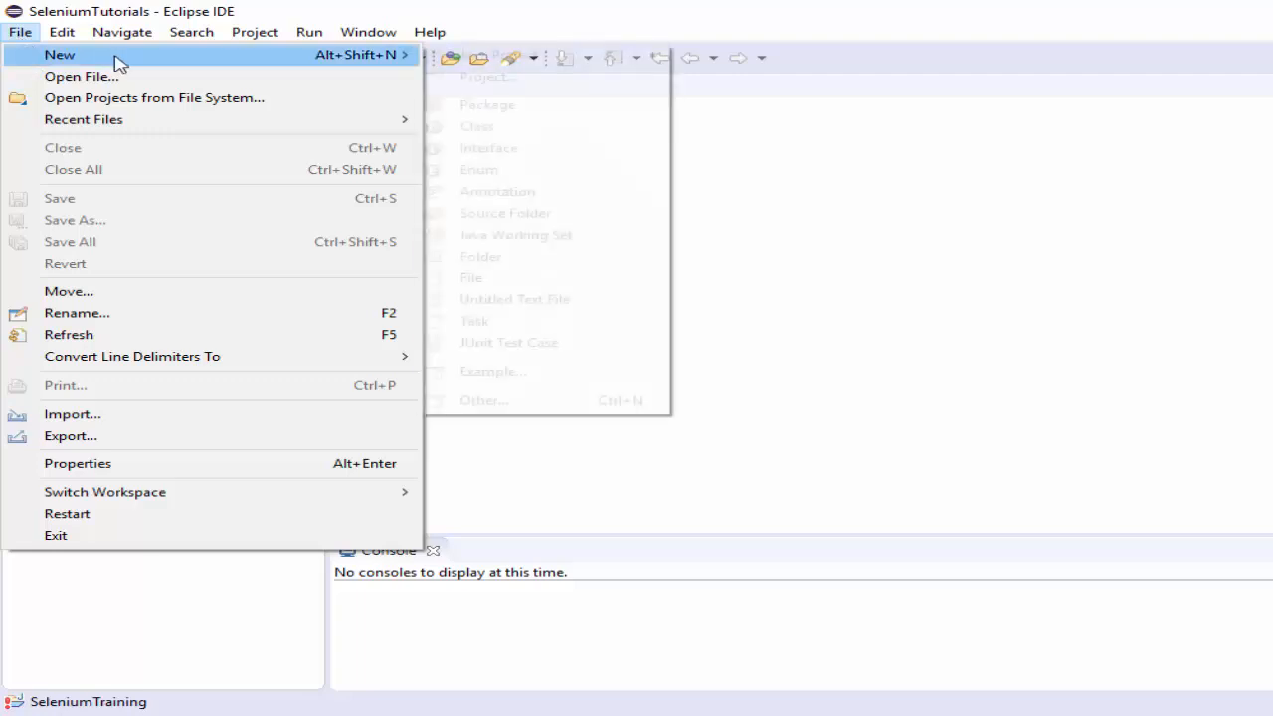
{"action": "mouse_move", "coordinate": [593, 61]}
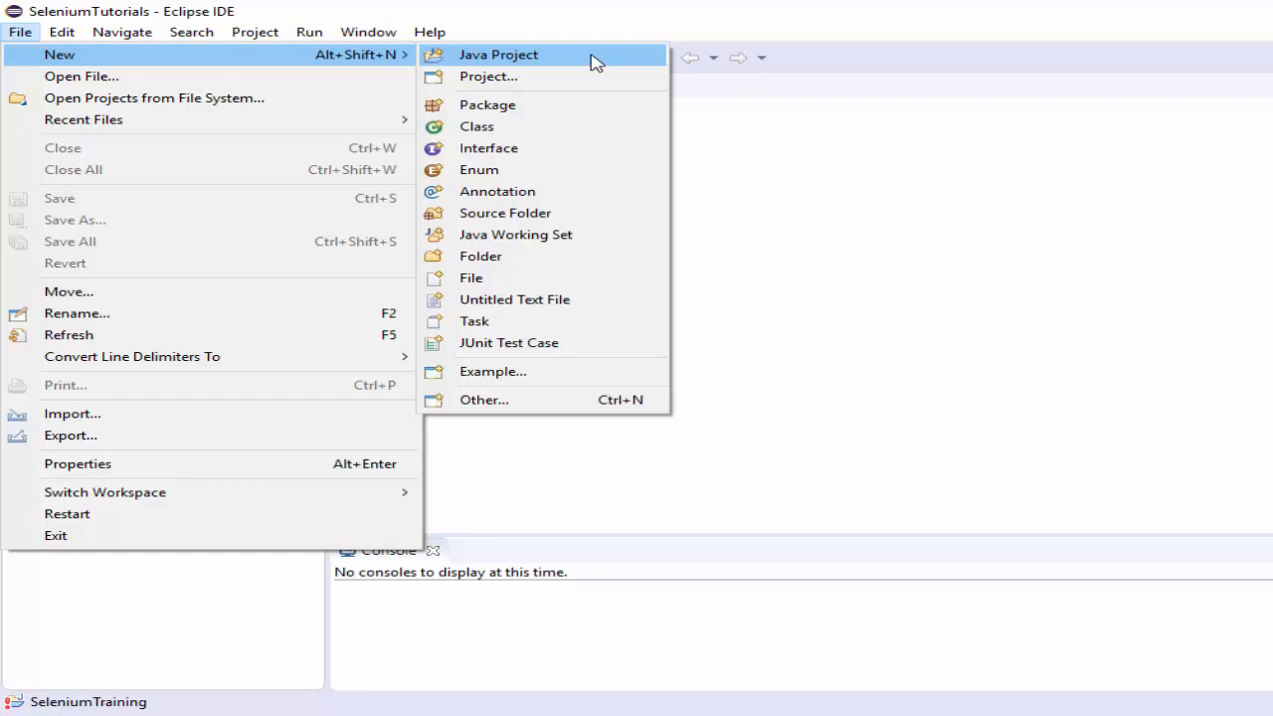
{"action": "mouse_move", "coordinate": [541, 406]}
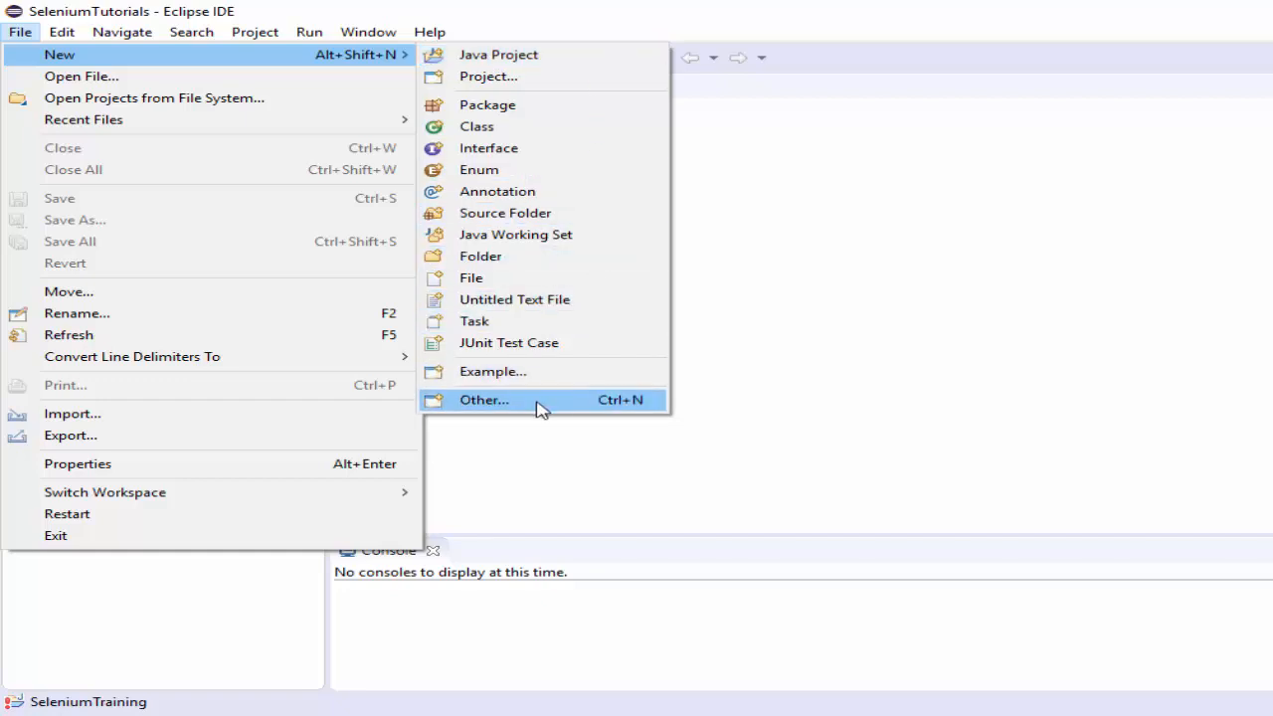
{"action": "left_click", "coordinate": [485, 400]}
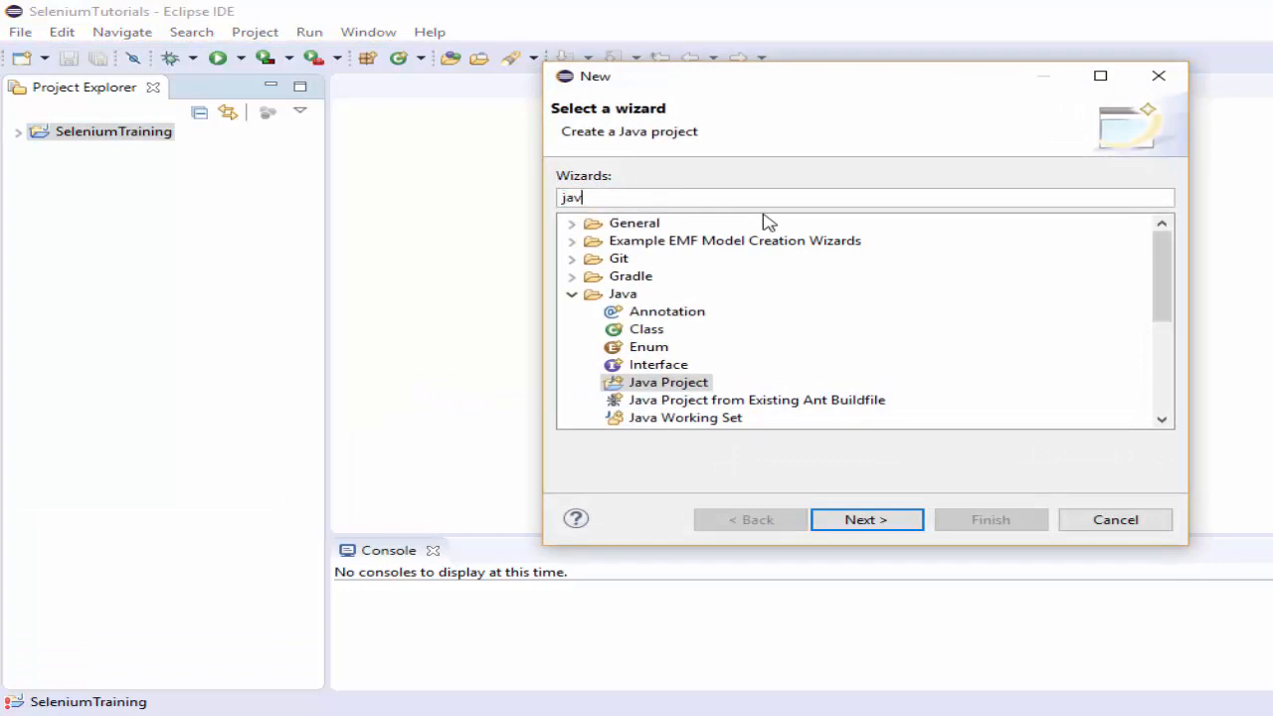
{"action": "type", "text": "a"}
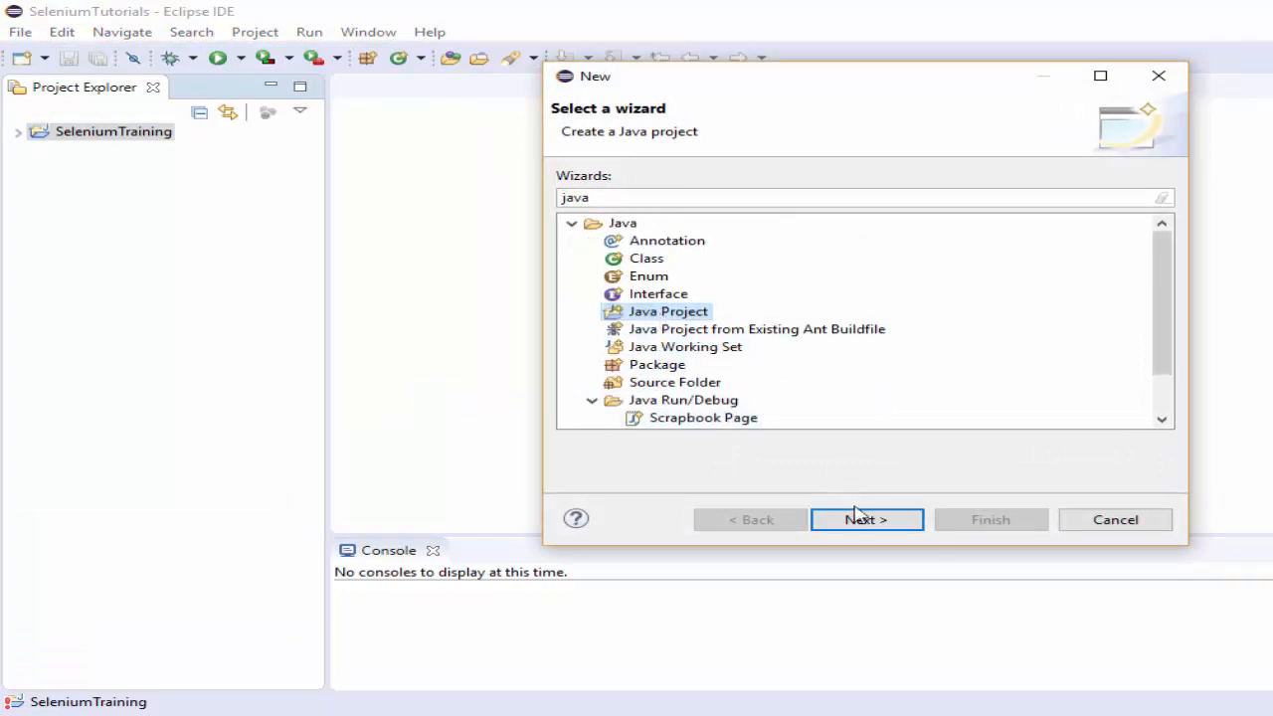
{"action": "left_click", "coordinate": [867, 519]}
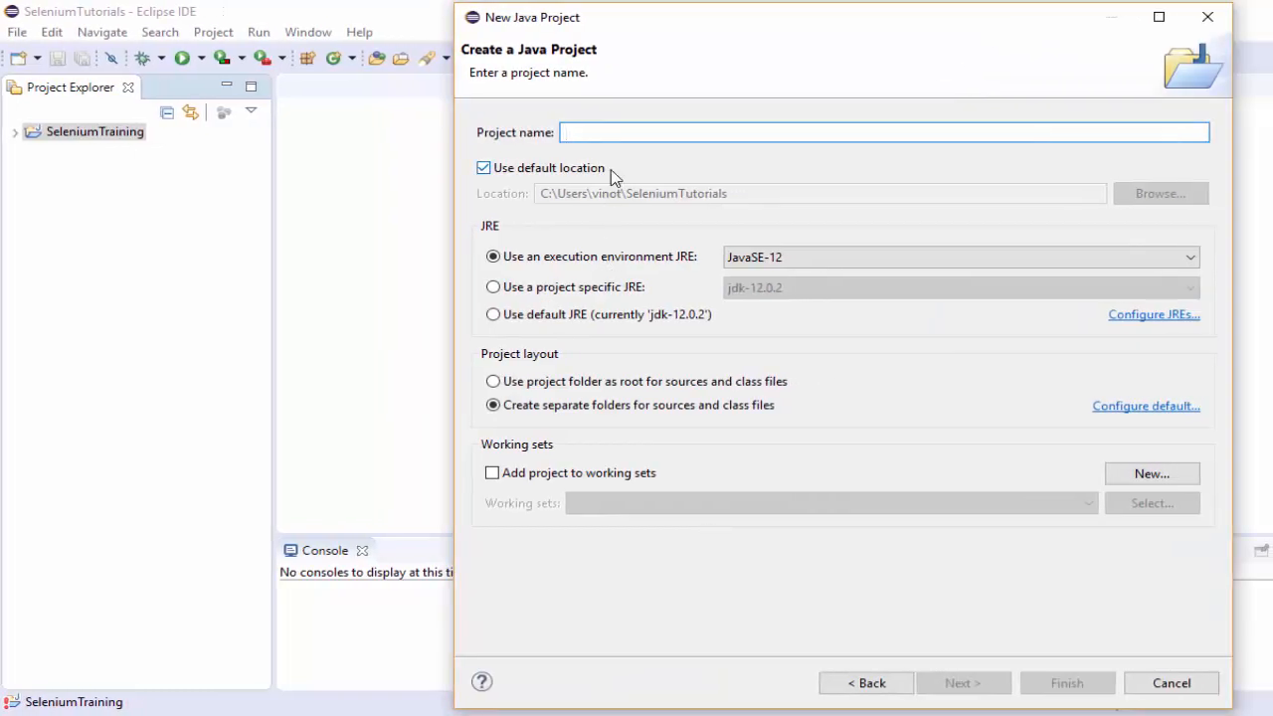
Name the project SeleniumDemo on JavaSE-12 and proceed to build settings.
{"action": "type", "text": "SeleniumDemo"}
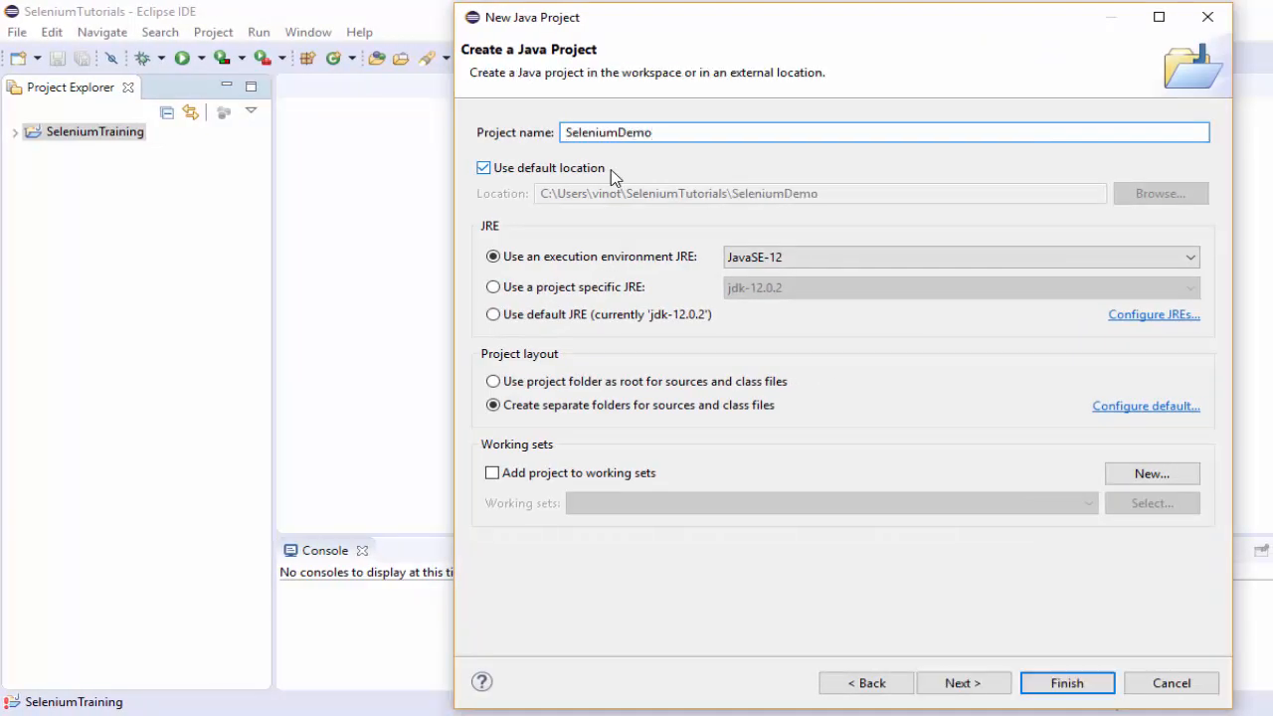
{"action": "mouse_move", "coordinate": [433, 506]}
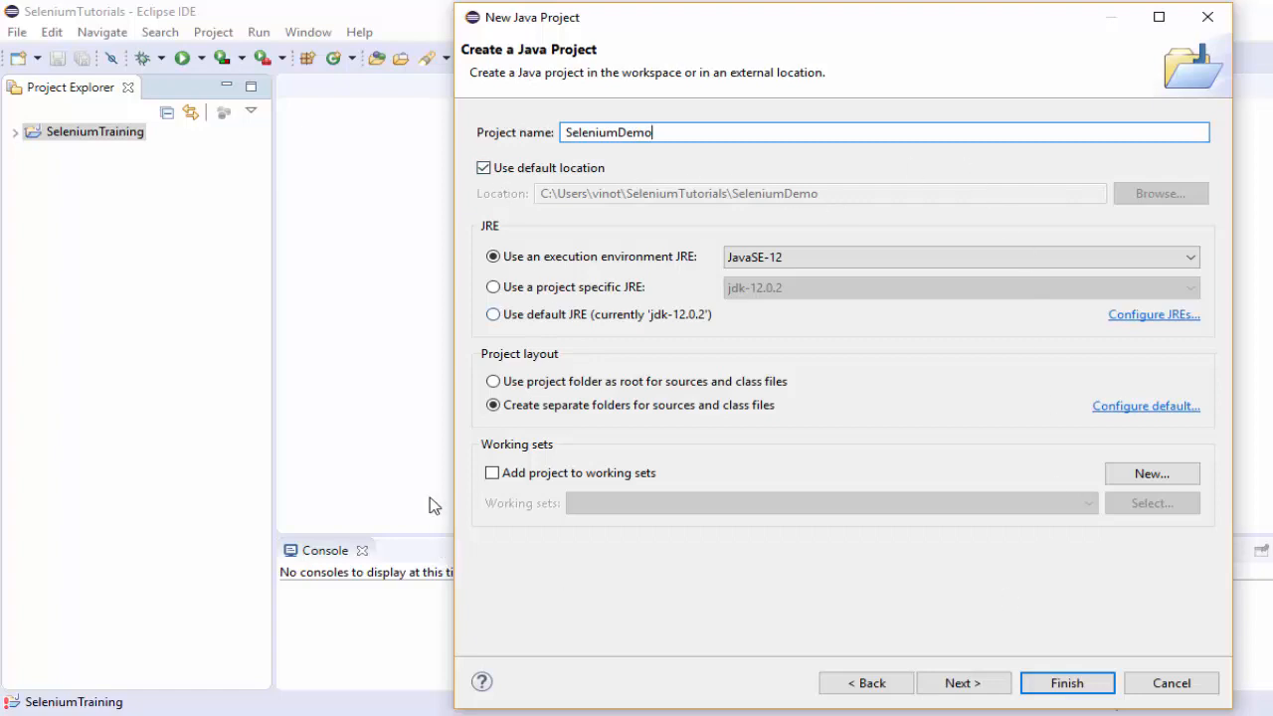
{"action": "mouse_move", "coordinate": [800, 271]}
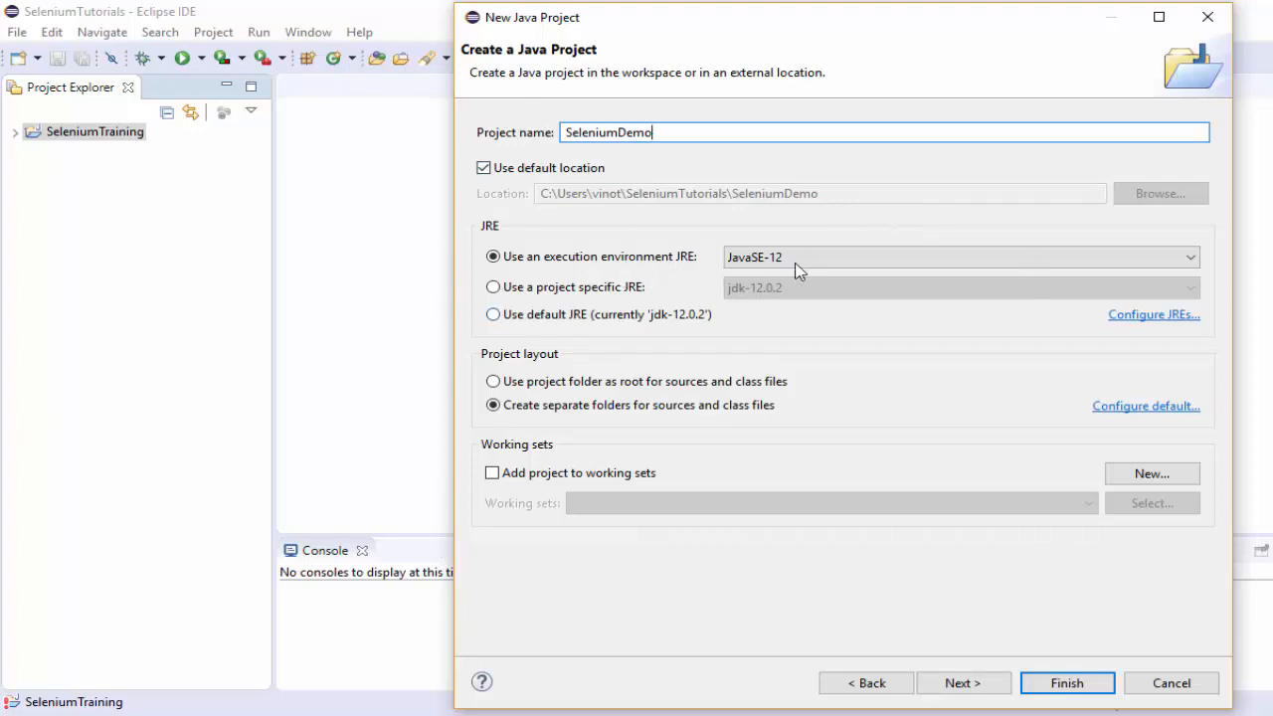
{"action": "mouse_move", "coordinate": [779, 279]}
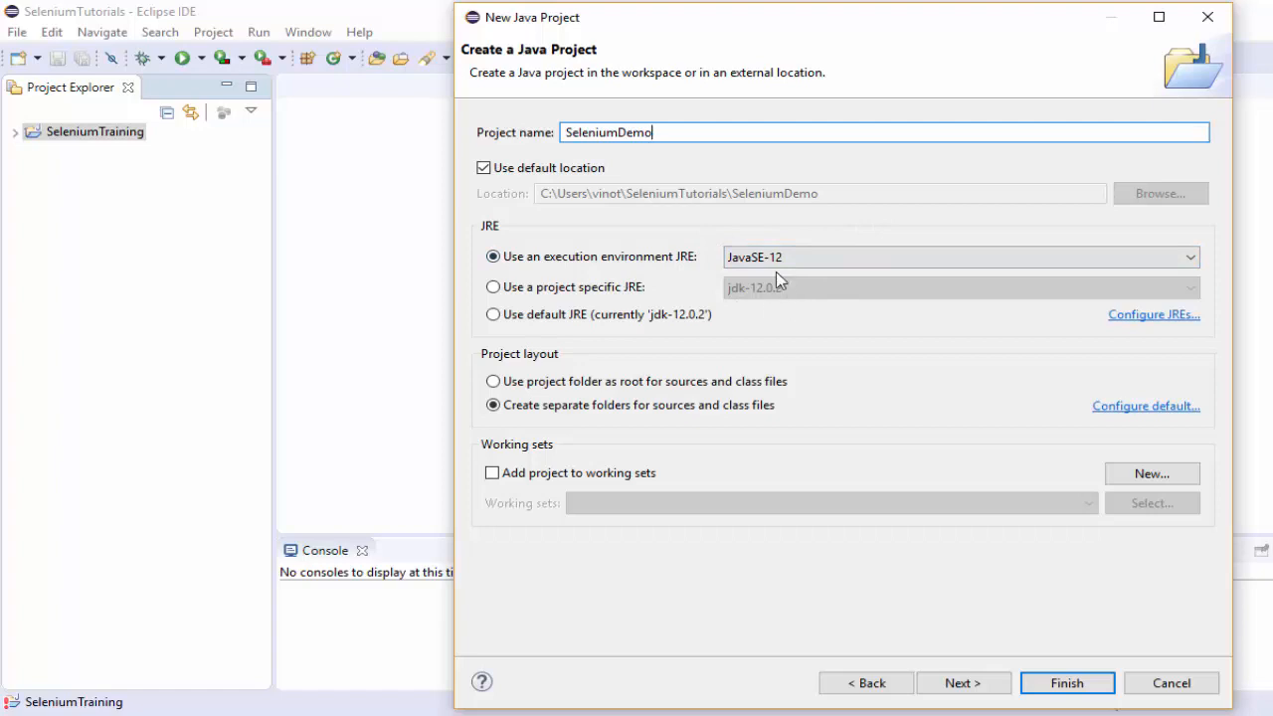
{"action": "mouse_move", "coordinate": [559, 491]}
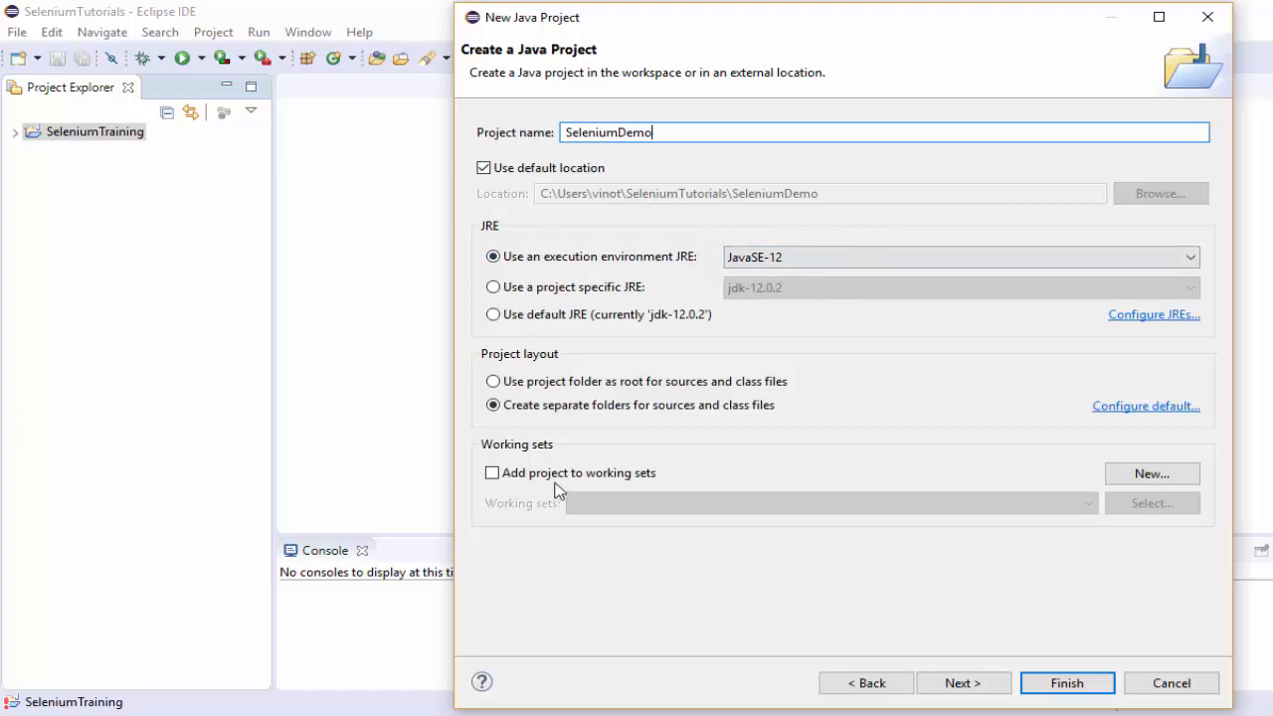
{"action": "left_click", "coordinate": [961, 685]}
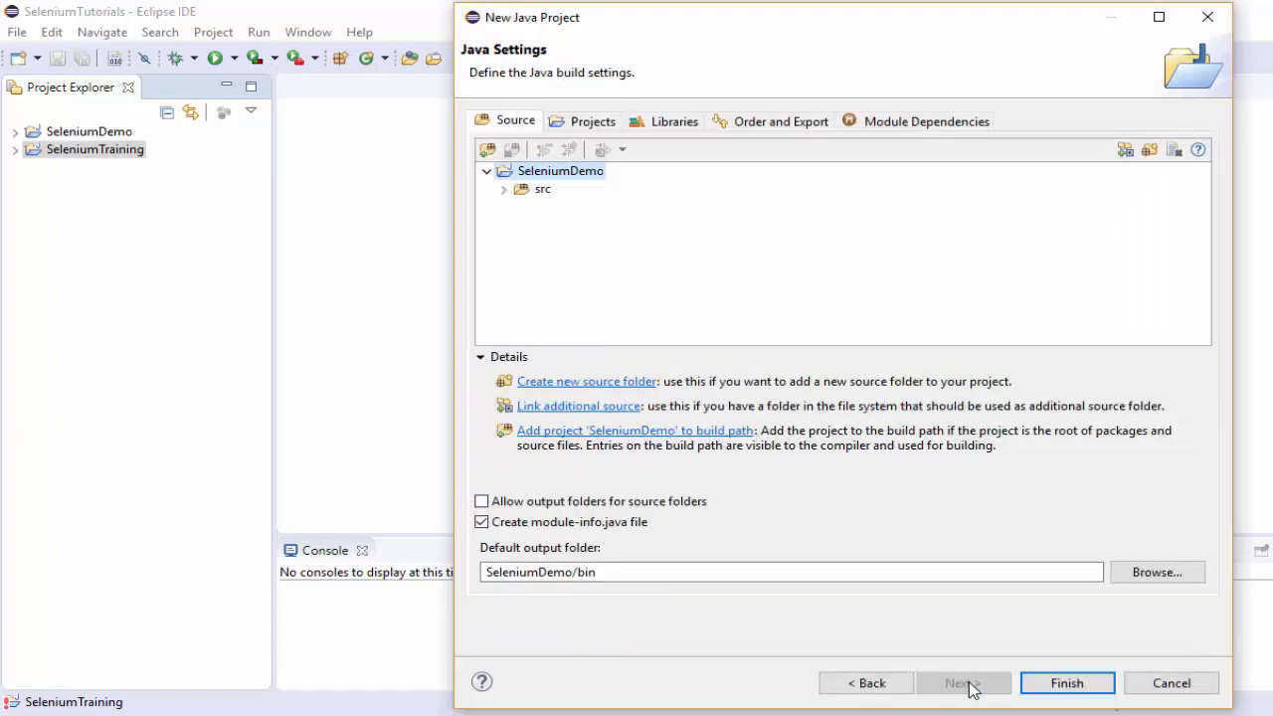
Add all Selenium JARs from the libs folder to the Classpath as external JARs.
{"action": "left_click", "coordinate": [672, 121]}
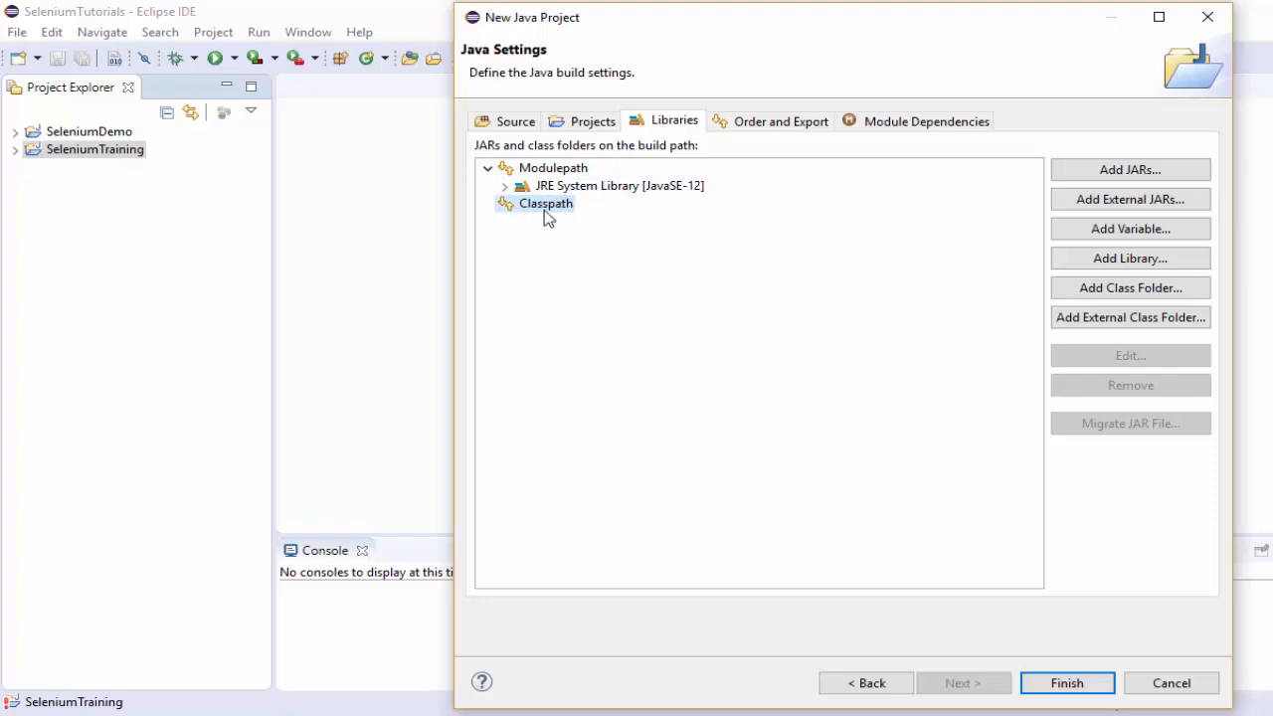
{"action": "mouse_move", "coordinate": [1130, 199]}
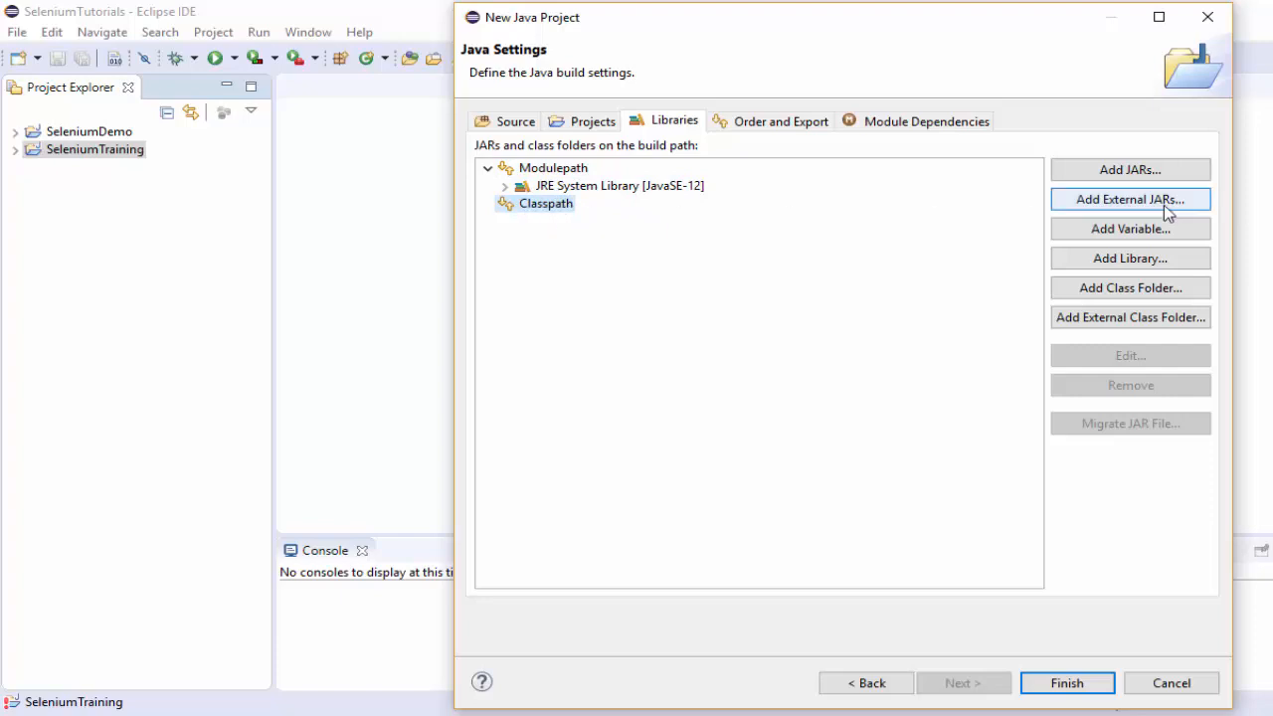
{"action": "left_click", "coordinate": [1130, 199]}
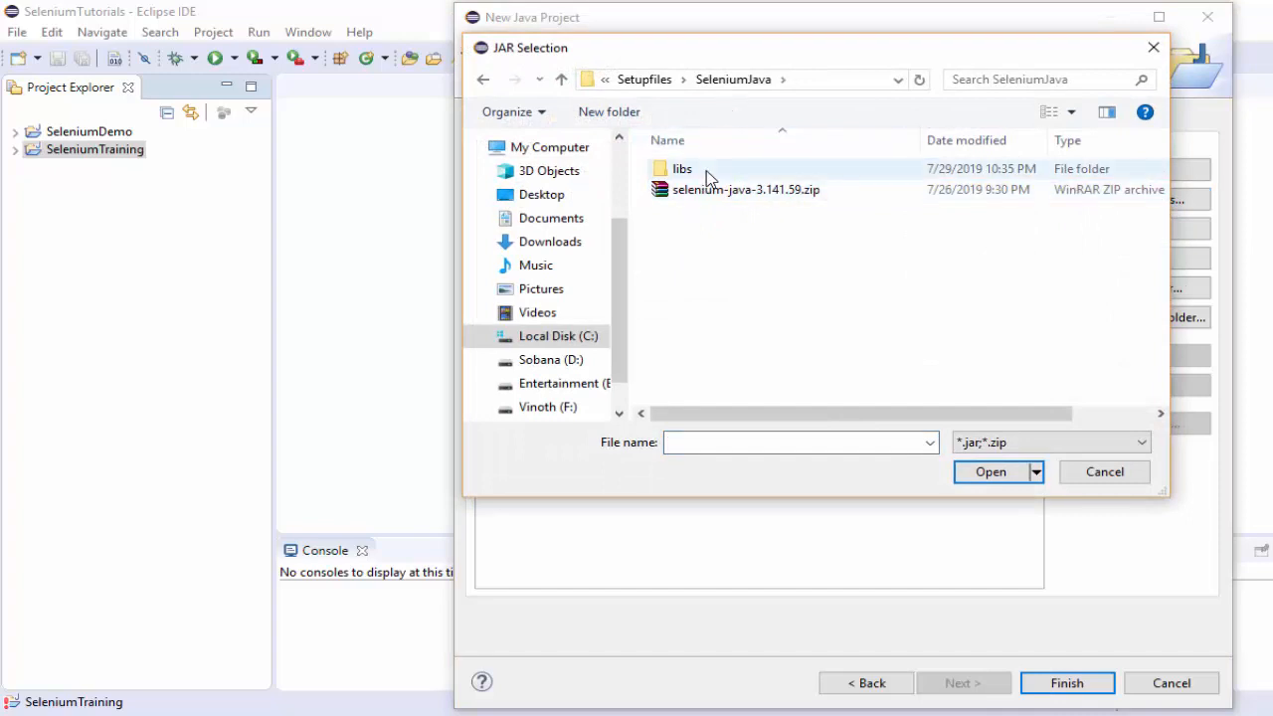
{"action": "double_click", "coordinate": [683, 167]}
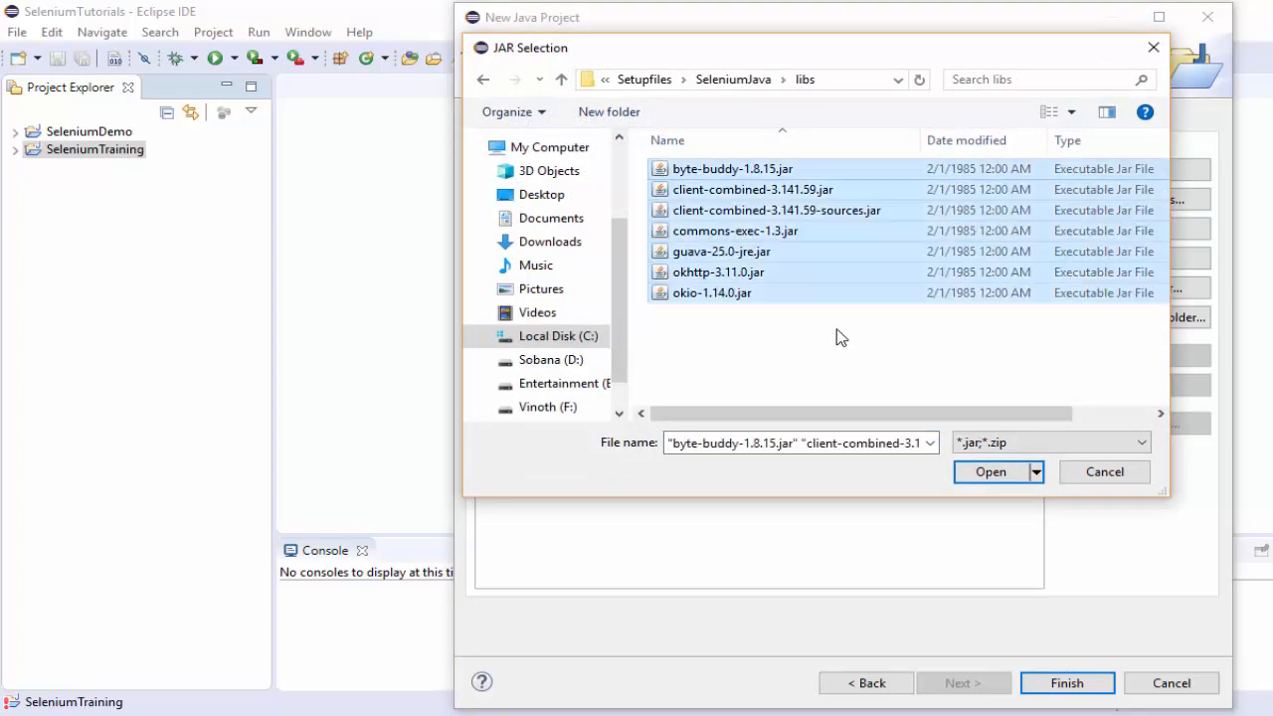
{"action": "mouse_move", "coordinate": [841, 402]}
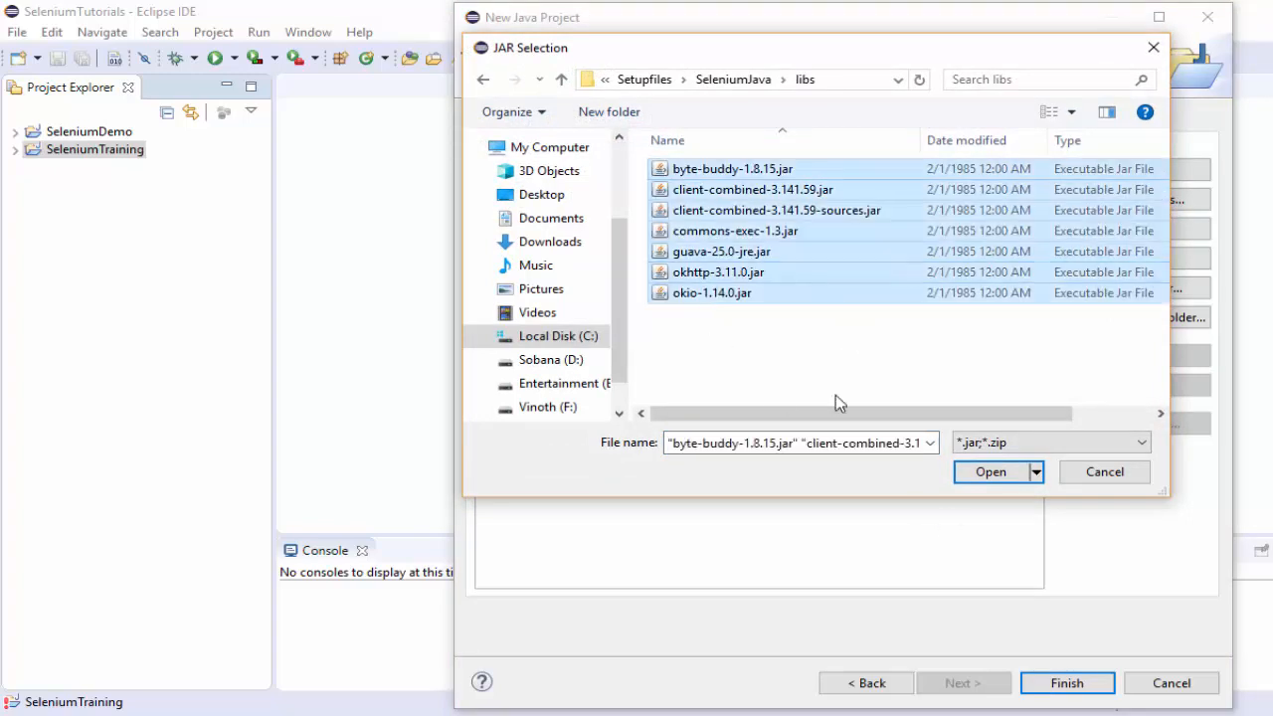
{"action": "left_click", "coordinate": [991, 472]}
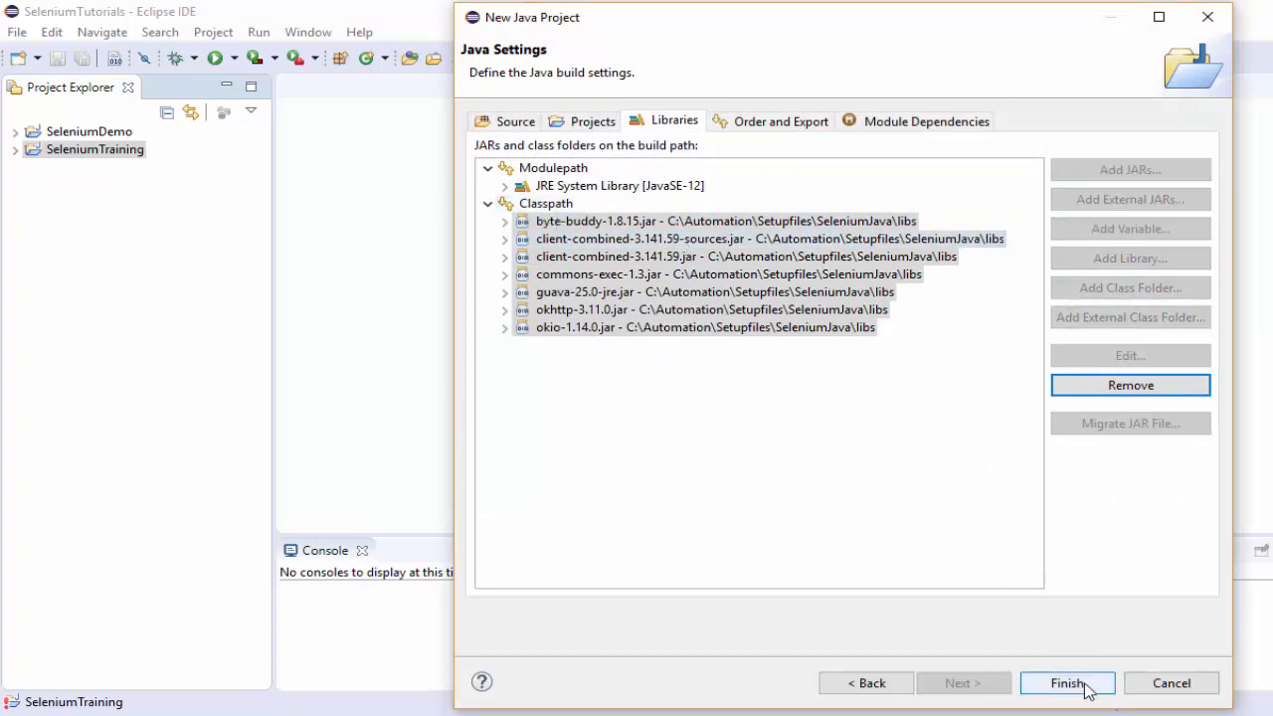
Finish creating SeleniumDemo without a module-info file.
{"action": "left_click", "coordinate": [1066, 685]}
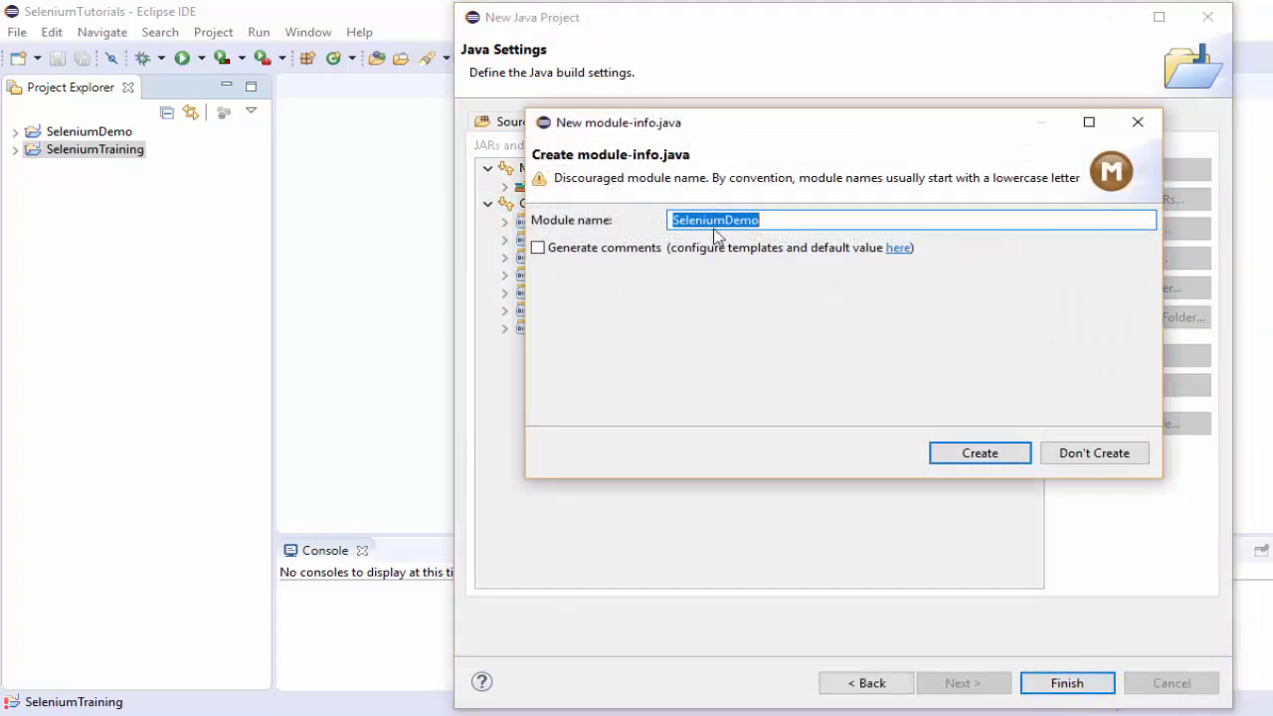
{"action": "mouse_move", "coordinate": [581, 135]}
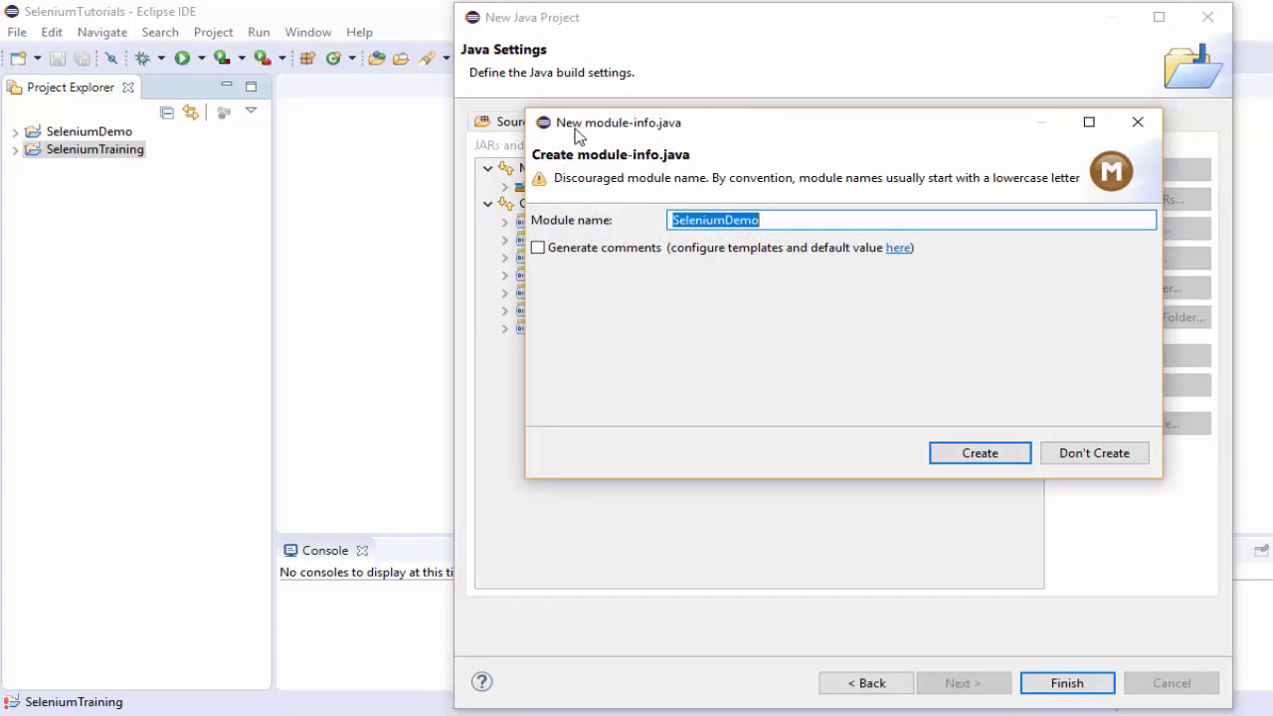
{"action": "mouse_move", "coordinate": [661, 238]}
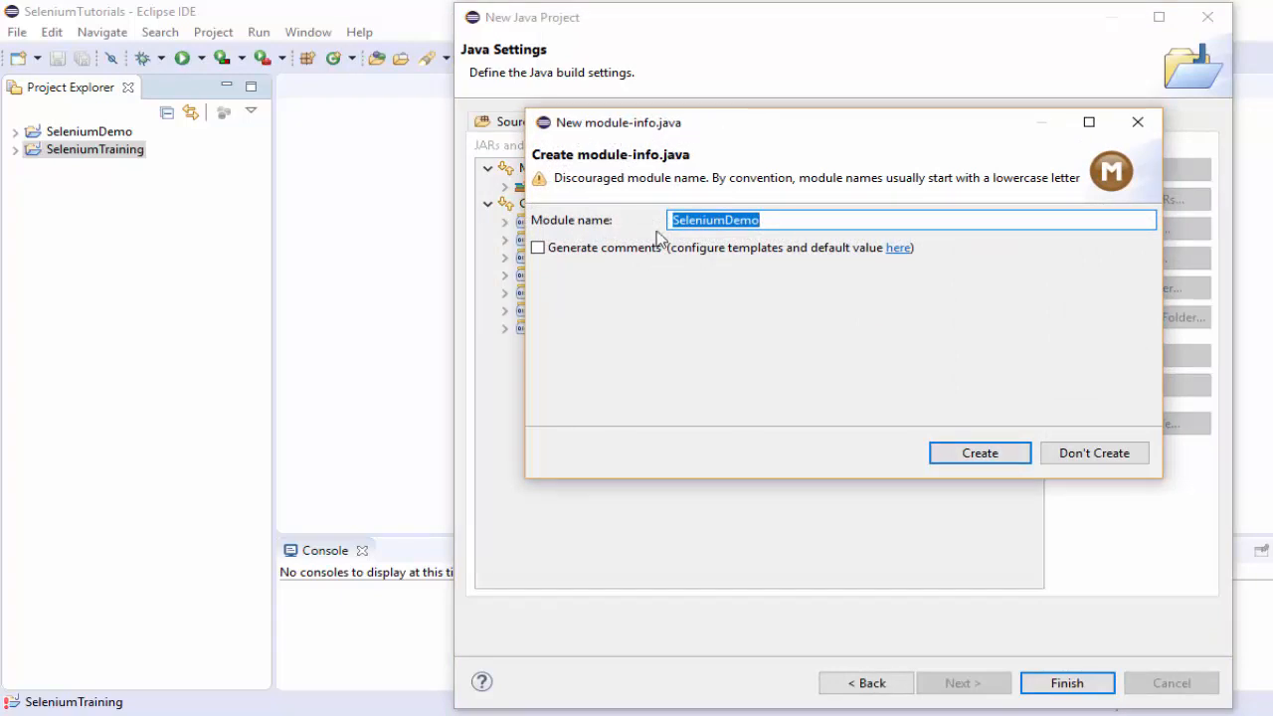
{"action": "left_click", "coordinate": [1094, 454]}
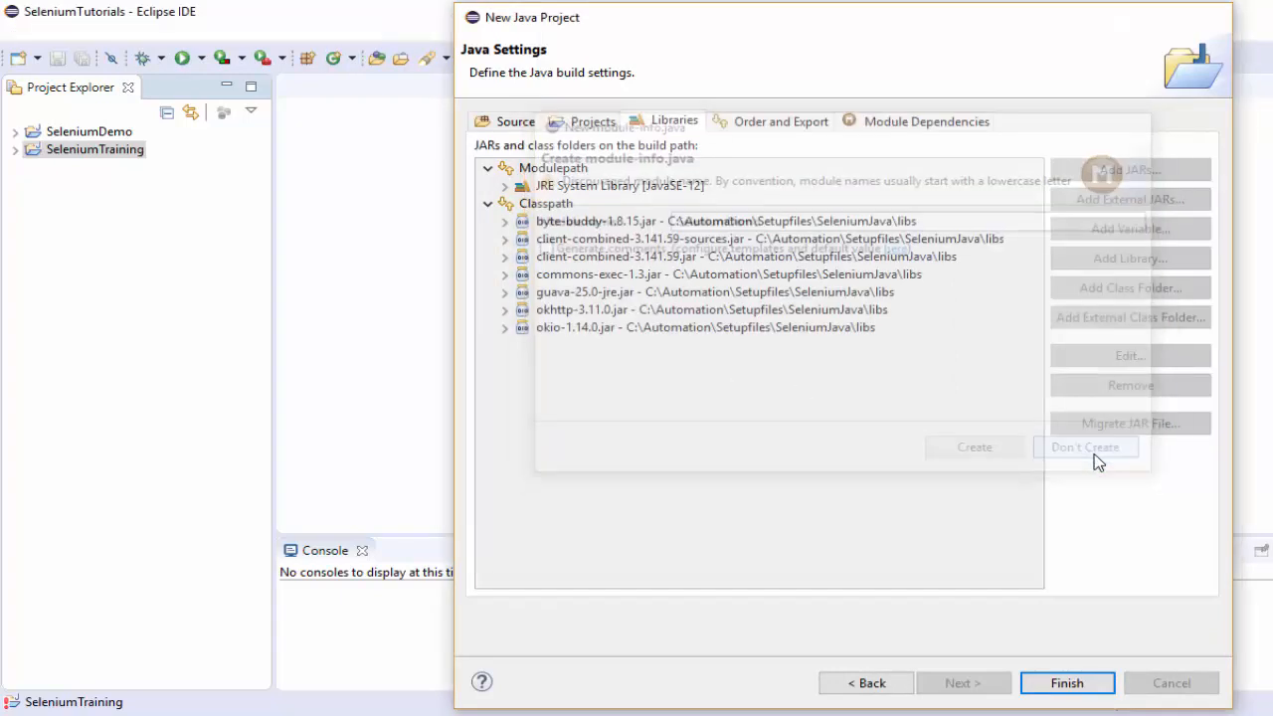
{"action": "left_click", "coordinate": [1066, 685]}
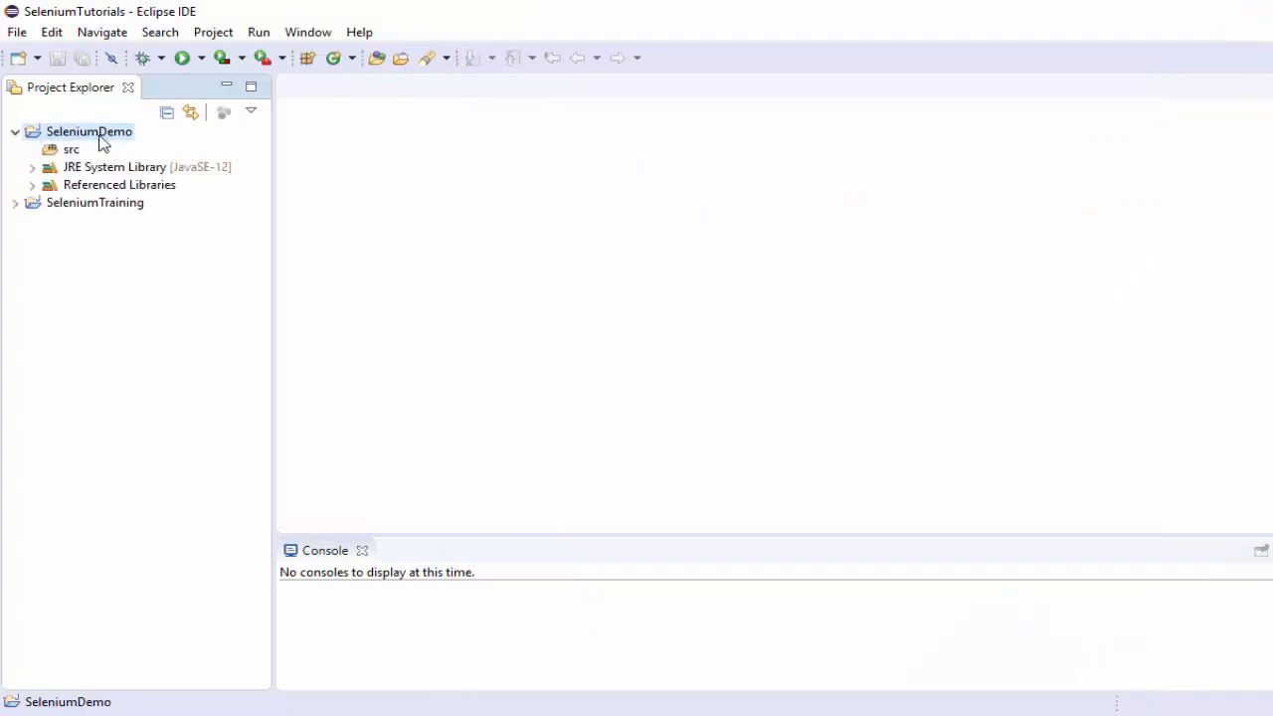
Expand SeleniumDemo's Referenced Libraries to list the seven Selenium jars.
{"action": "left_click", "coordinate": [32, 183]}
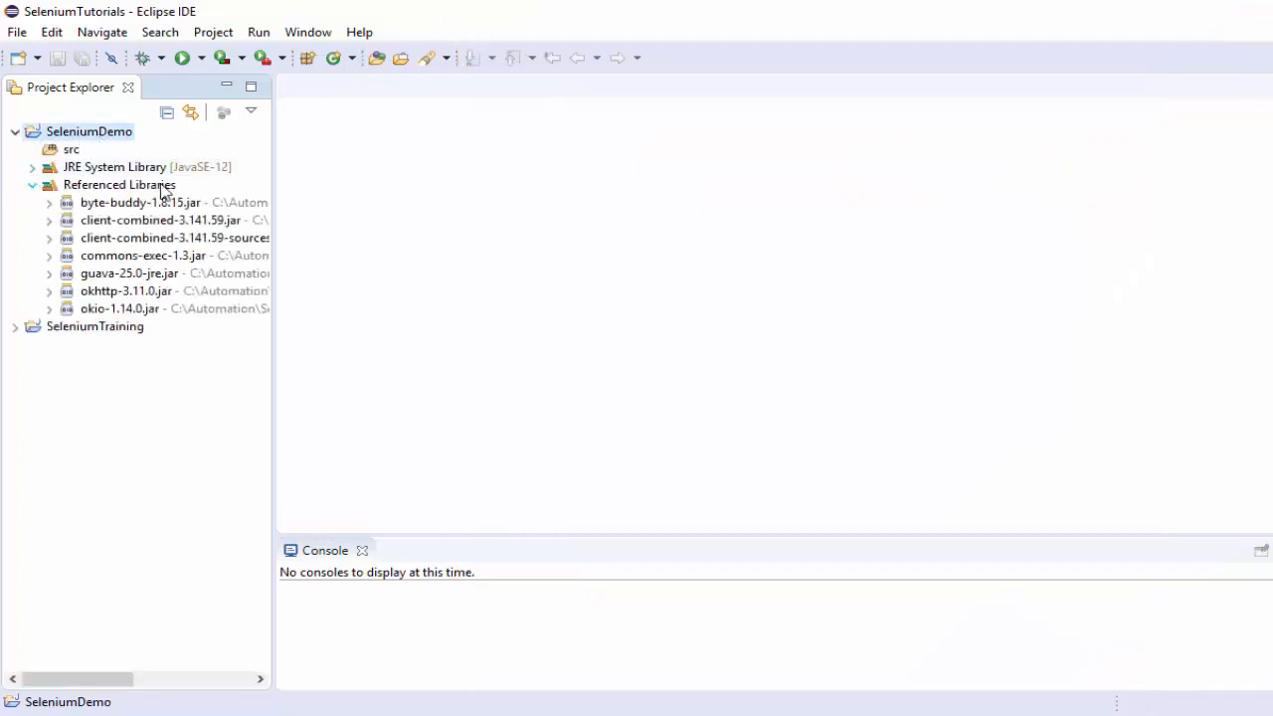
{"action": "mouse_move", "coordinate": [125, 291]}
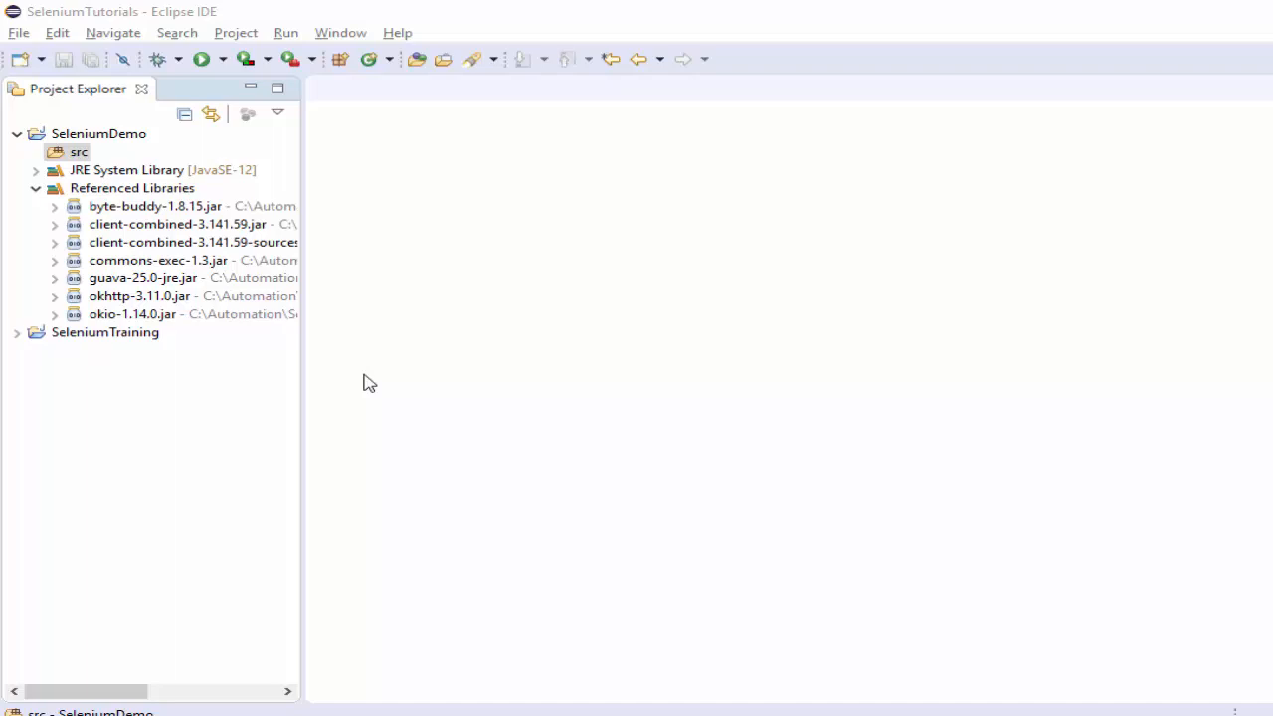
Begin a new class named LaunchApplication under the src folder.
{"action": "right_click", "coordinate": [78, 152]}
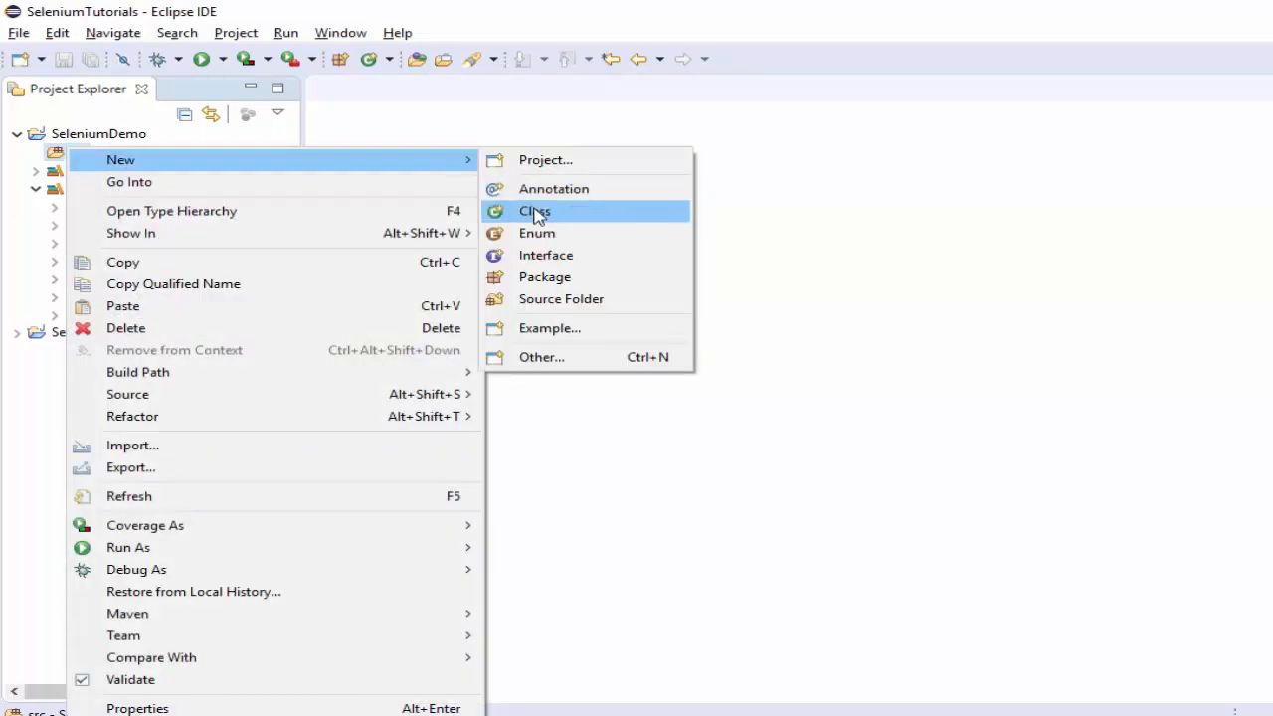
{"action": "left_click", "coordinate": [533, 211]}
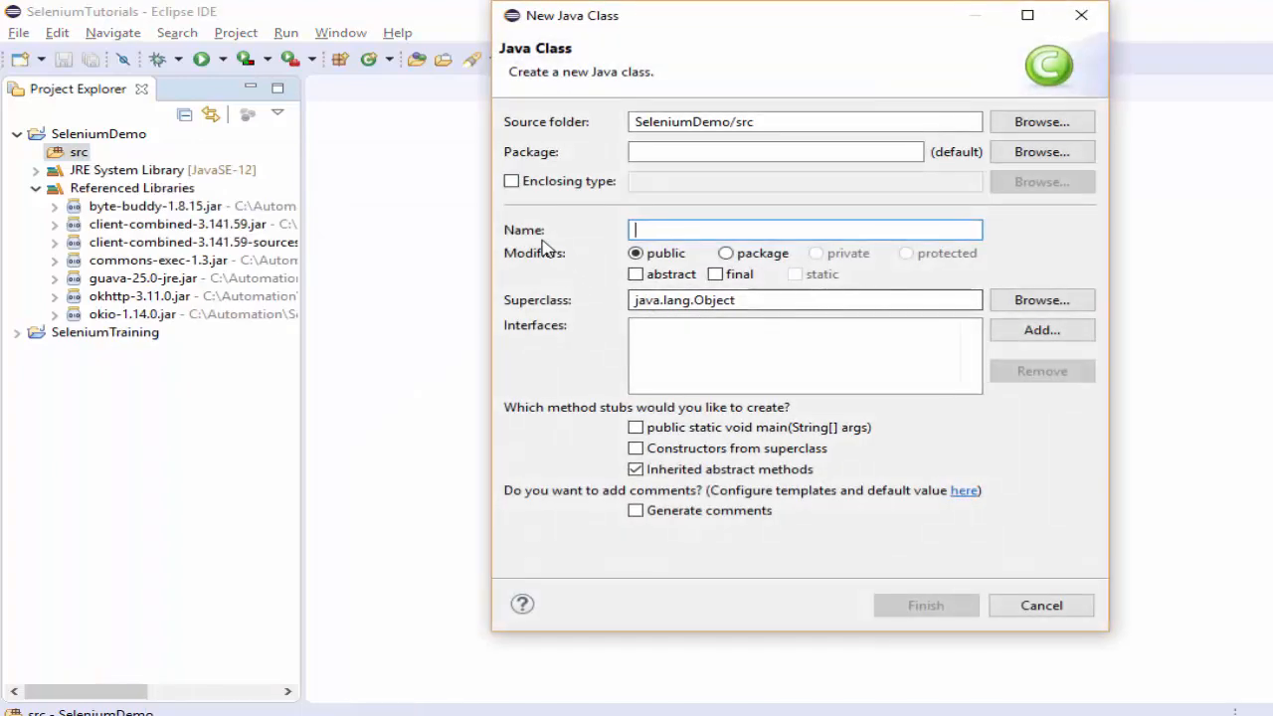
{"action": "left_click", "coordinate": [776, 152]}
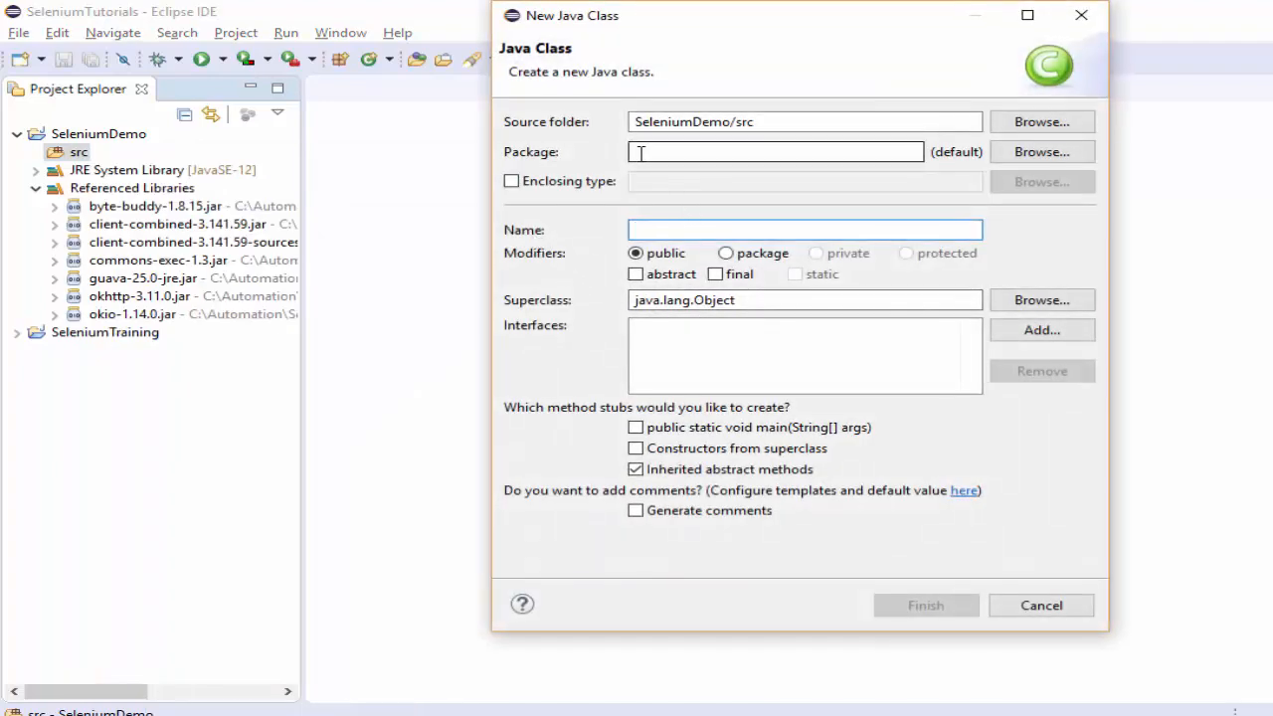
{"action": "type", "text": "LaunchApplication"}
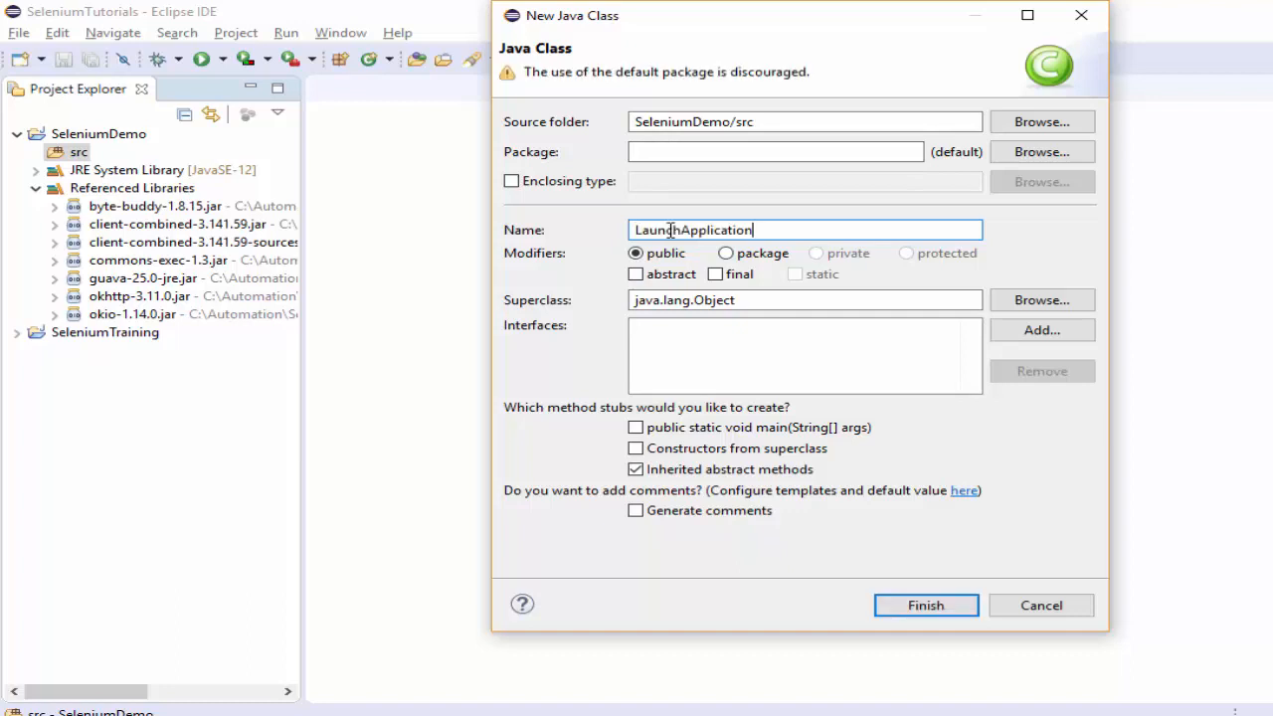
Place it in package demo with a main method stub and create it.
{"action": "left_click", "coordinate": [776, 151]}
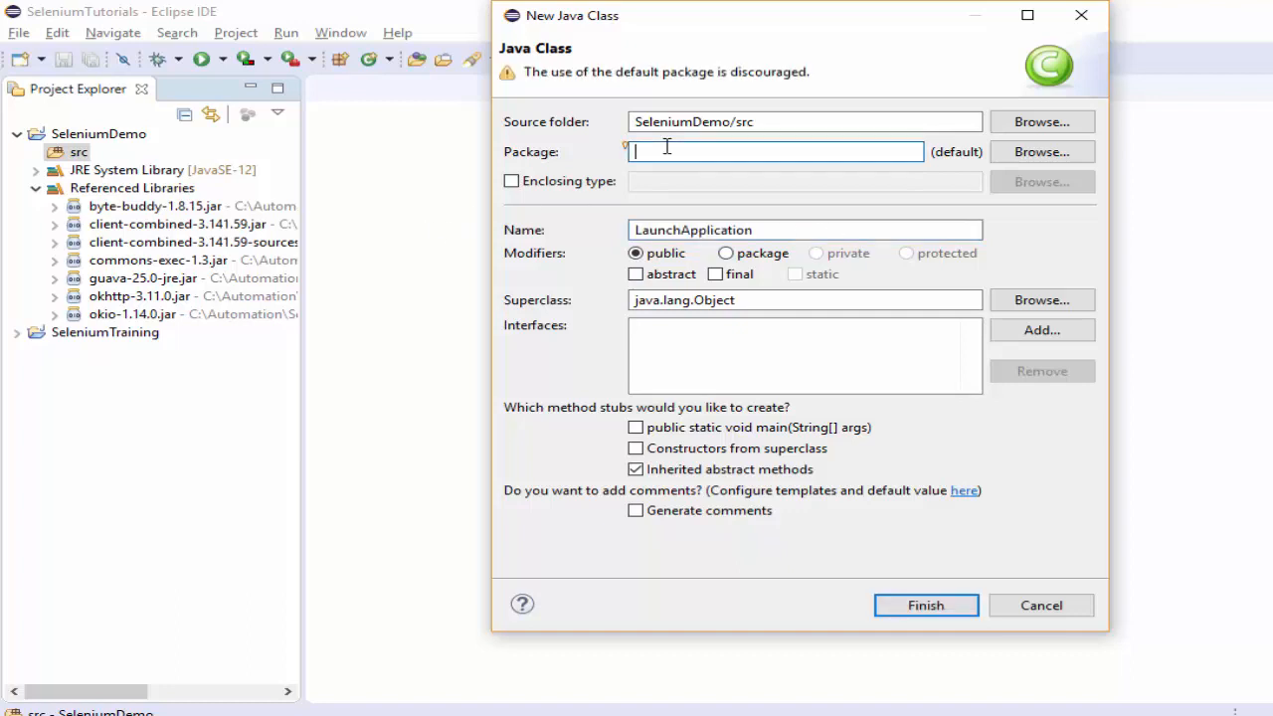
{"action": "type", "text": "demo"}
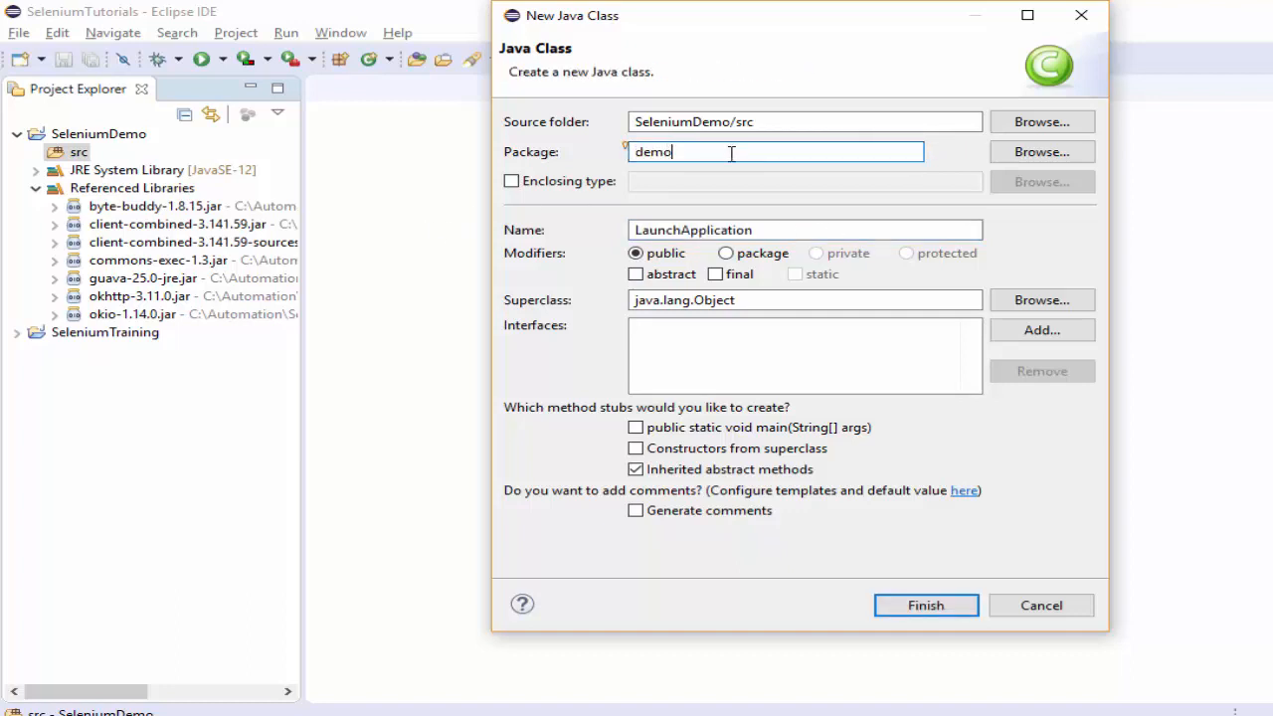
{"action": "left_click", "coordinate": [637, 426]}
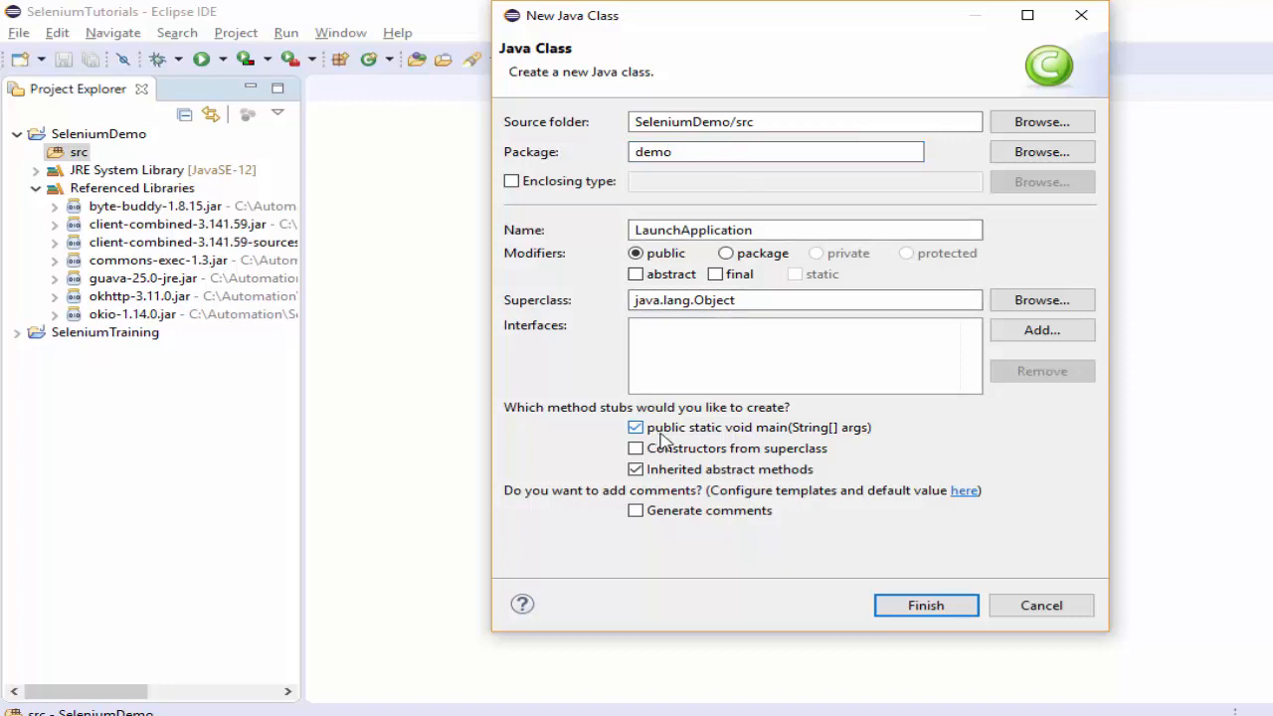
{"action": "mouse_move", "coordinate": [716, 437]}
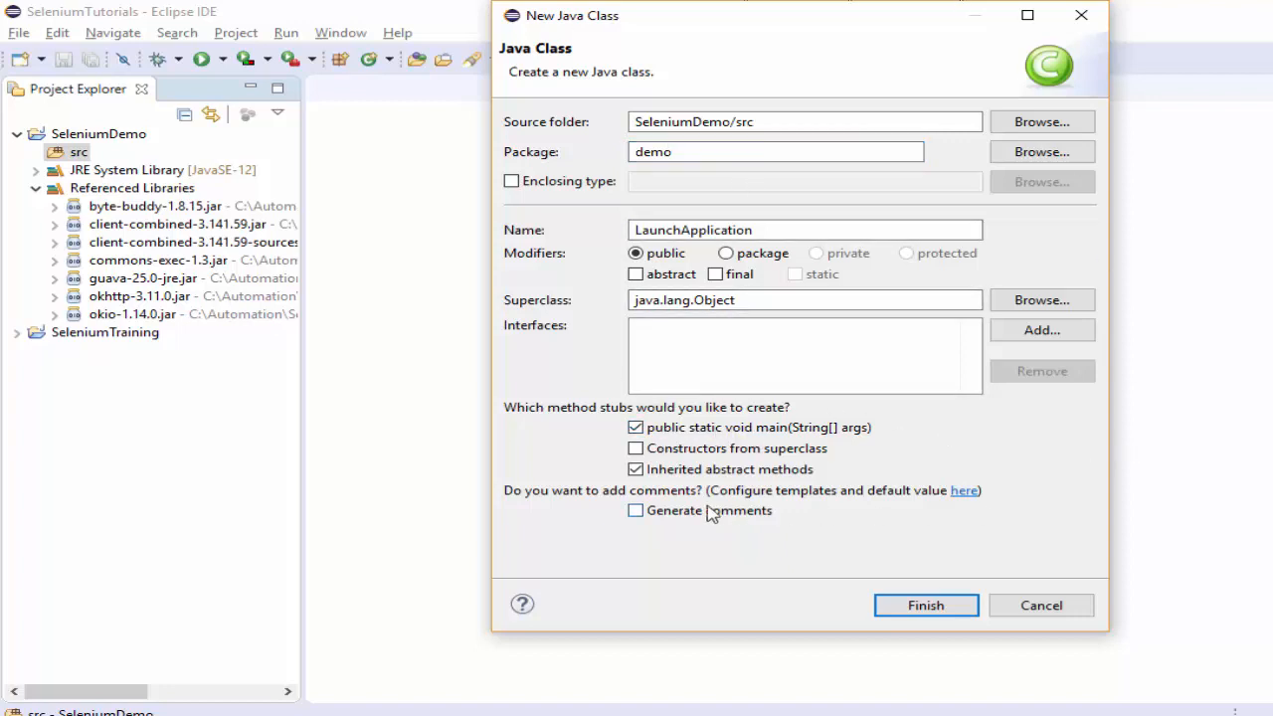
{"action": "mouse_move", "coordinate": [927, 605]}
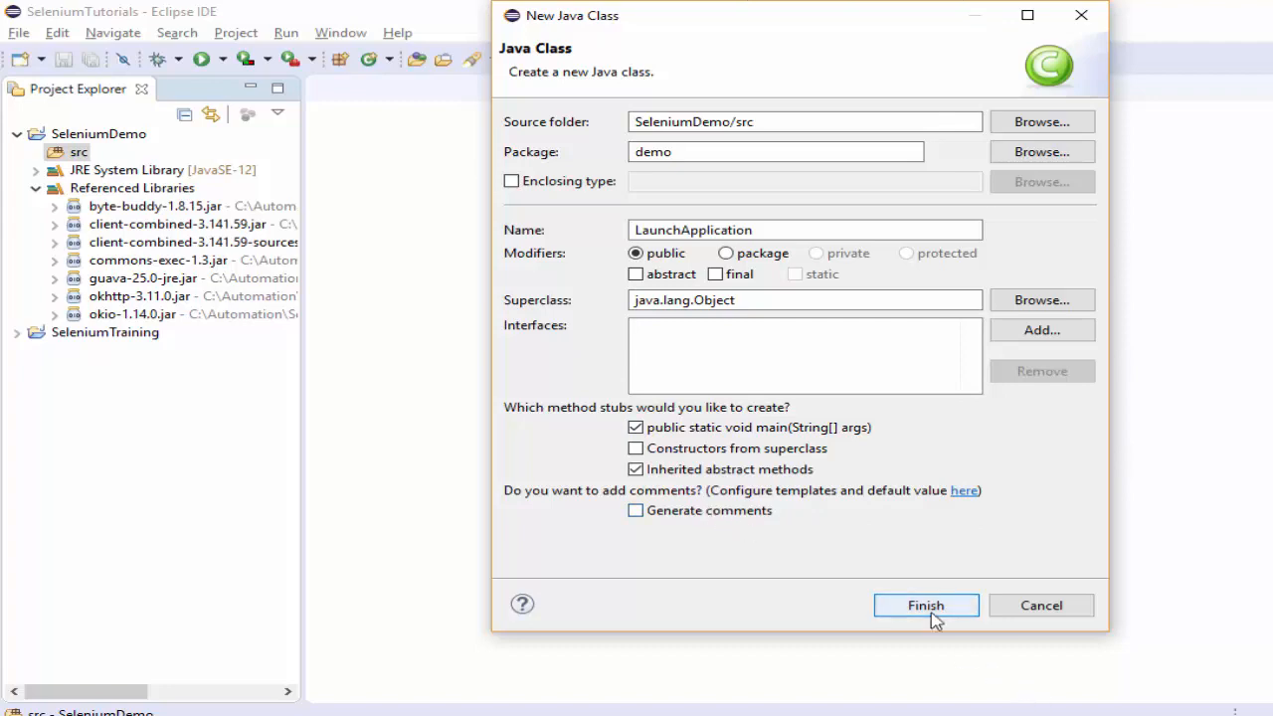
{"action": "left_click", "coordinate": [925, 605]}
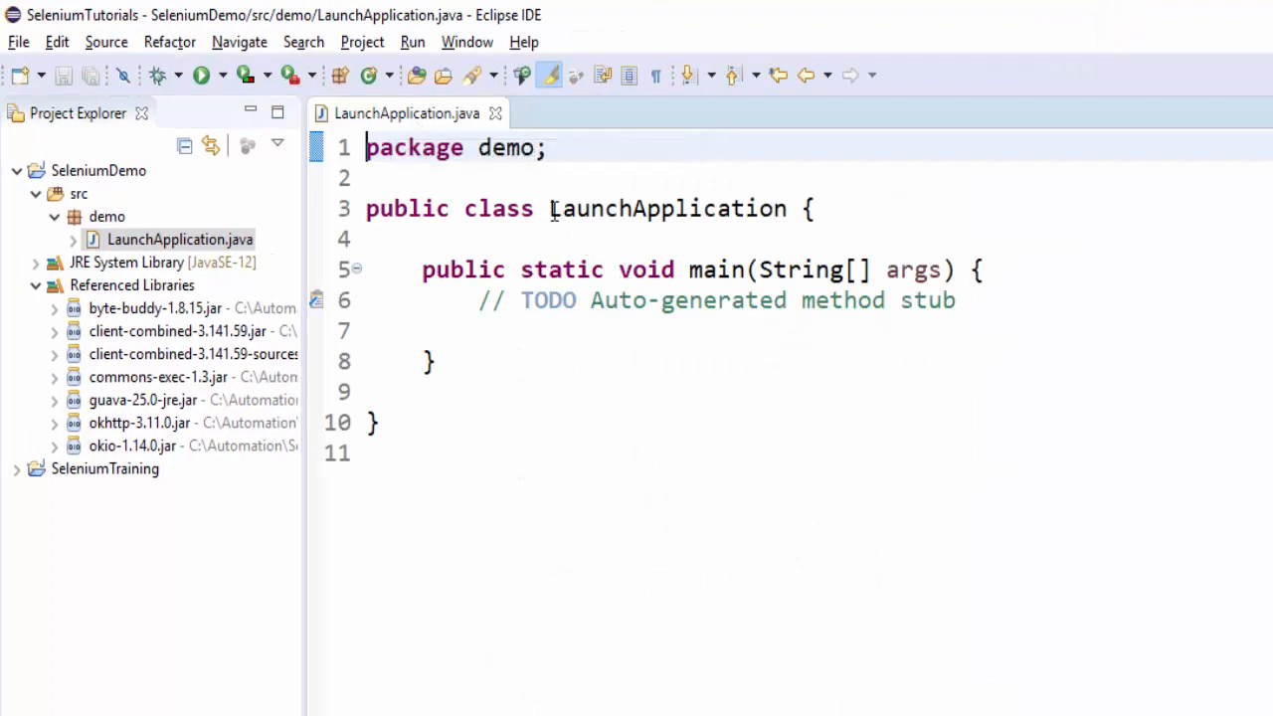
Write System.setProperty with "webdriver.chrome.driver" as the key and an empty string value.
{"action": "double_click", "coordinate": [666, 208]}
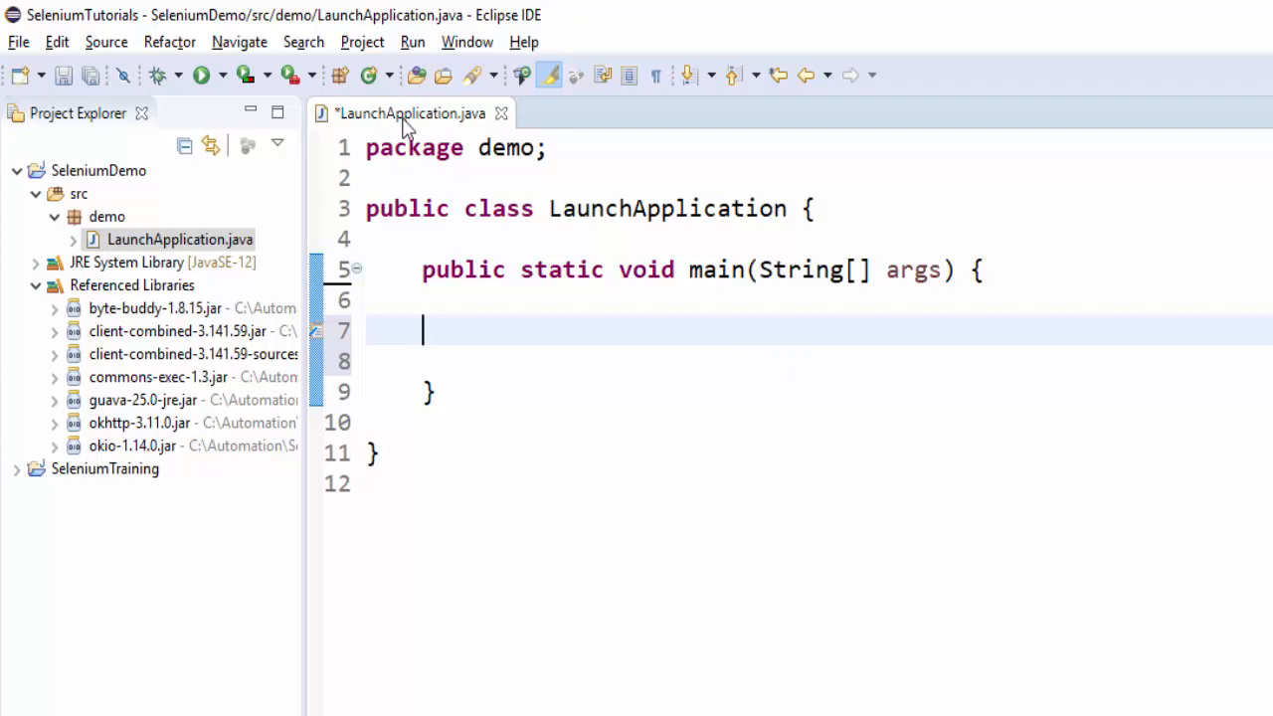
{"action": "type", "text": "System."}
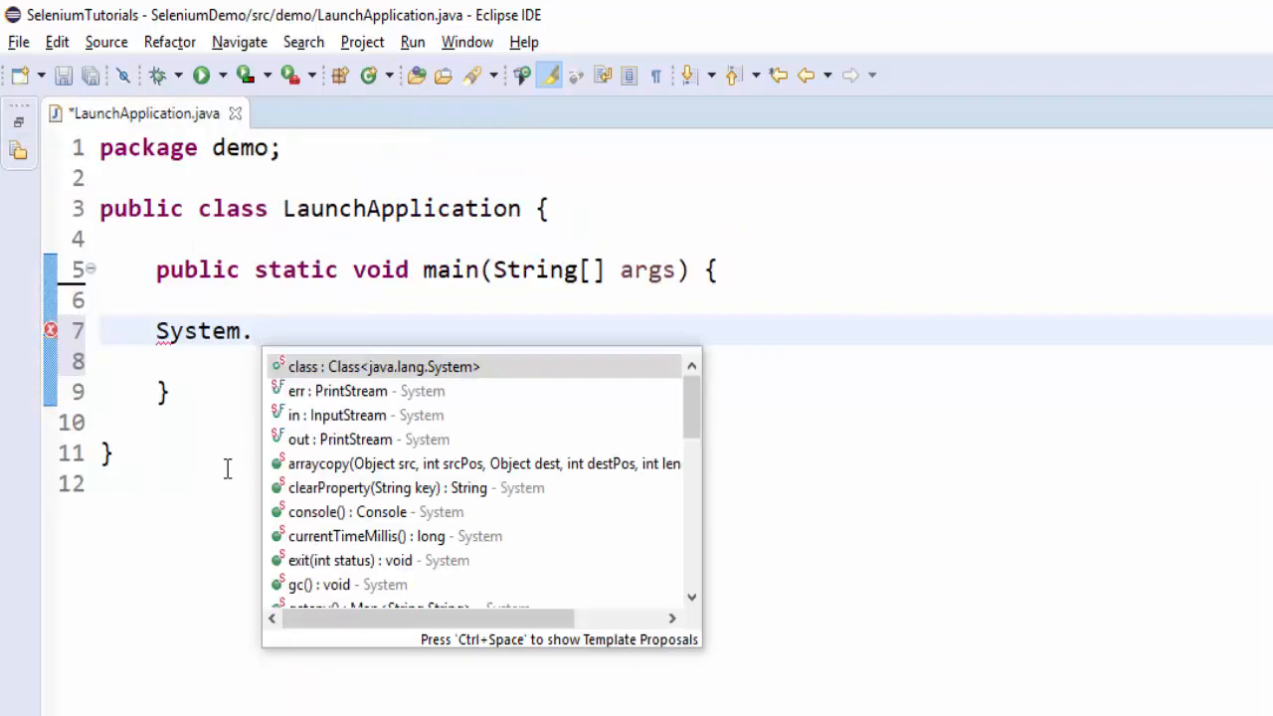
{"action": "type", "text": "setProperty(key, value"}
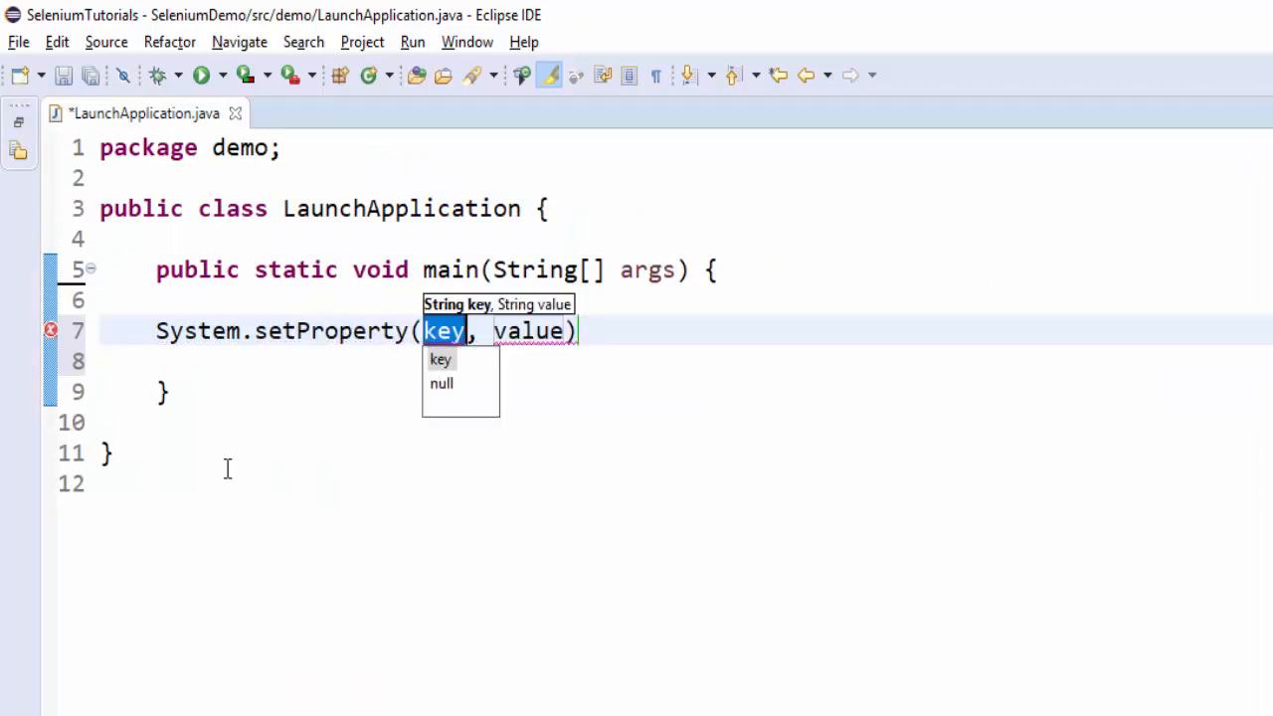
{"action": "type", "text": "\""}
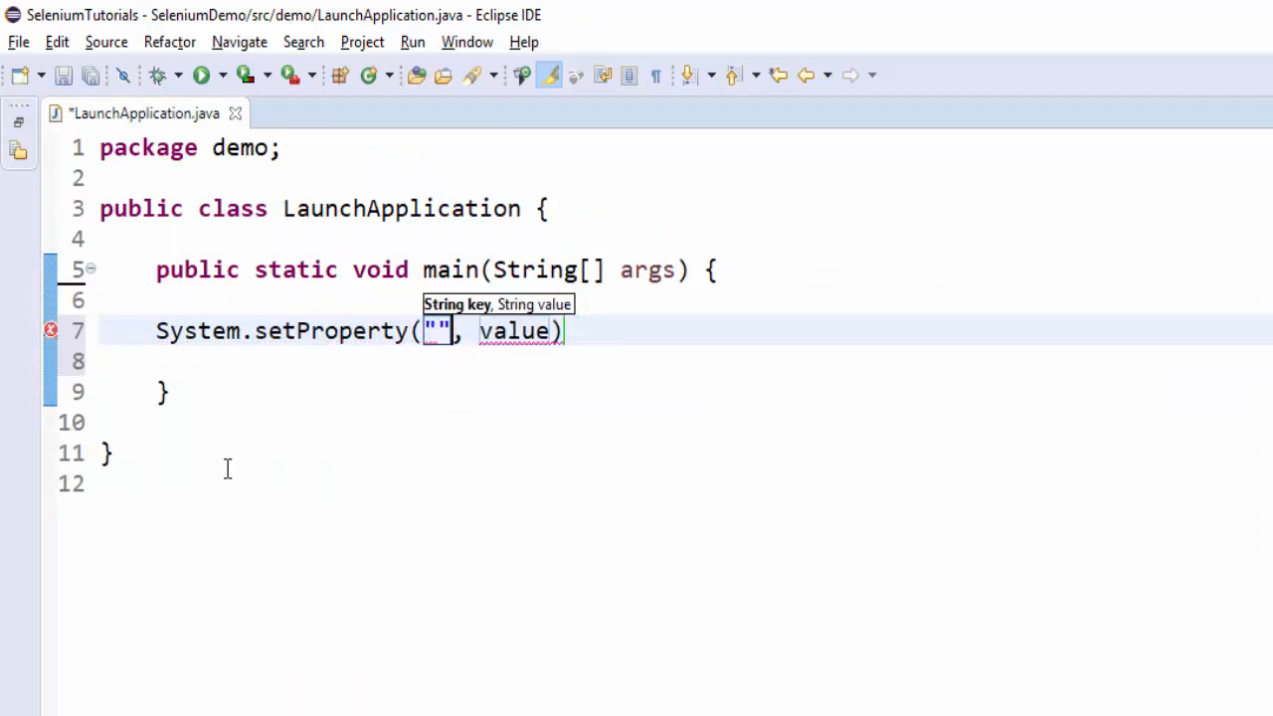
{"action": "type", "text": "web"}
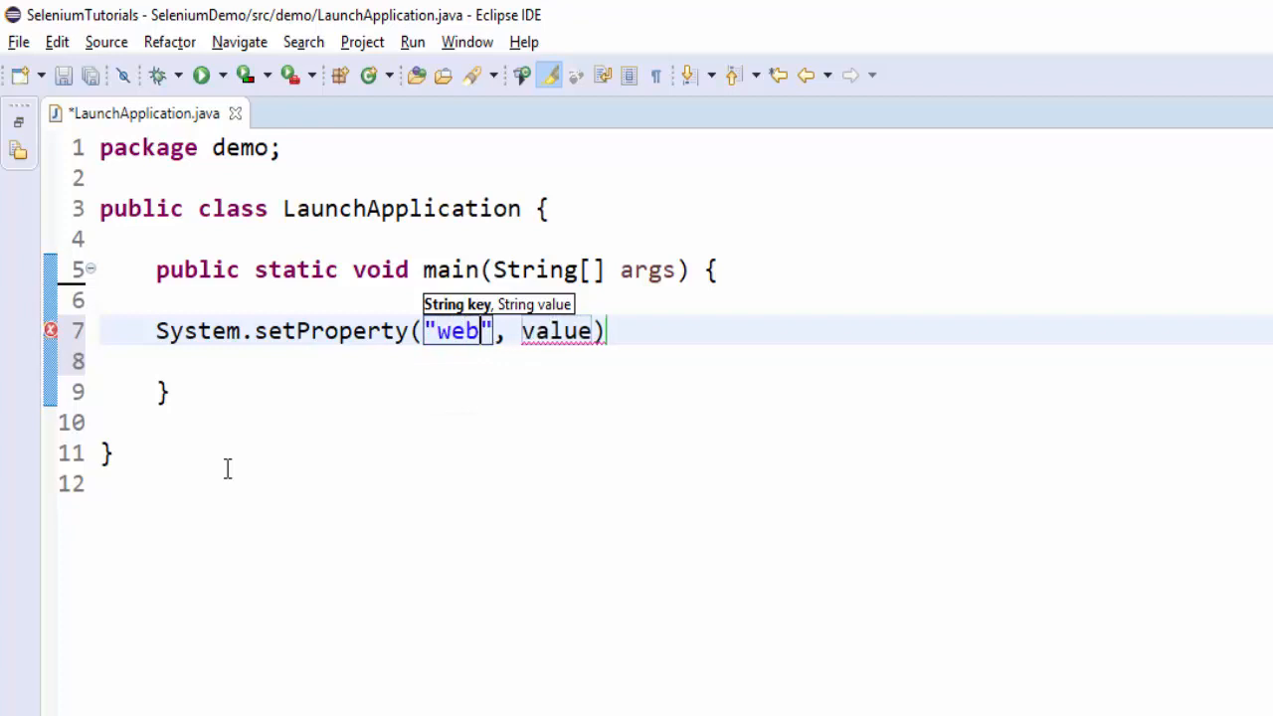
{"action": "type", "text": "driver.c"}
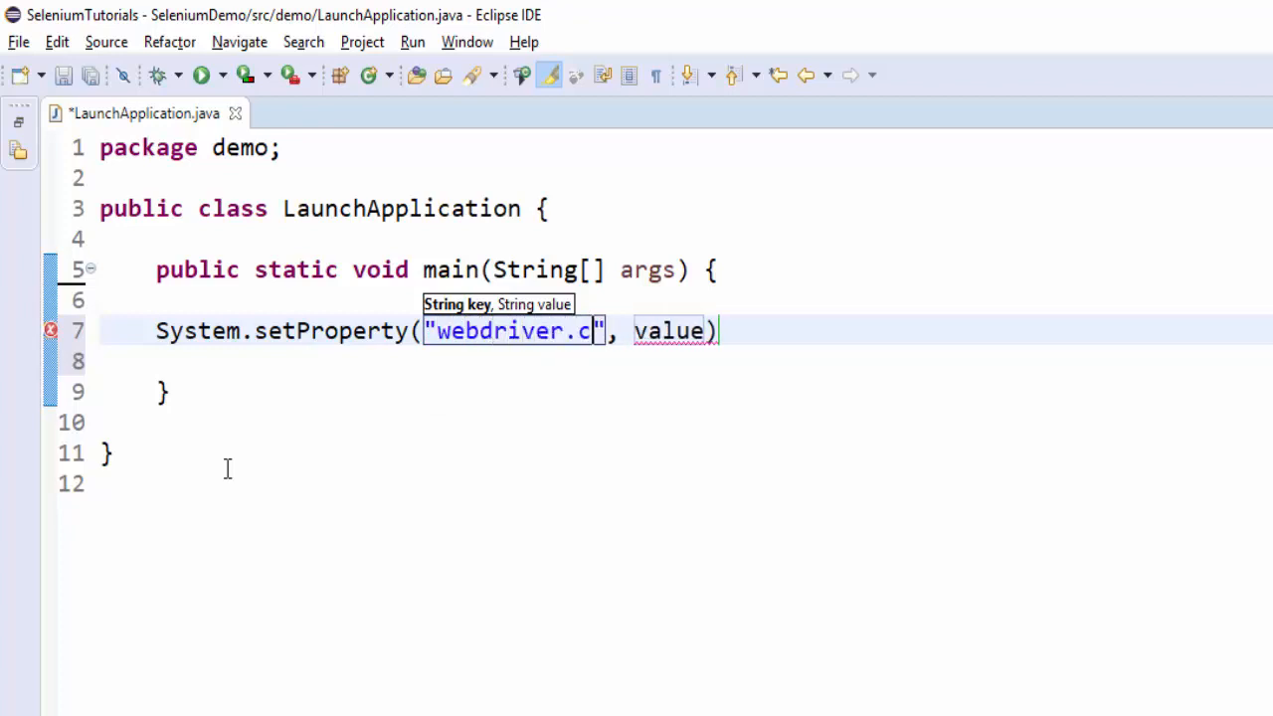
{"action": "type", "text": "hrome.dri"}
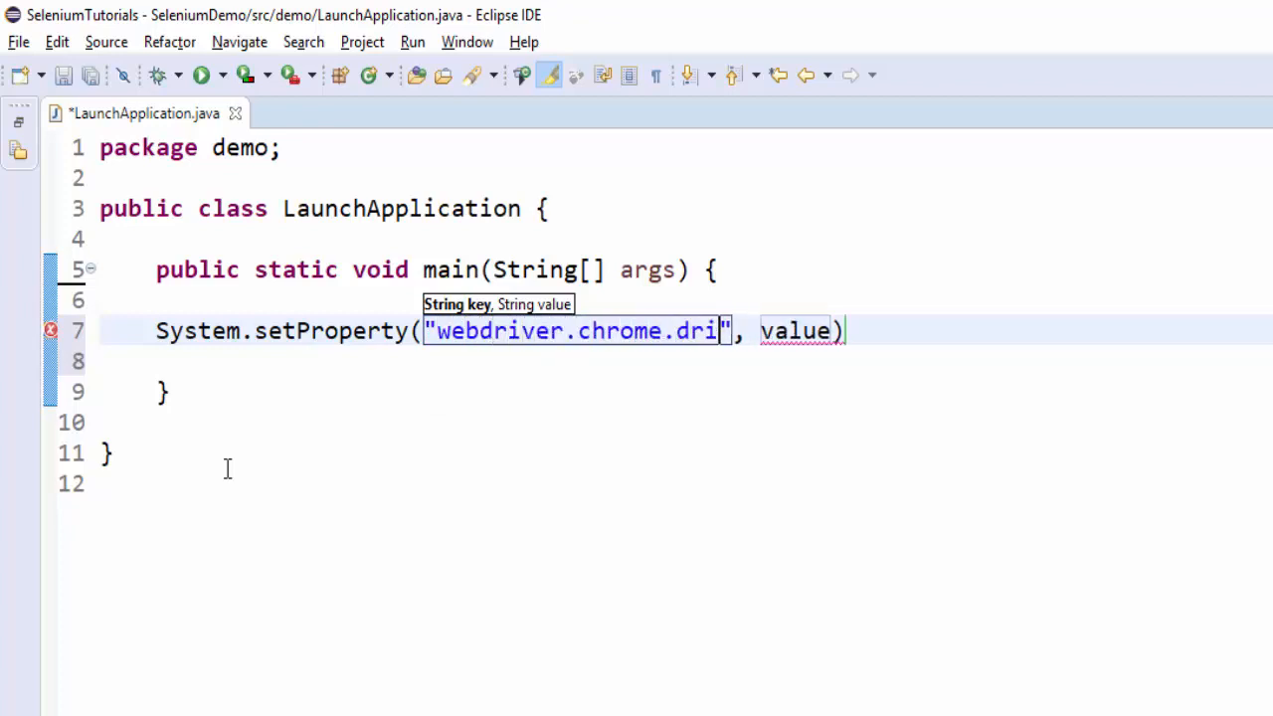
{"action": "type", "text": "ver"}
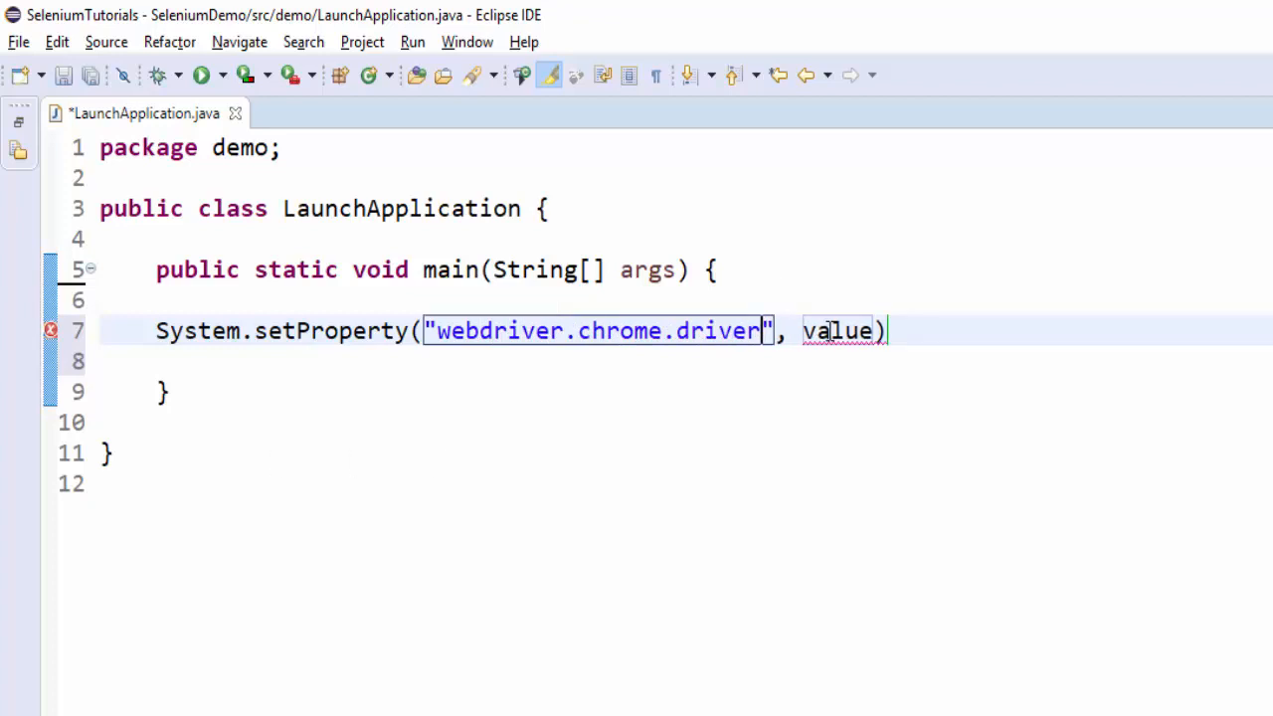
{"action": "type", "text": "\"\""}
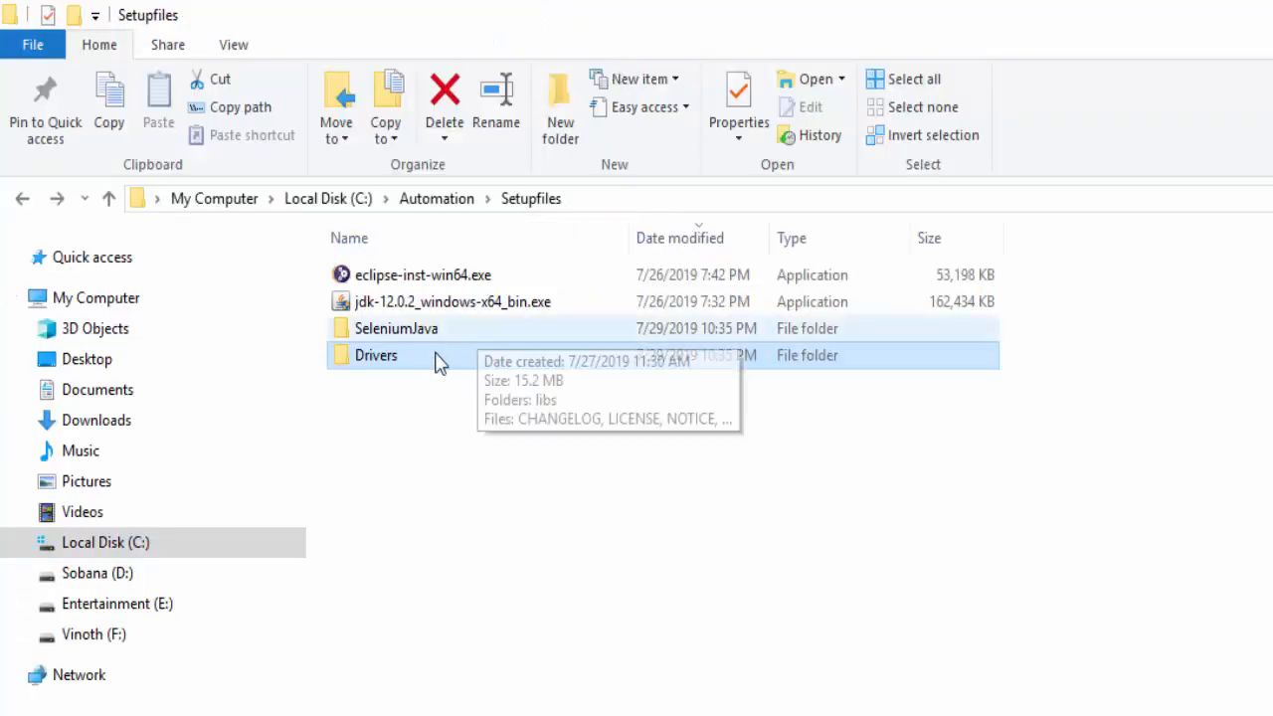
Open the Drivers folder inside C:\Automation\Setupfiles in File Explorer.
{"action": "double_click", "coordinate": [376, 354]}
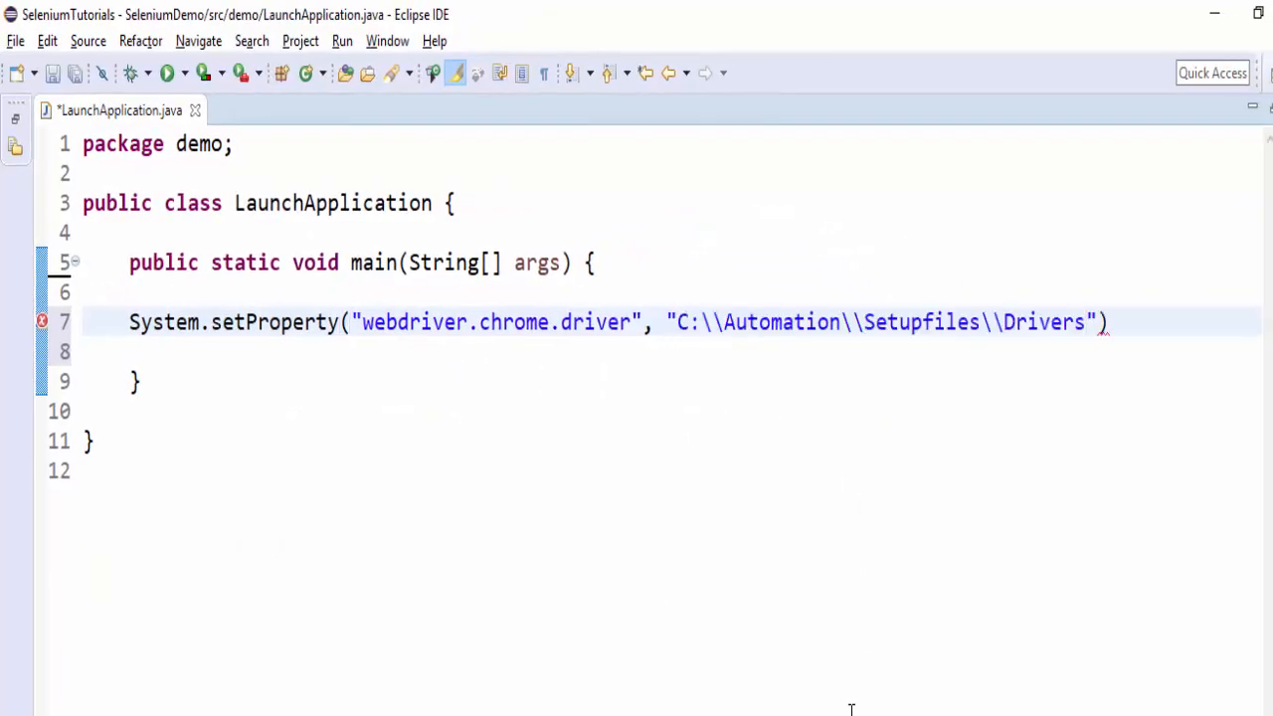
Take the Drivers folder path from File Explorer as the setProperty value.
{"action": "double_click", "coordinate": [712, 322]}
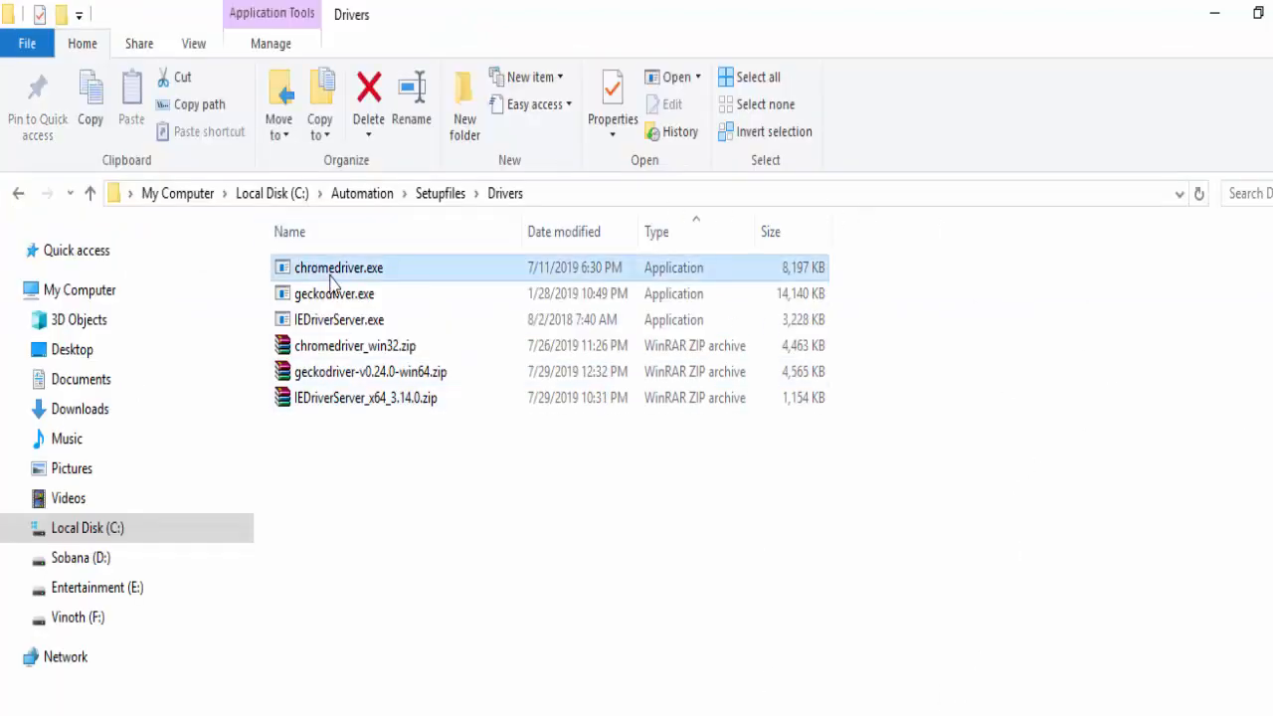
{"action": "mouse_move", "coordinate": [1237, 442]}
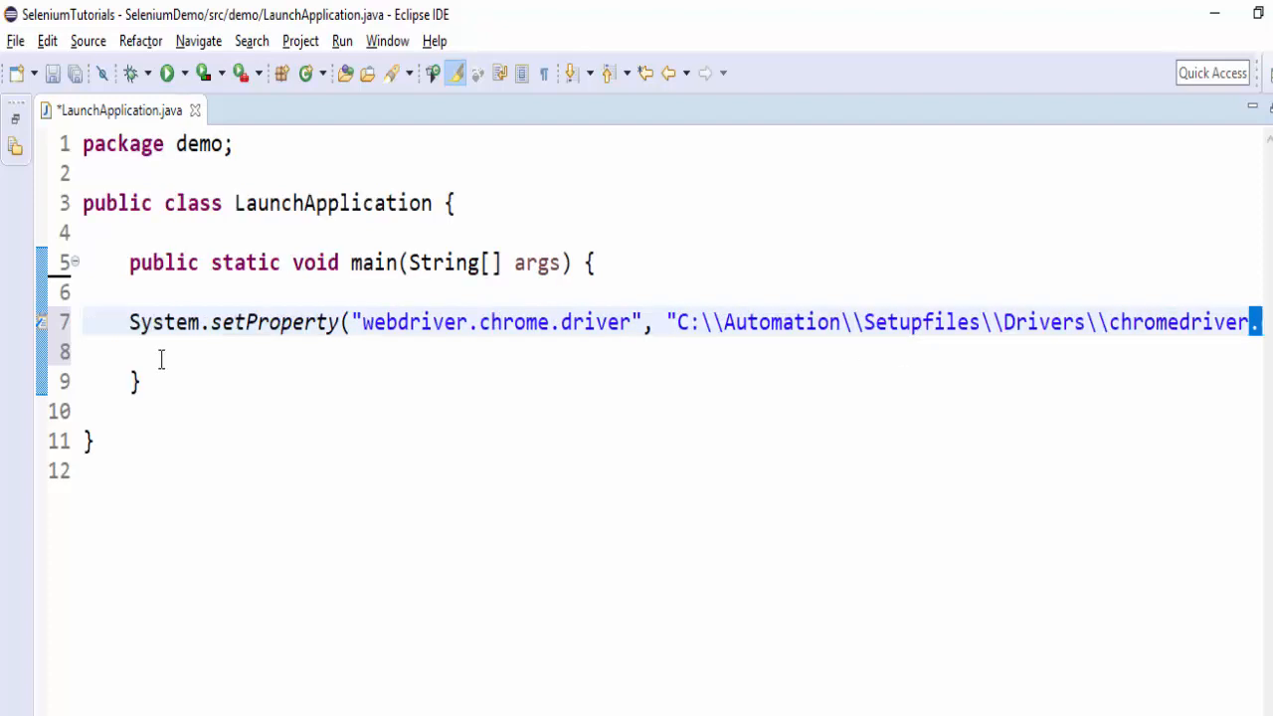
Declare WebDriver driver = new ChromeDriver() on a new line below setProperty.
{"action": "left_click", "coordinate": [299, 350]}
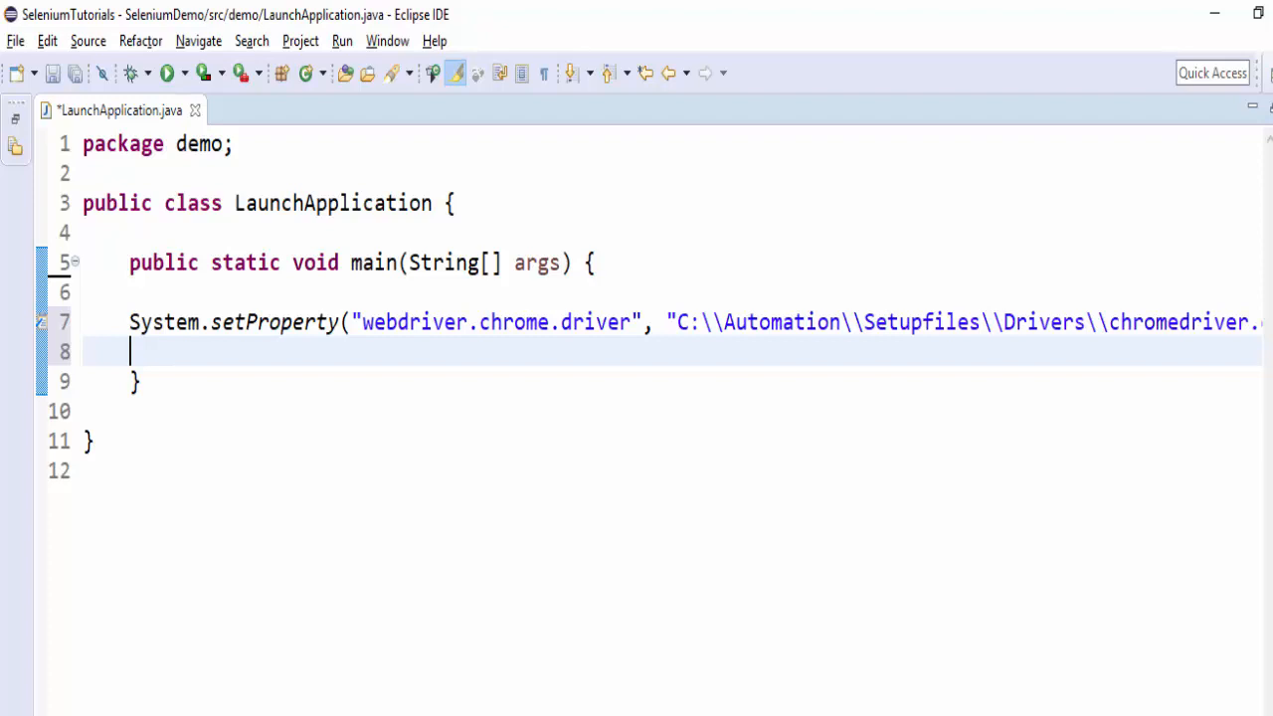
{"action": "type", "text": "WebDriver"}
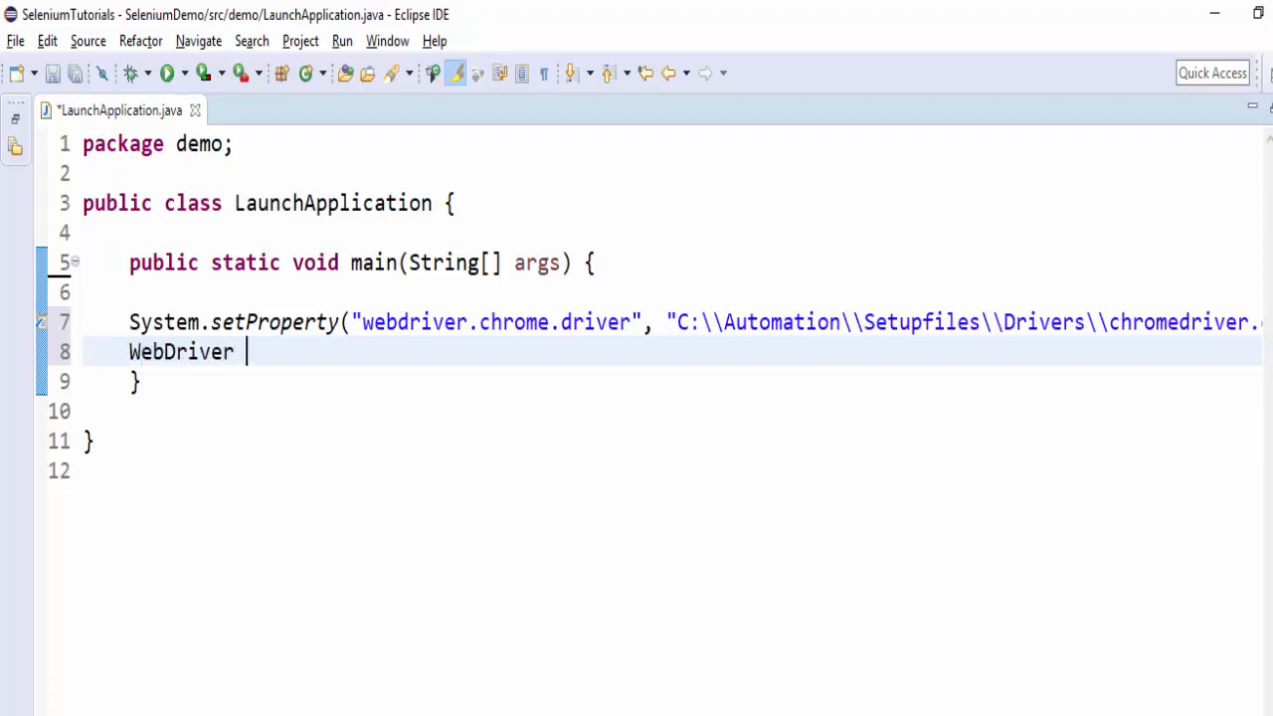
{"action": "type", "text": "dri"}
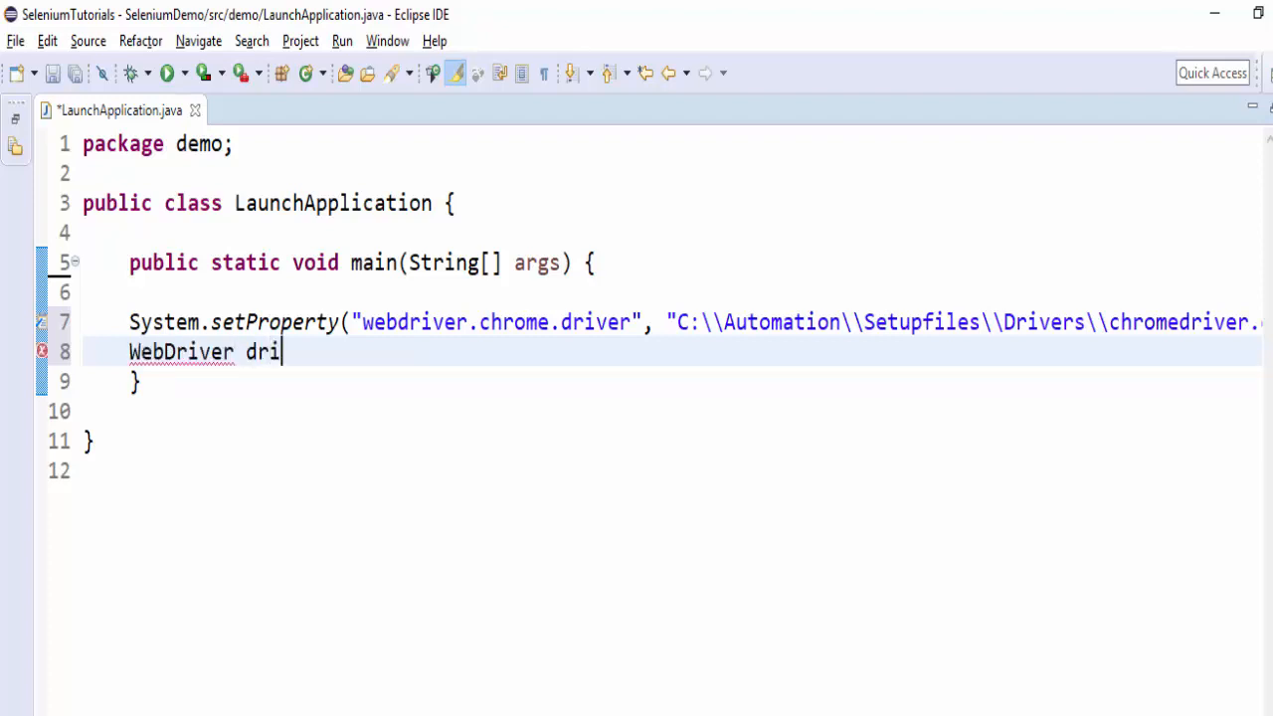
{"action": "type", "text": "ver"}
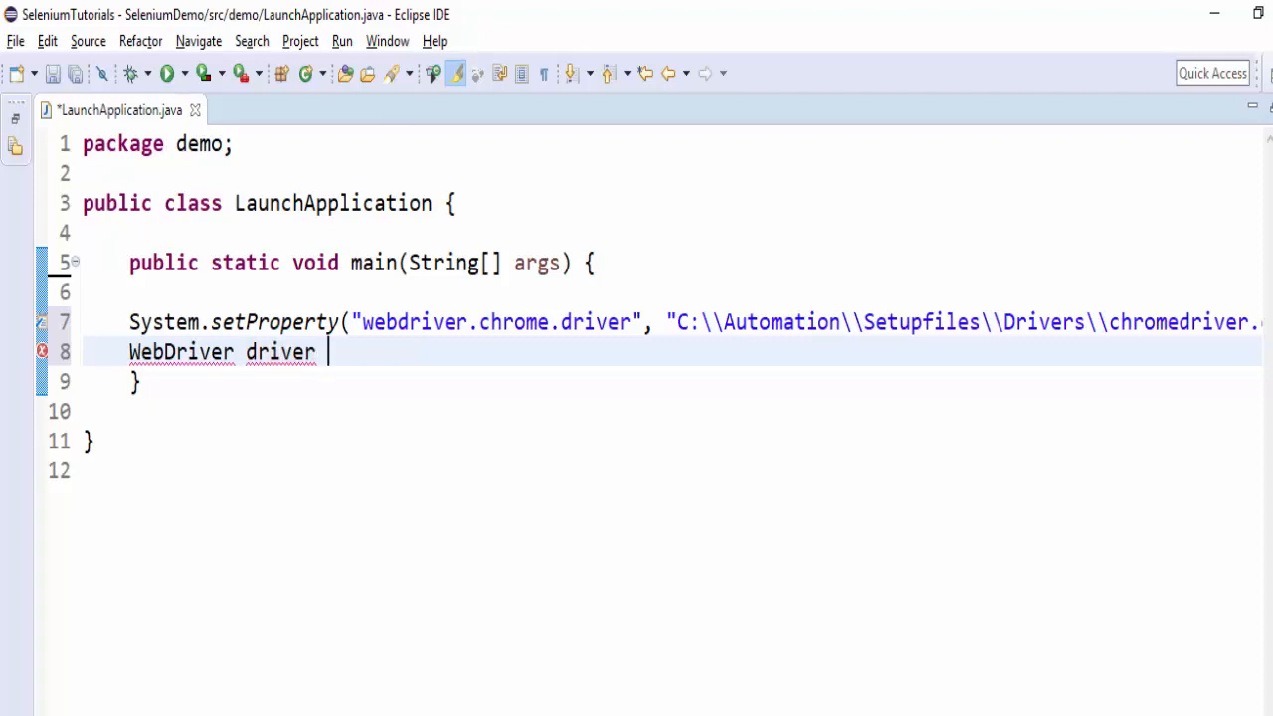
{"action": "type", "text": "= n"}
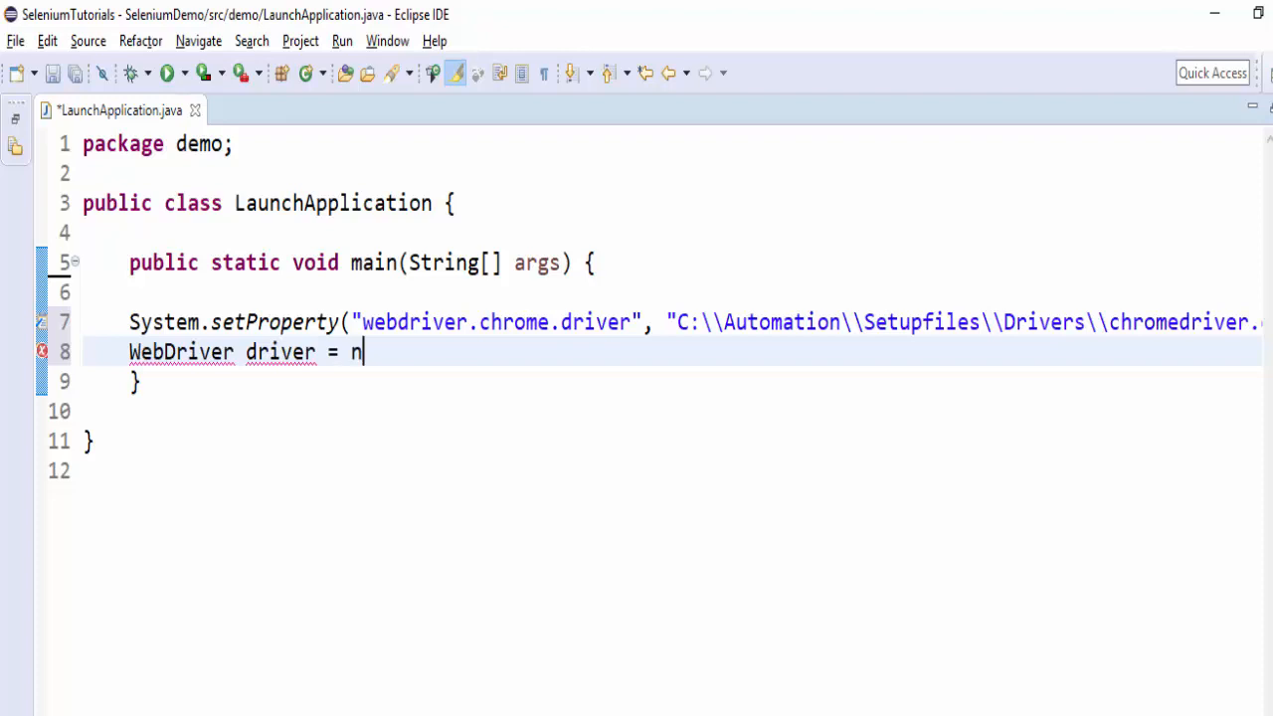
{"action": "type", "text": "ew ChromeDriver();"}
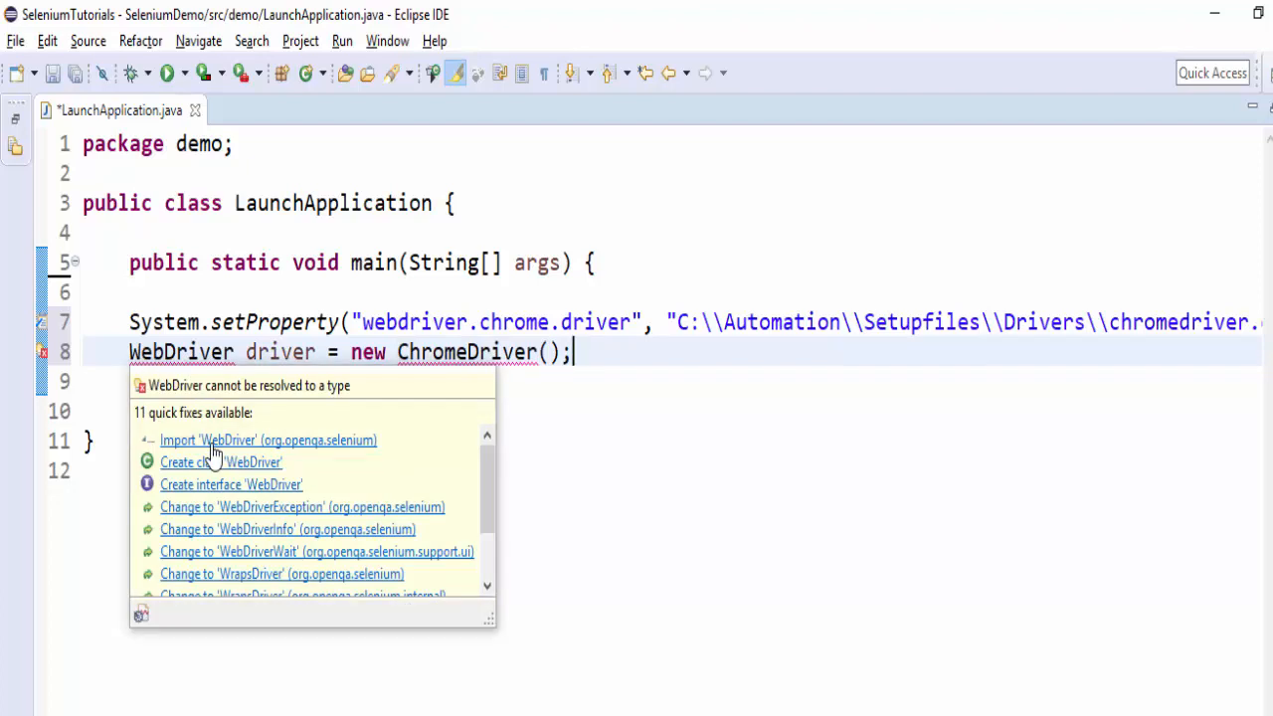
{"action": "mouse_move", "coordinate": [256, 454]}
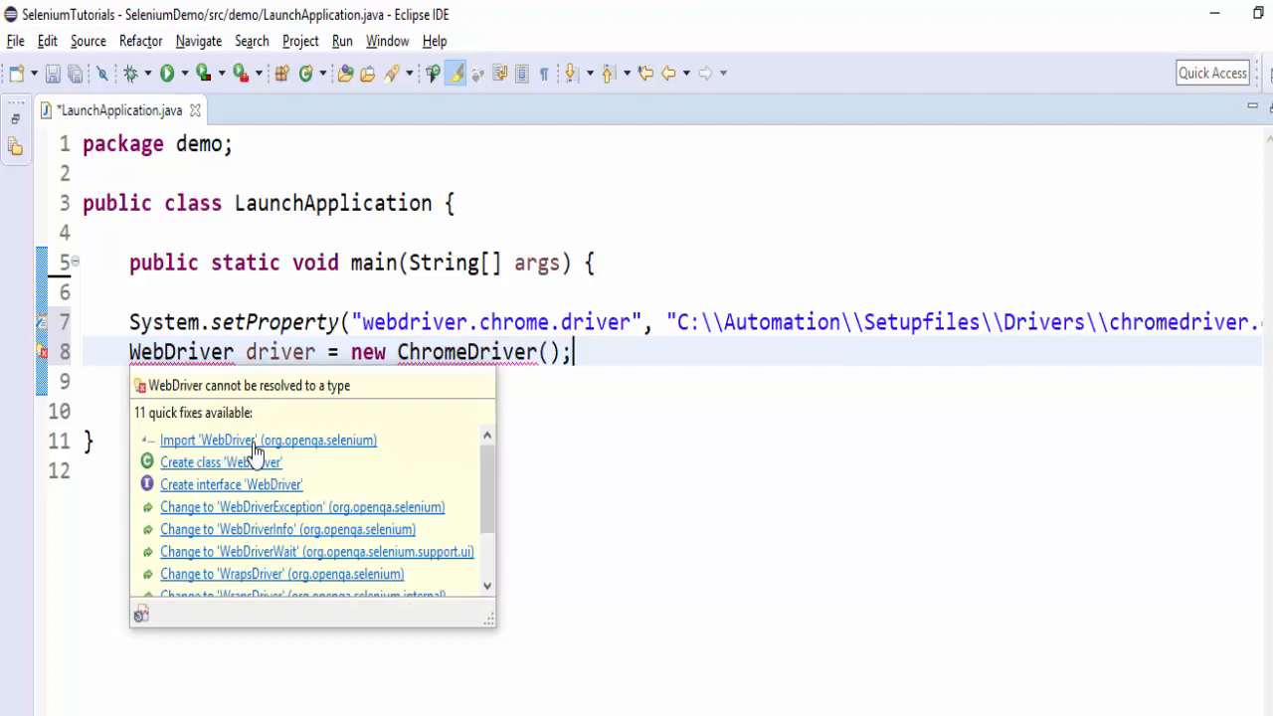
Add the WebDriver and ChromeDriver imports via quick fix.
{"action": "left_click", "coordinate": [266, 440]}
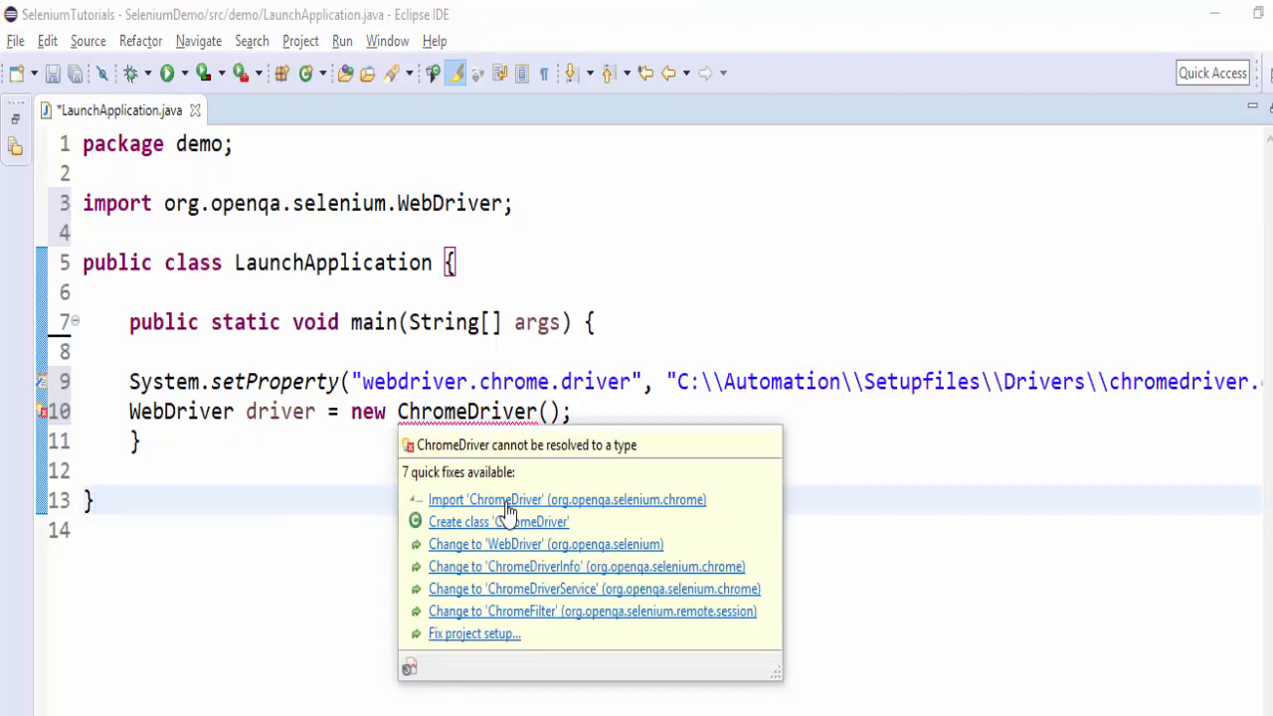
{"action": "left_click", "coordinate": [567, 499]}
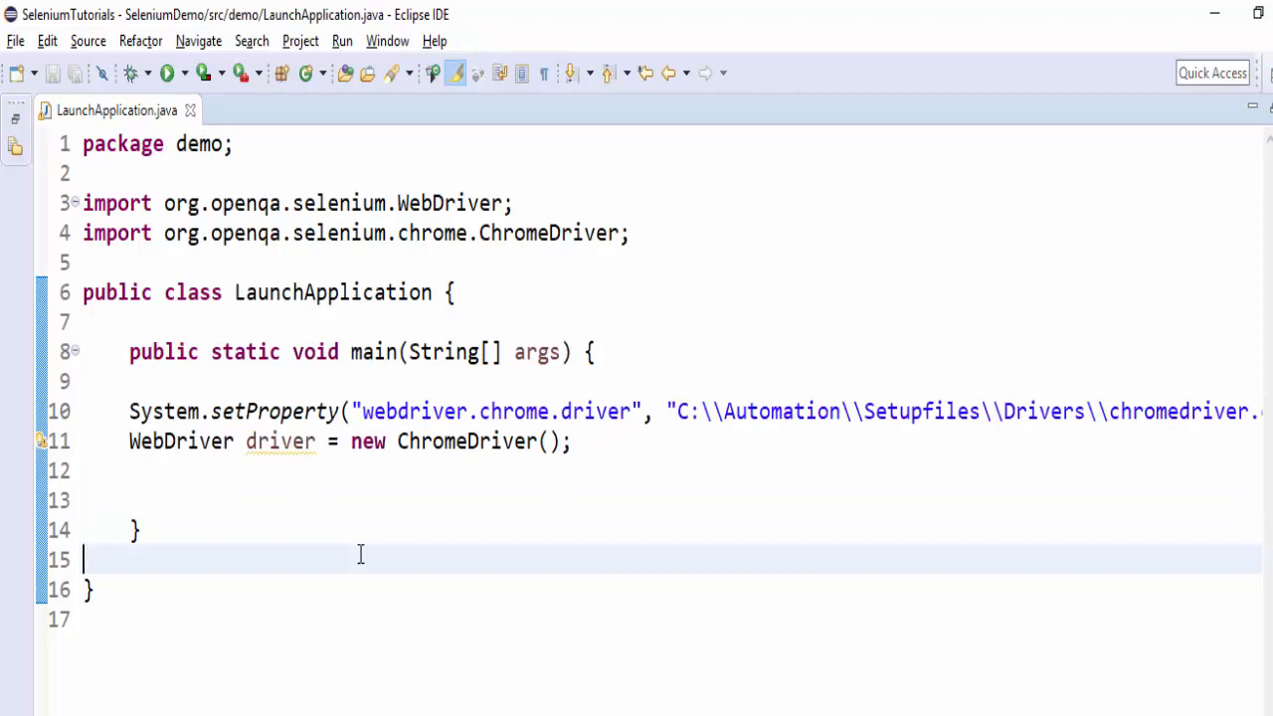
{"action": "double_click", "coordinate": [278, 441]}
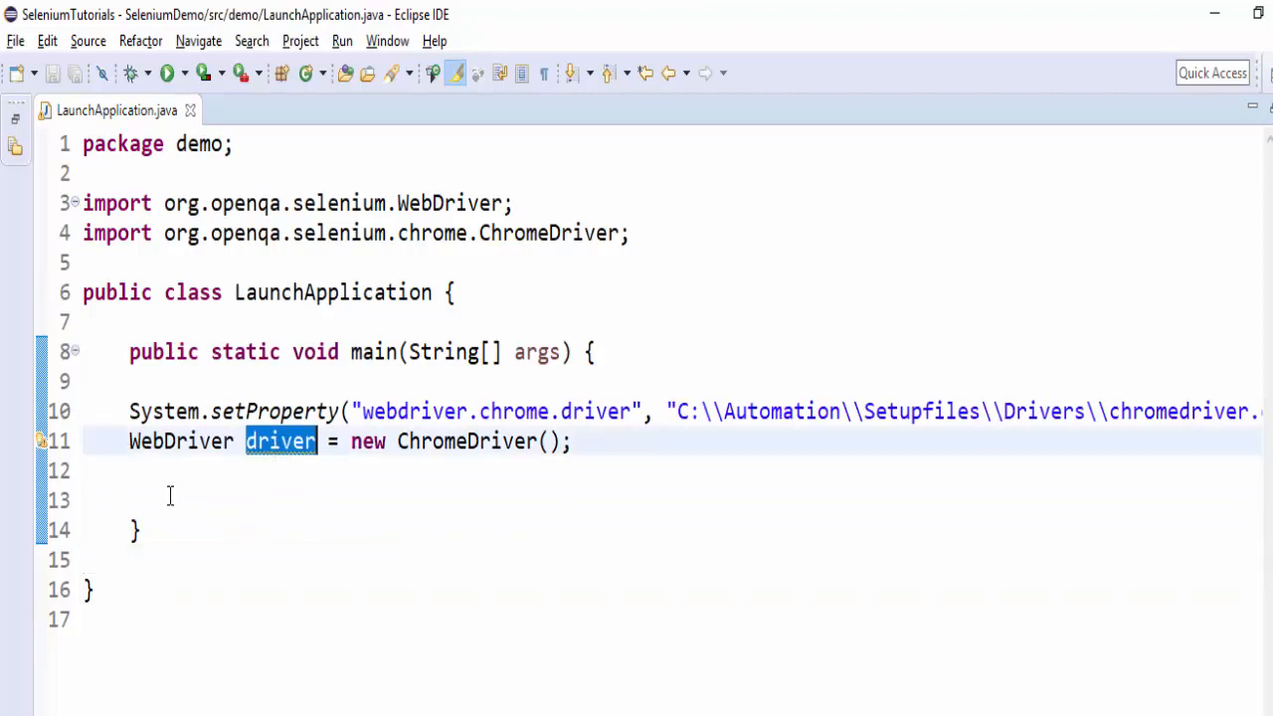
{"action": "left_click", "coordinate": [414, 502]}
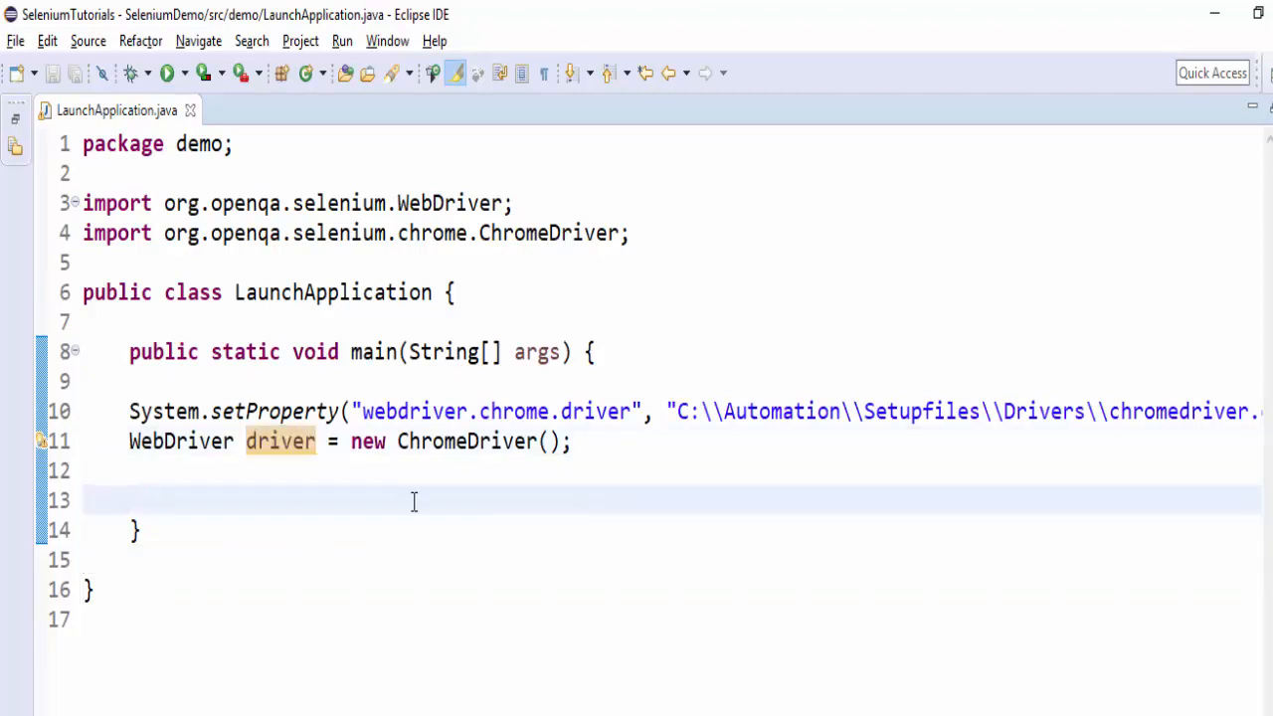
{"action": "type", "text": "driver."}
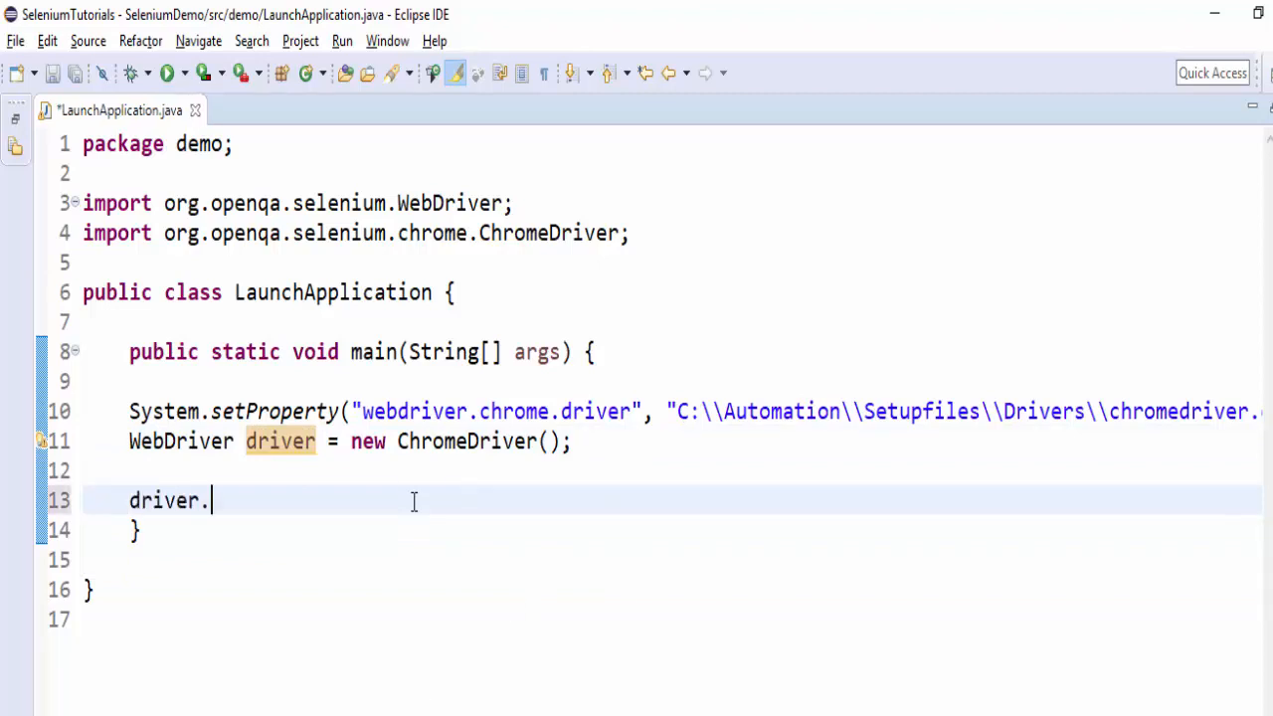
{"action": "type", "text": "get(\"\");"}
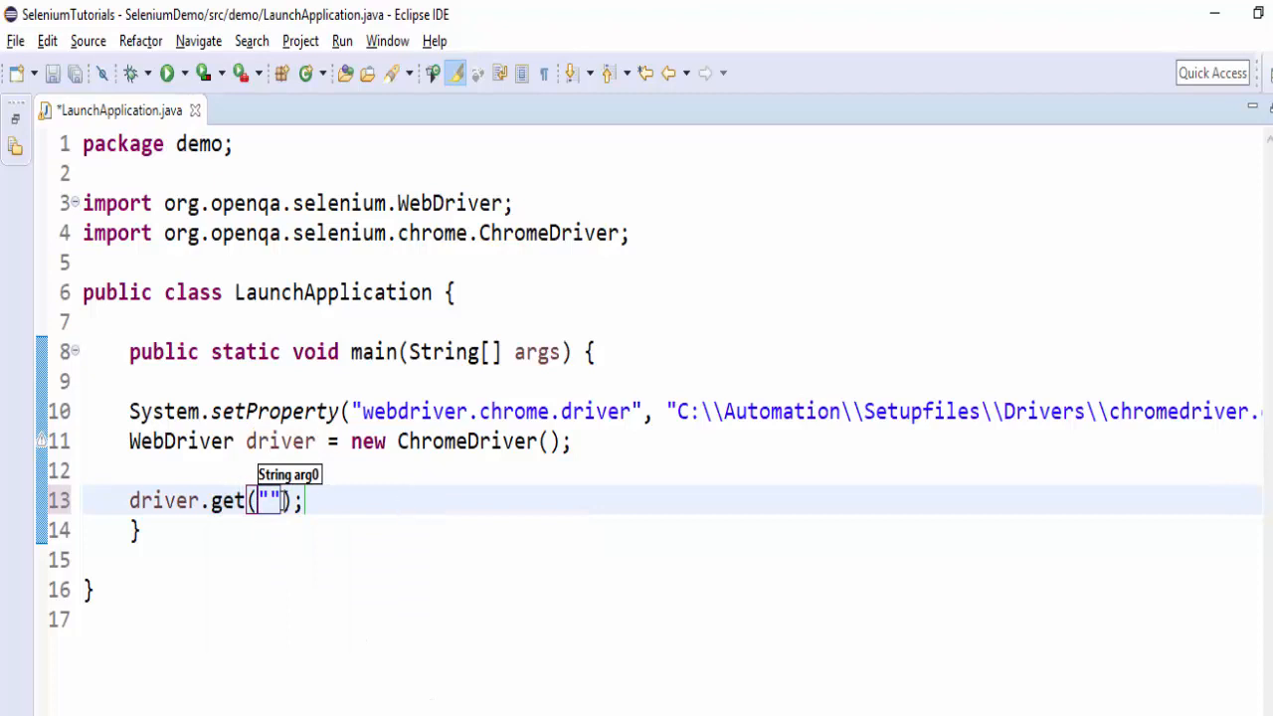
{"action": "type", "text": "https://aiforevery1.com/demo-site/"}
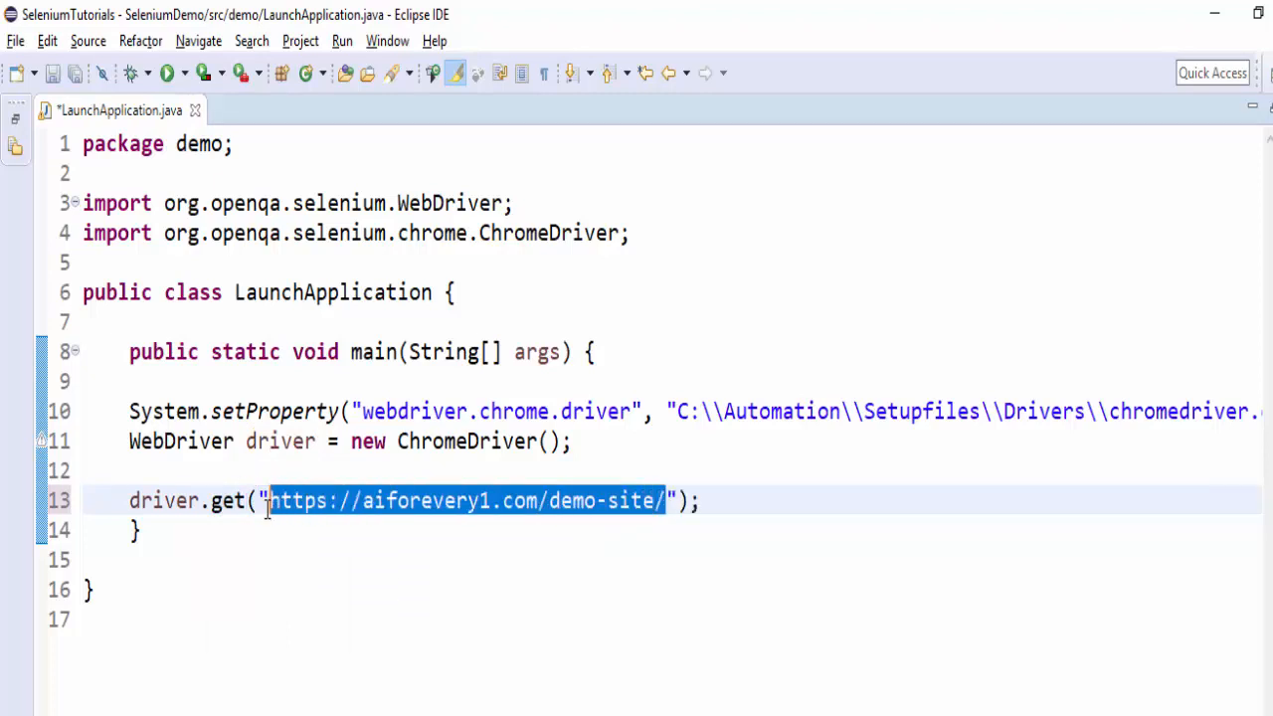
{"action": "mouse_move", "coordinate": [505, 669]}
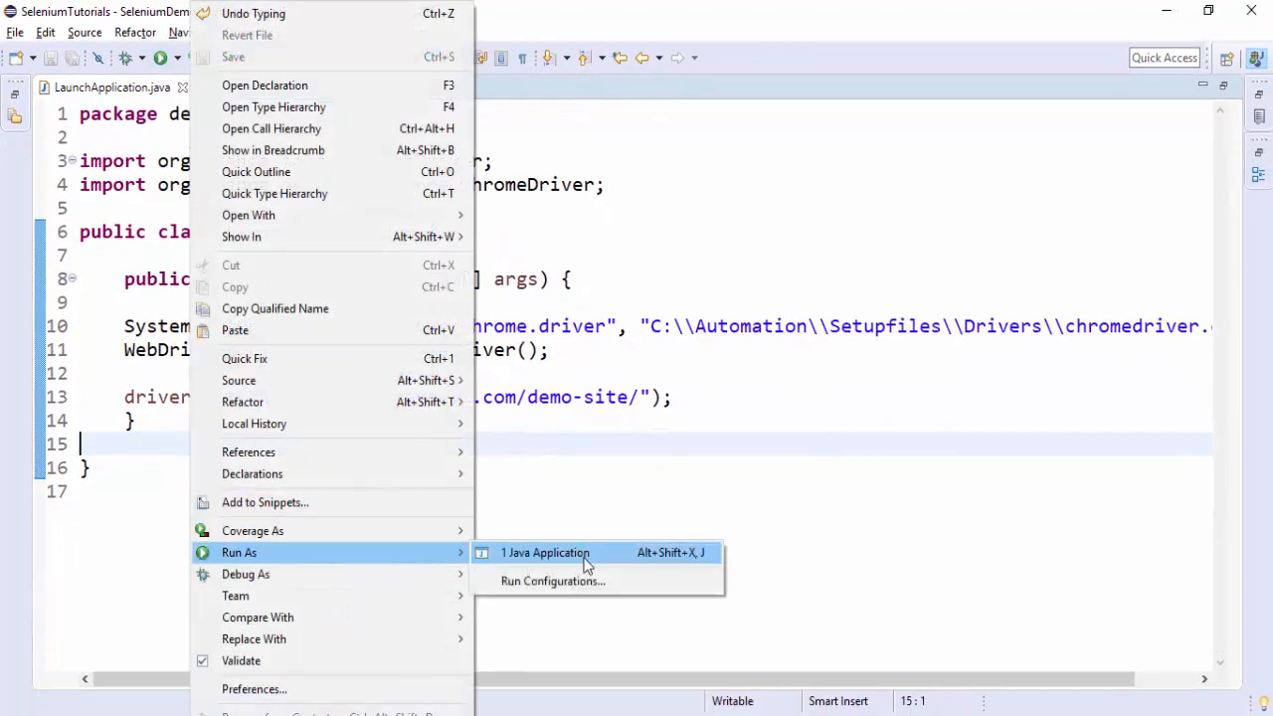
Run LaunchApplication as a Java application so ChromeDriver opens the demo site.
{"action": "left_click", "coordinate": [545, 553]}
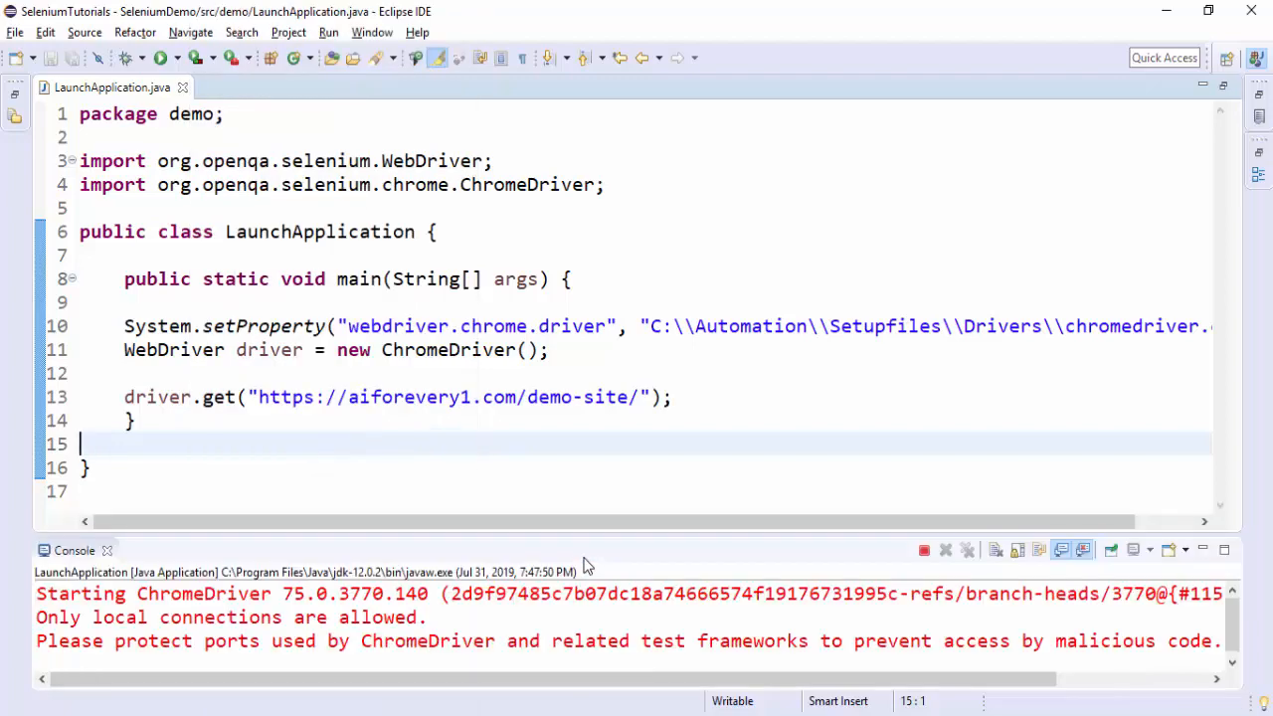
{"action": "left_click", "coordinate": [163, 56]}
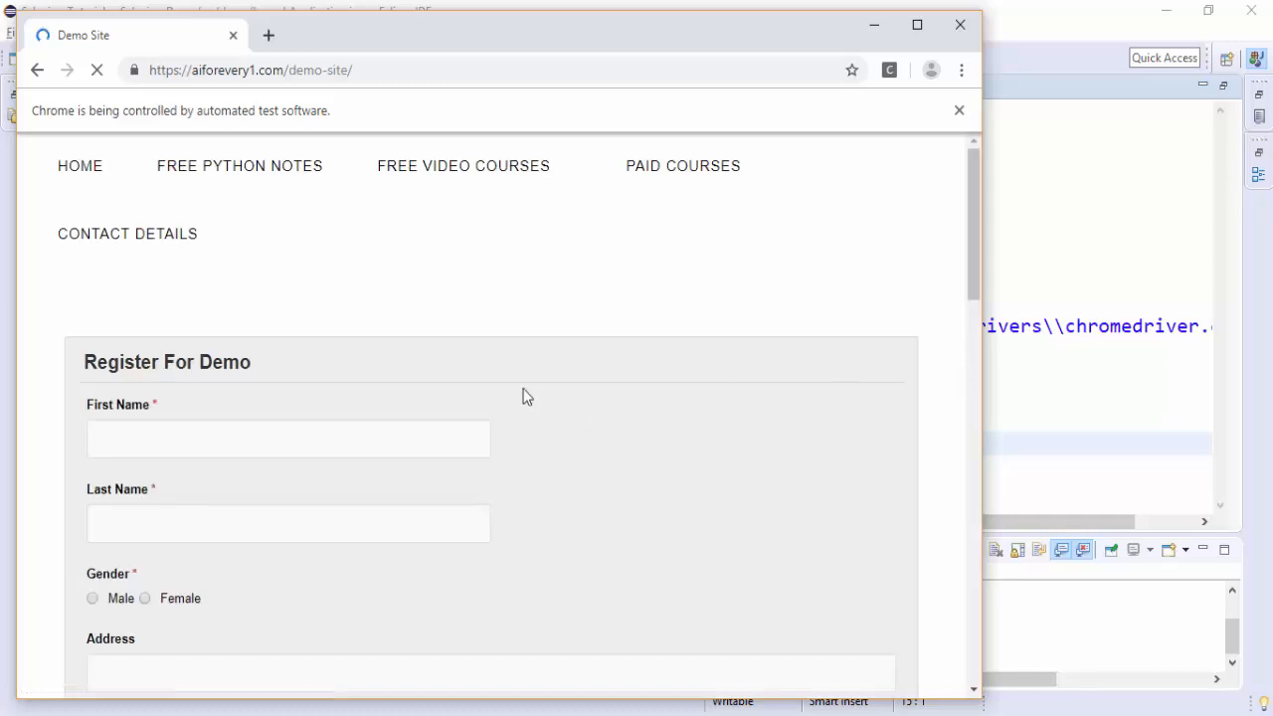
Maximize Chrome and scroll through the Register For Demo page.
{"action": "scroll", "scroll_direction": "down", "scroll_amount": 3}
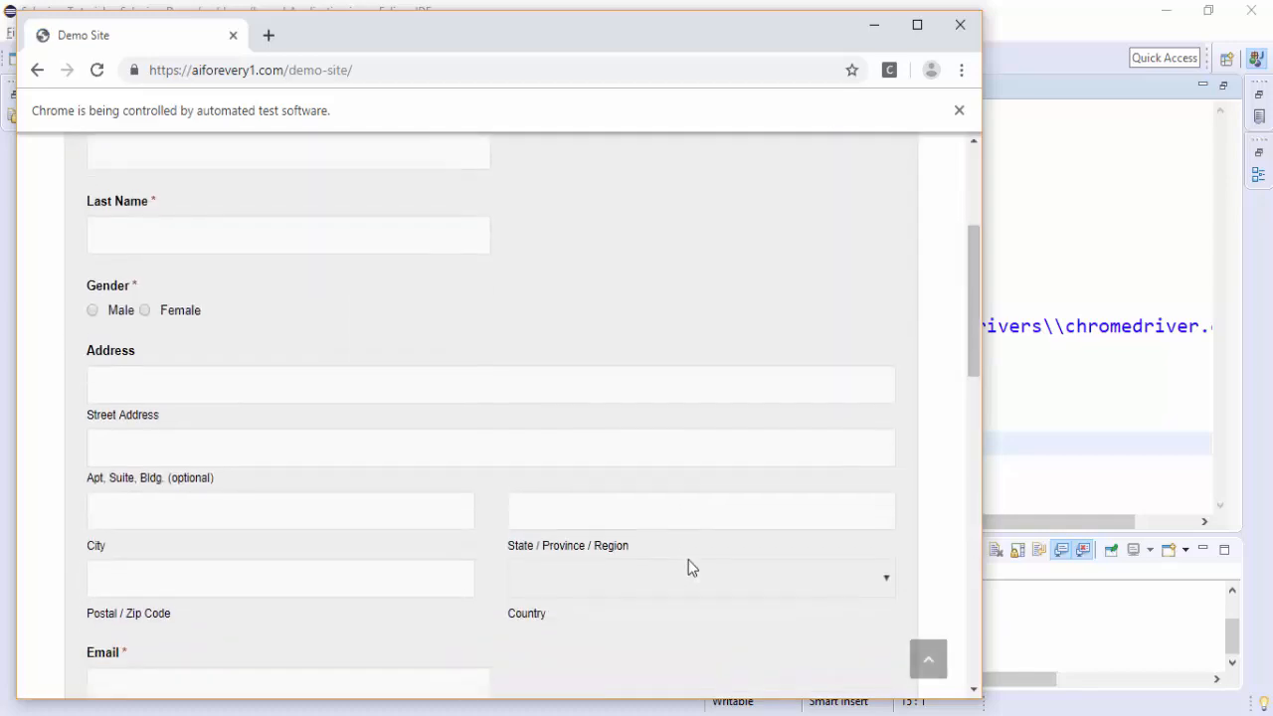
{"action": "left_click", "coordinate": [918, 24]}
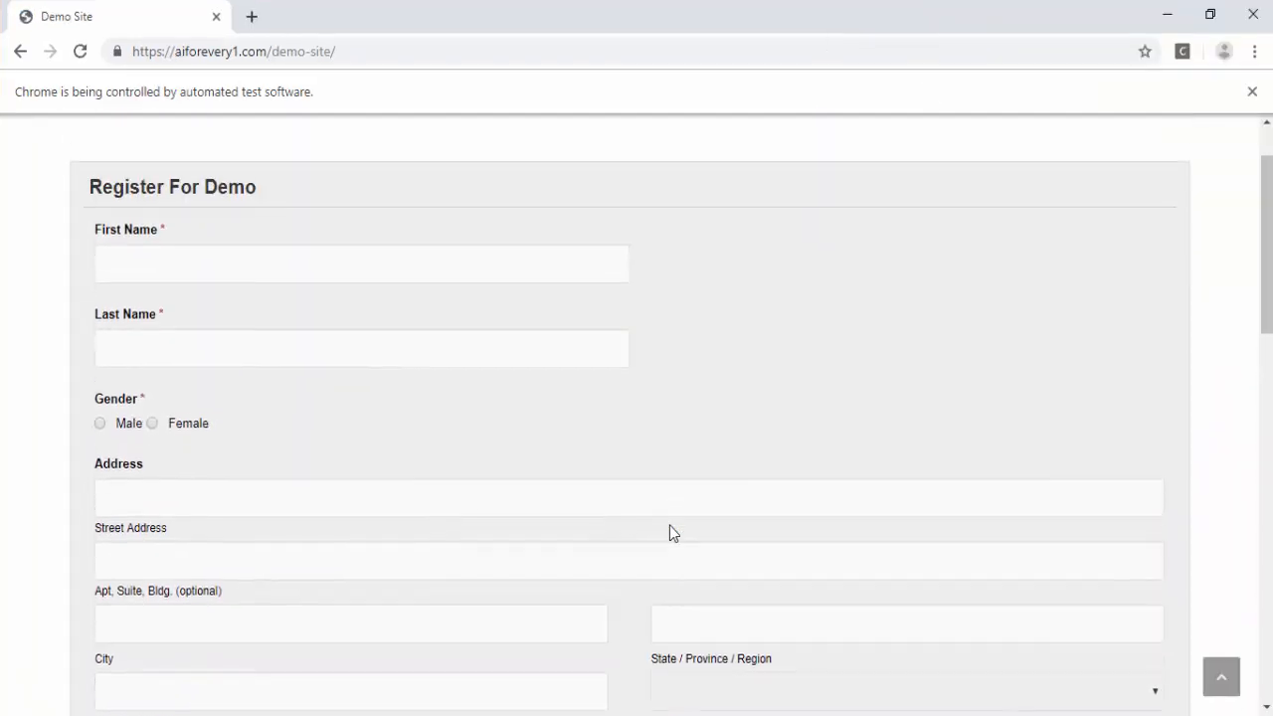
{"action": "scroll", "scroll_direction": "up", "scroll_amount": 3}
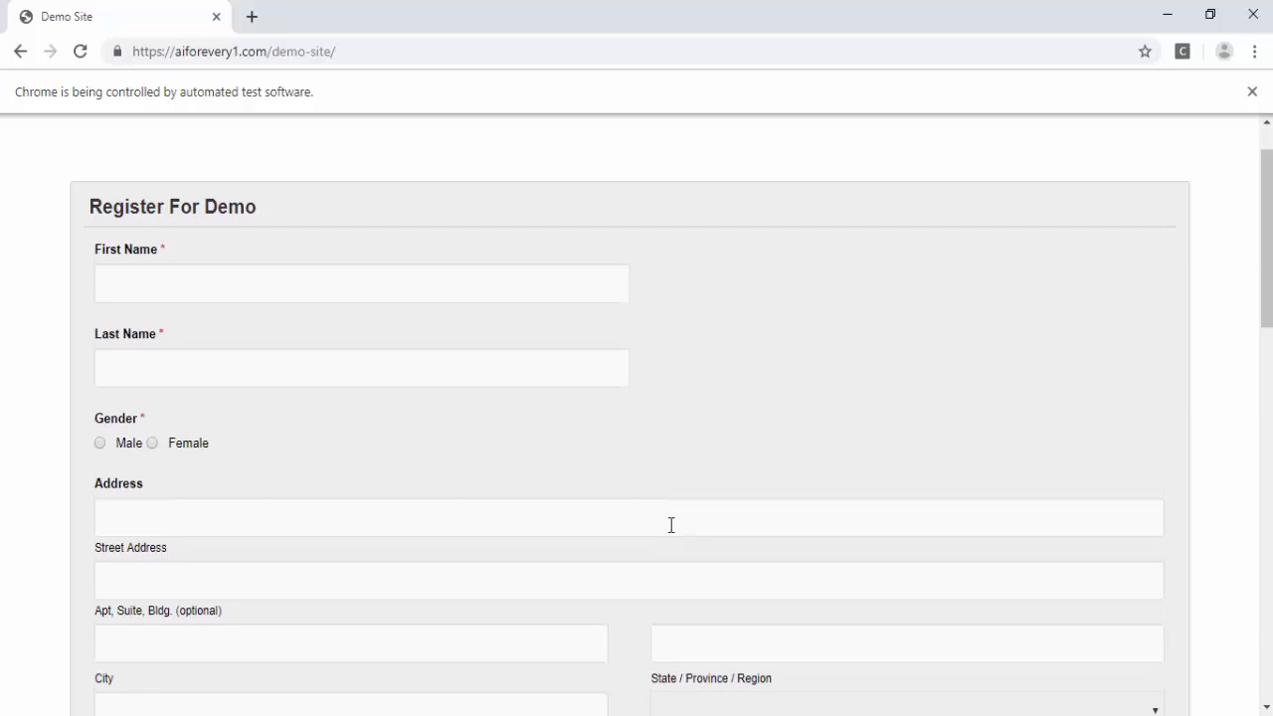
{"action": "scroll", "scroll_direction": "down", "scroll_amount": 3}
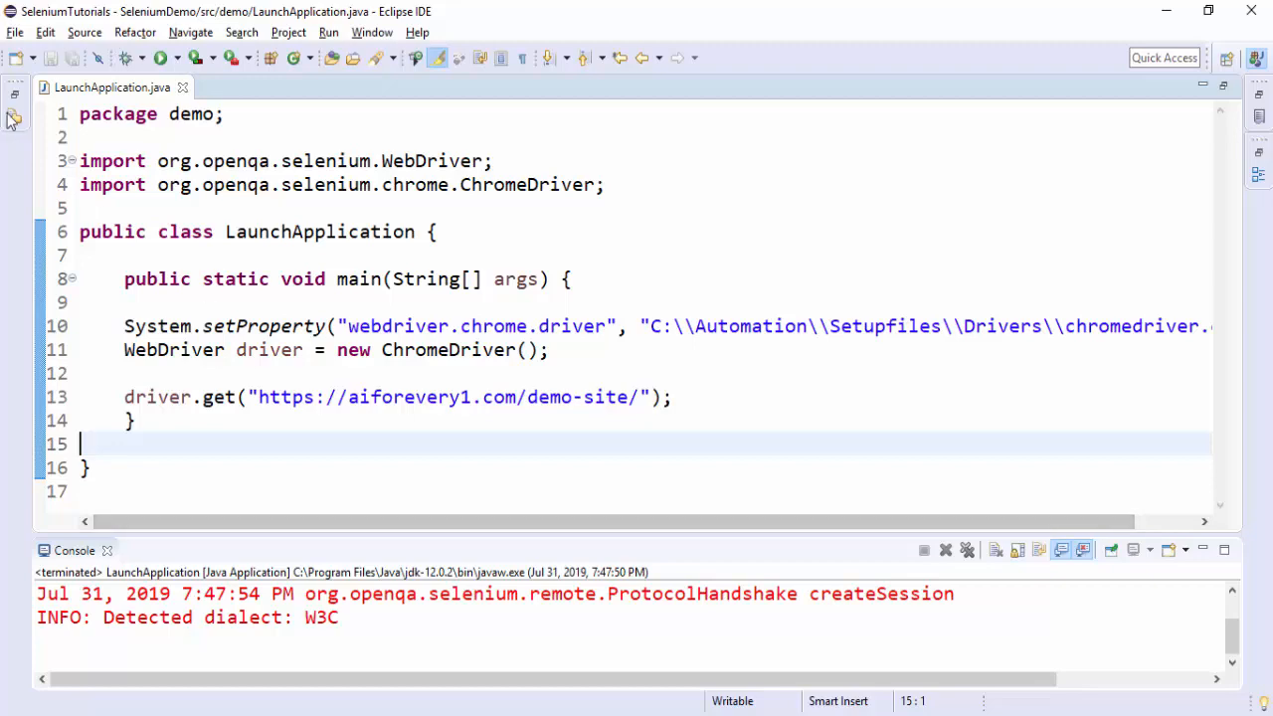
Restore Project Explorer beside the code and review the hard-coded chromedriver path.
{"action": "left_click", "coordinate": [14, 119]}
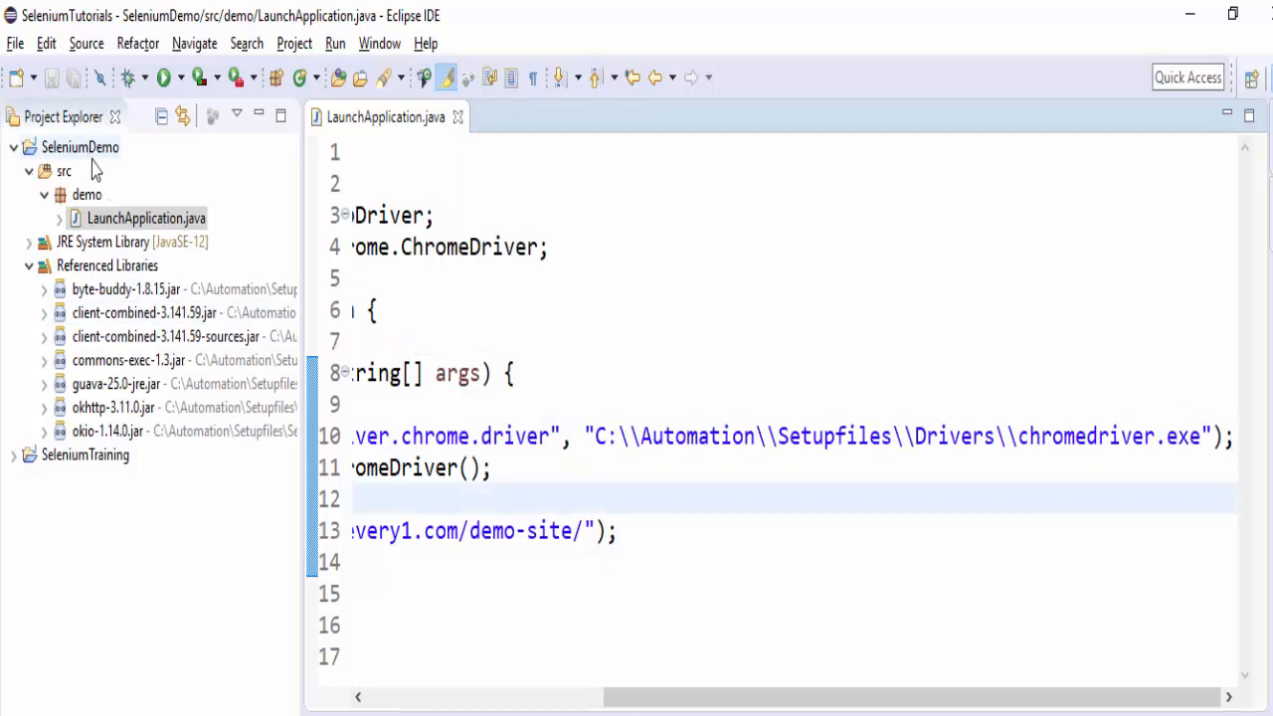
{"action": "mouse_move", "coordinate": [394, 274]}
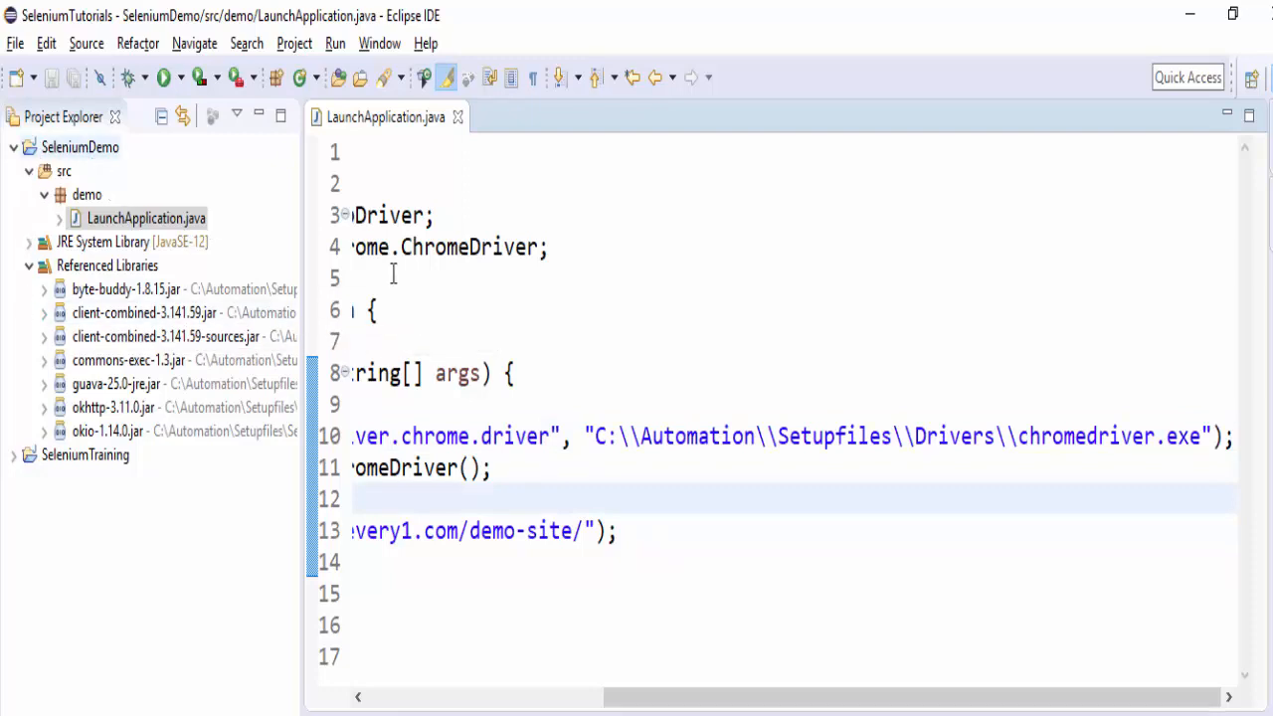
{"action": "left_click_drag", "start_coordinate": [595, 436], "coordinate": [874, 436]}
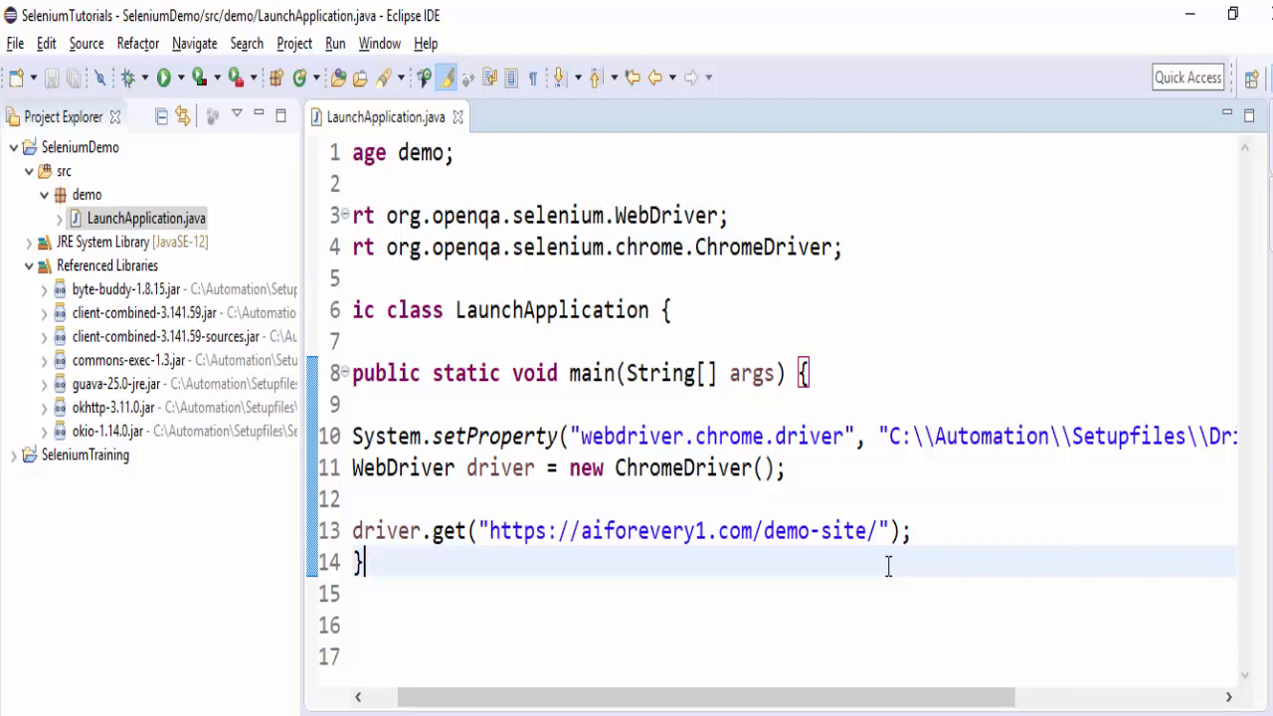
{"action": "mouse_move", "coordinate": [874, 577]}
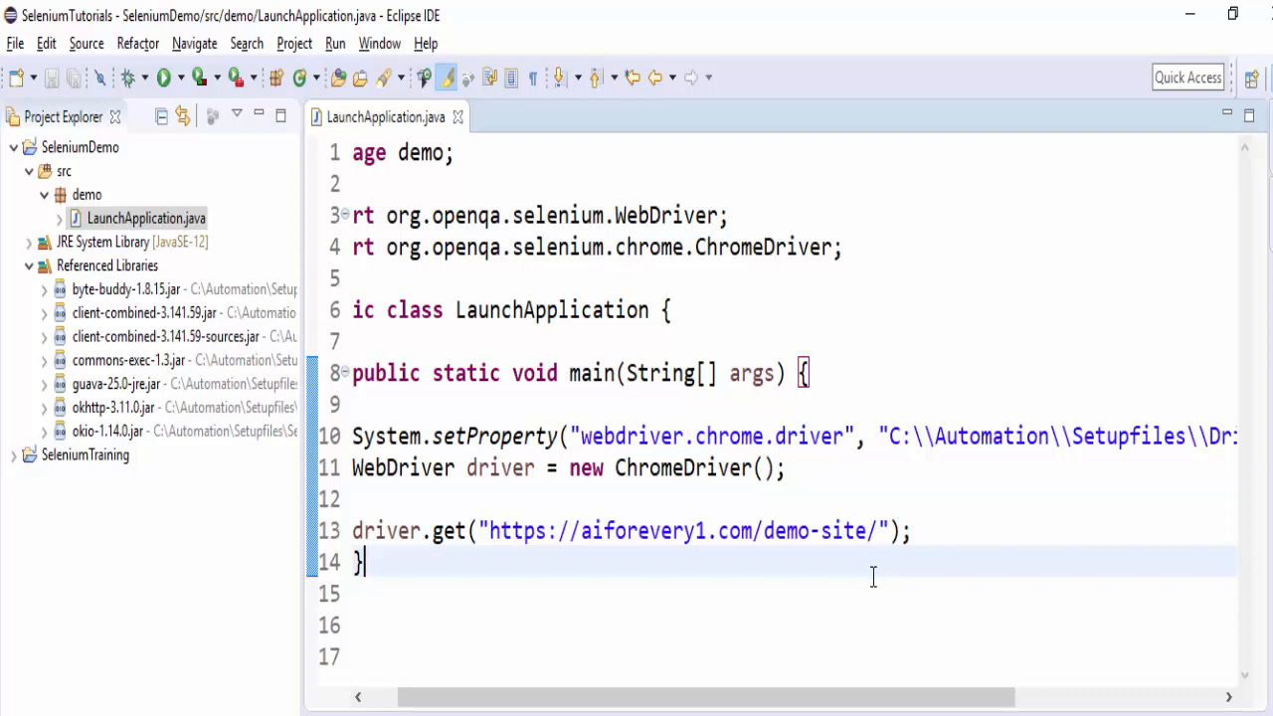
Create a new folder named drivers in the SeleniumDemo project.
{"action": "right_click", "coordinate": [64, 171]}
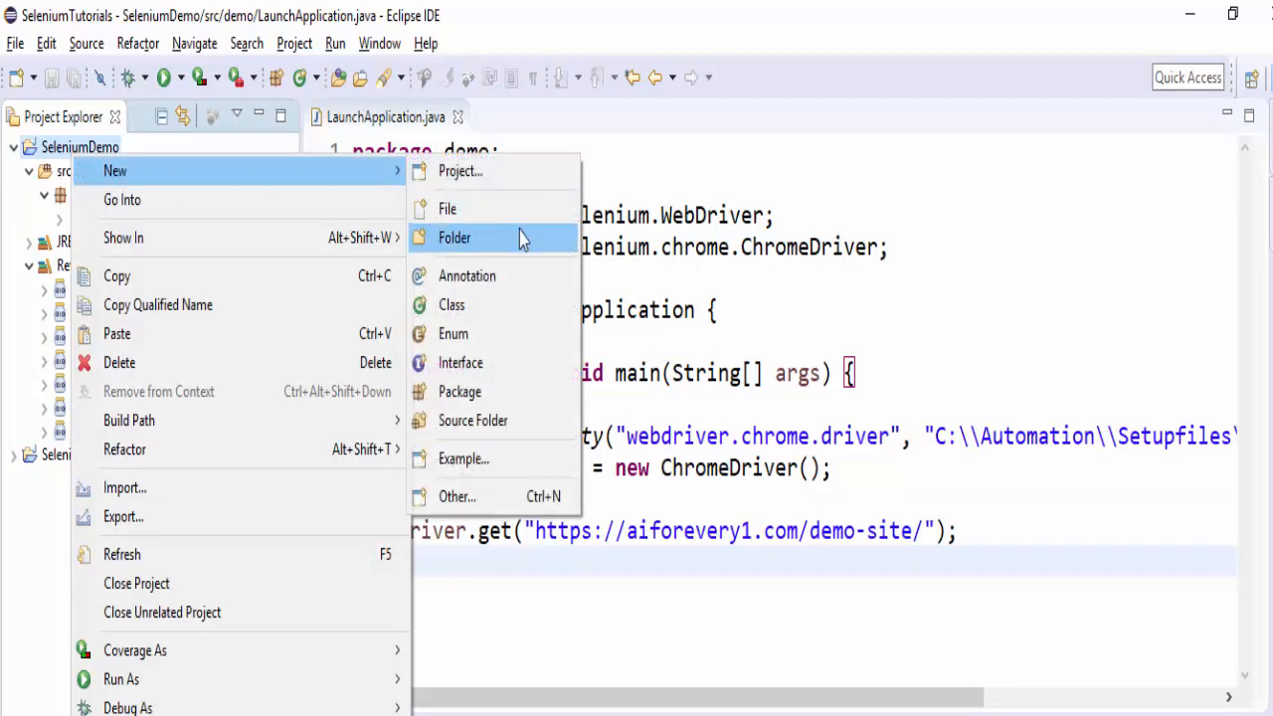
{"action": "left_click", "coordinate": [454, 237]}
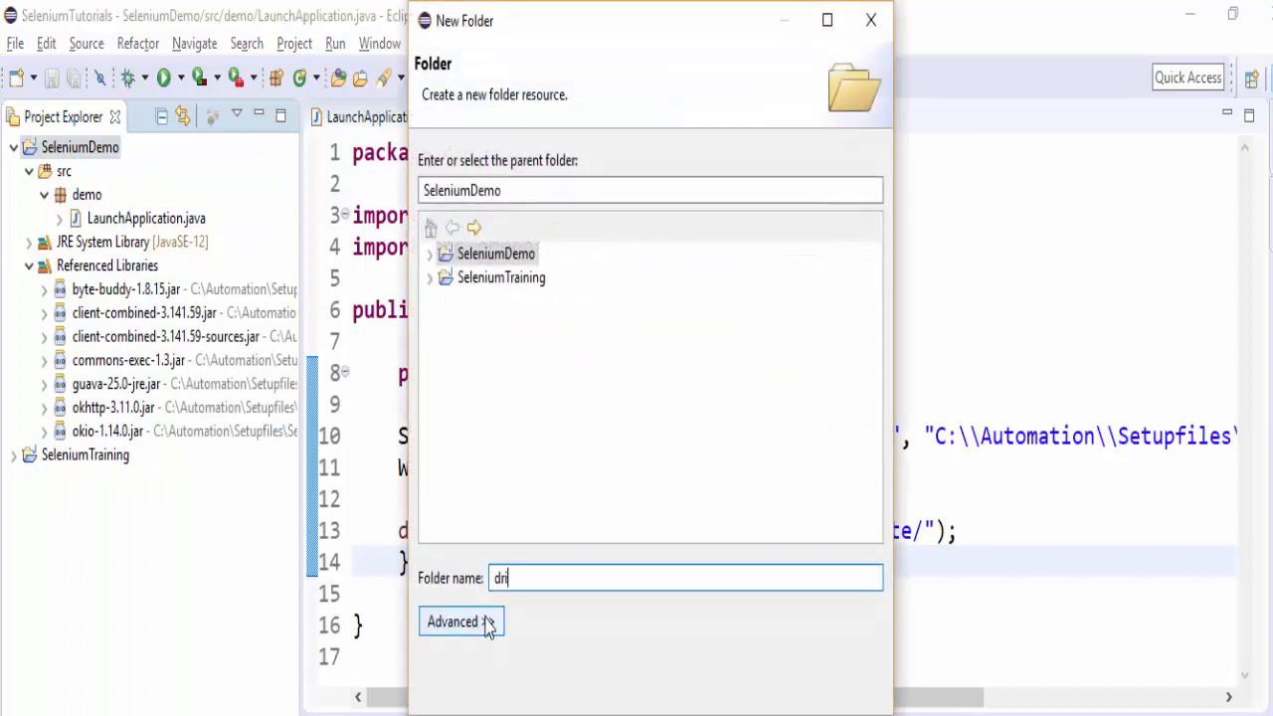
{"action": "type", "text": "vers"}
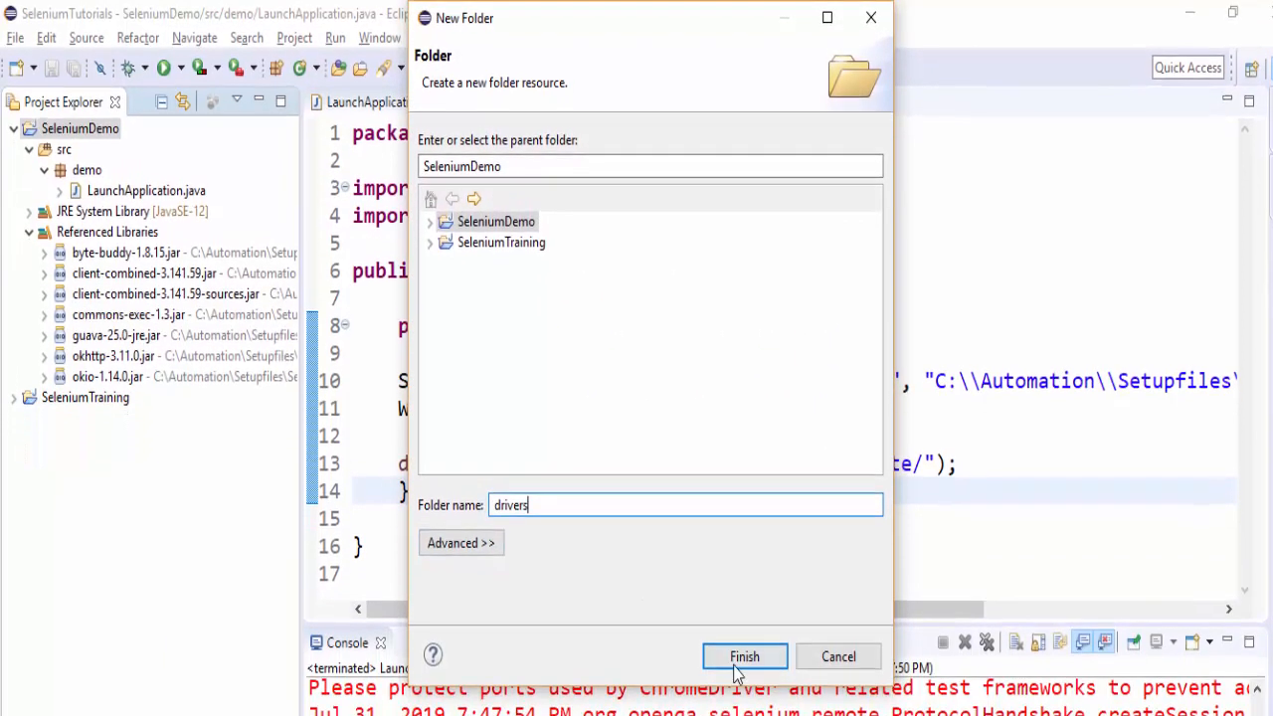
{"action": "left_click", "coordinate": [744, 656]}
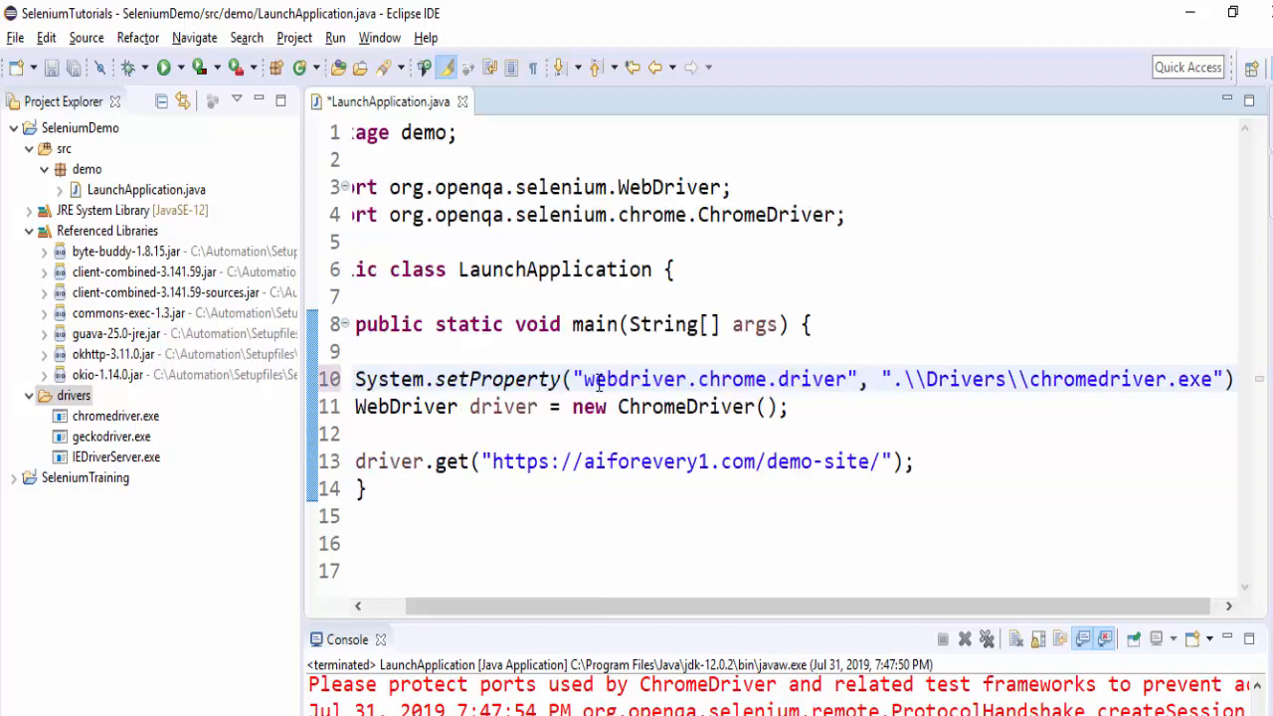
Save LaunchApplication and highlight the leading dot of the relative .\Drivers path.
{"action": "double_click", "coordinate": [1058, 378]}
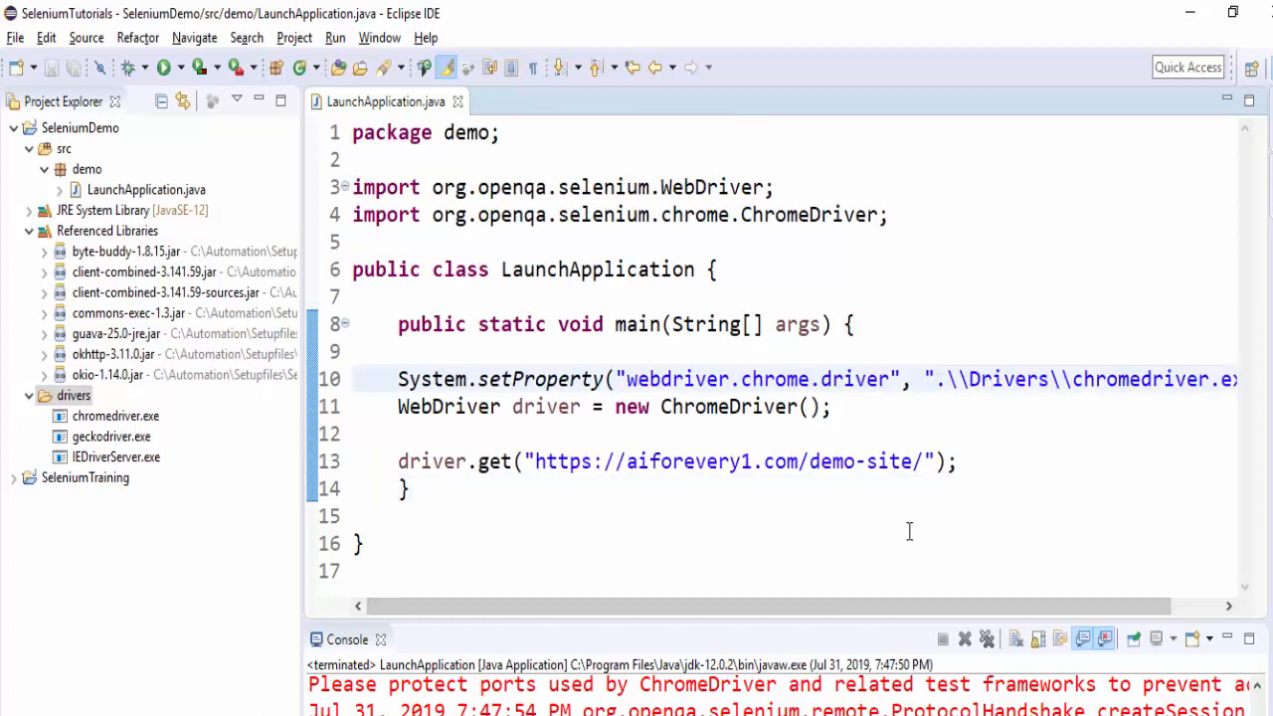
{"action": "left_click", "coordinate": [116, 416]}
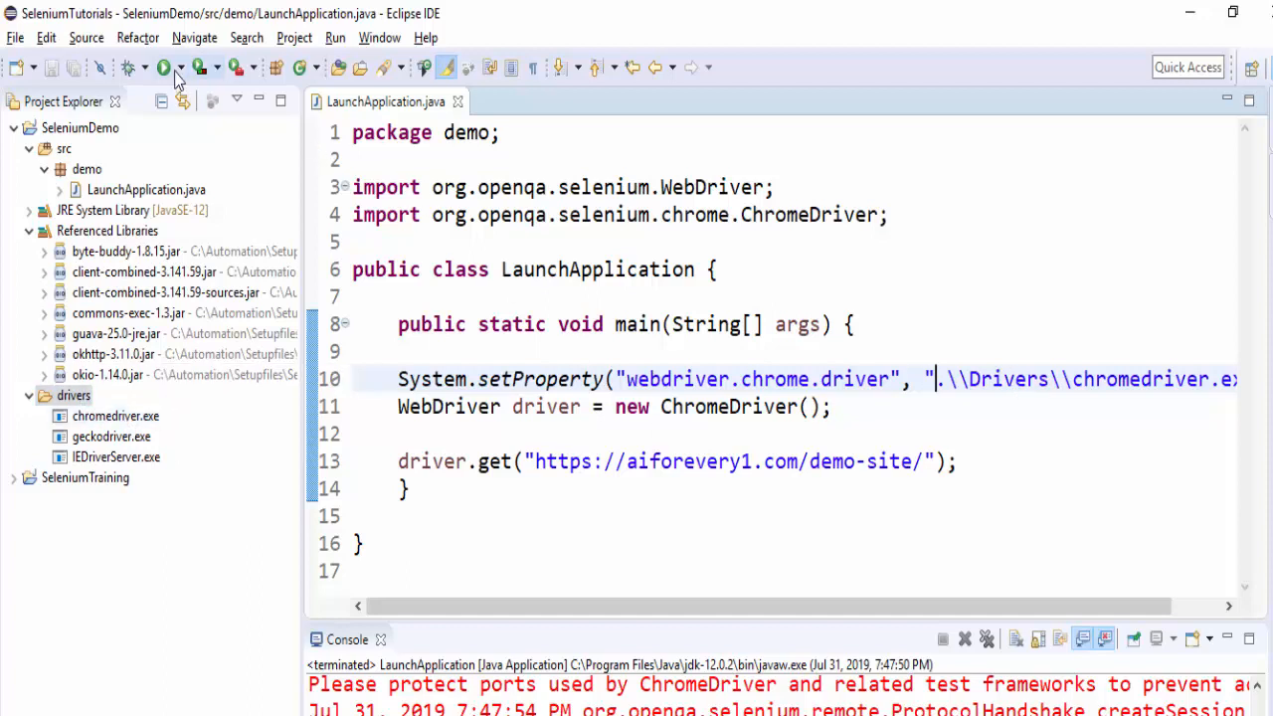
{"action": "left_click", "coordinate": [167, 67]}
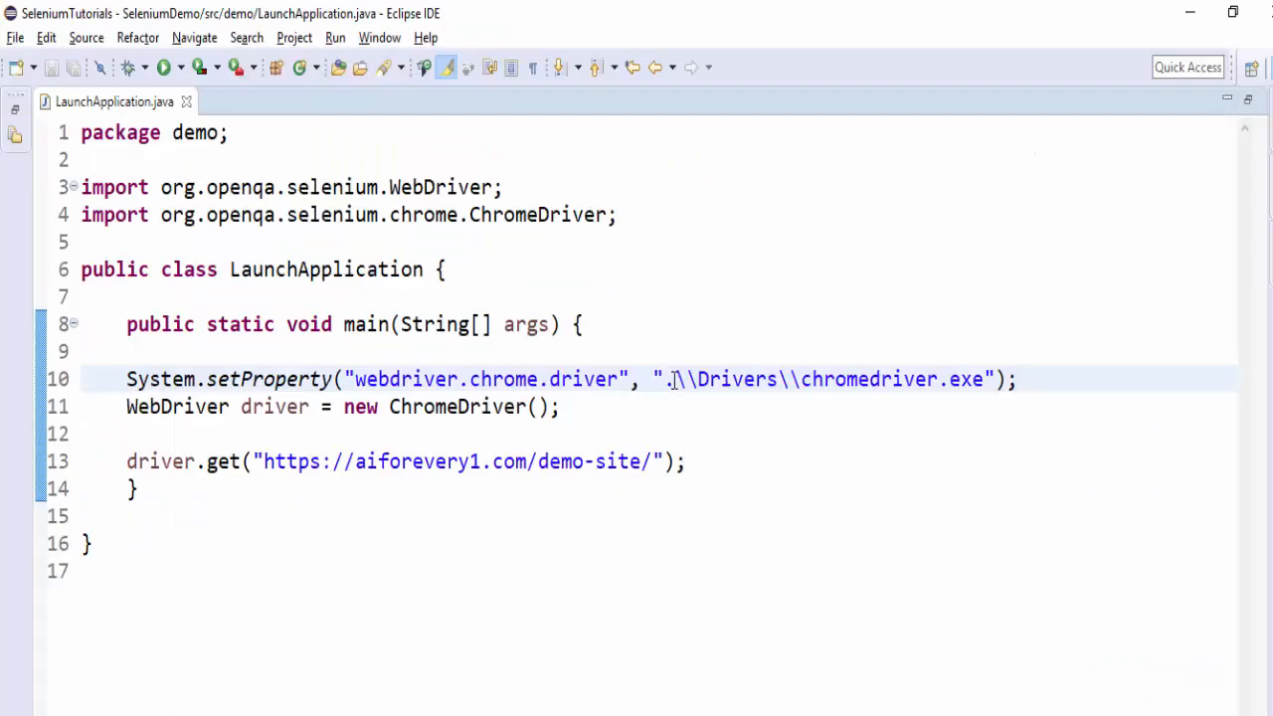
{"action": "double_click", "coordinate": [668, 378]}
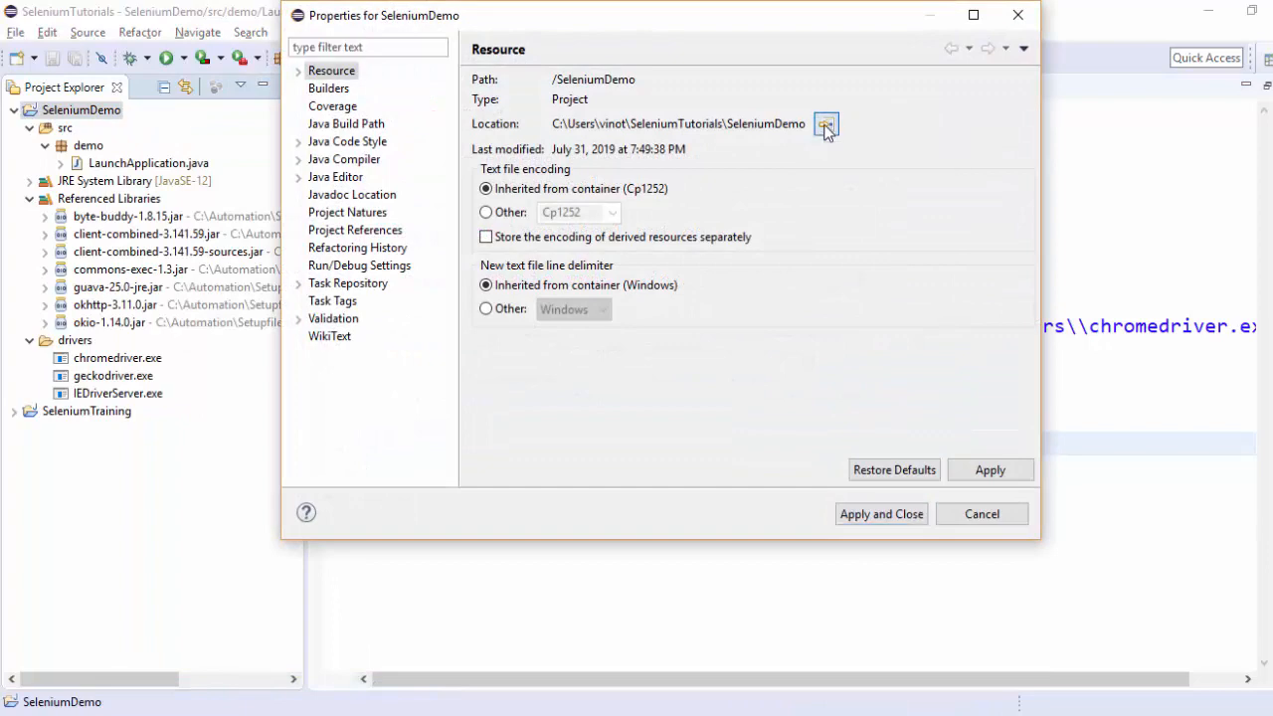
Open SeleniumDemo's disk location and browse into src toward LaunchApplication.java.
{"action": "left_click", "coordinate": [827, 123]}
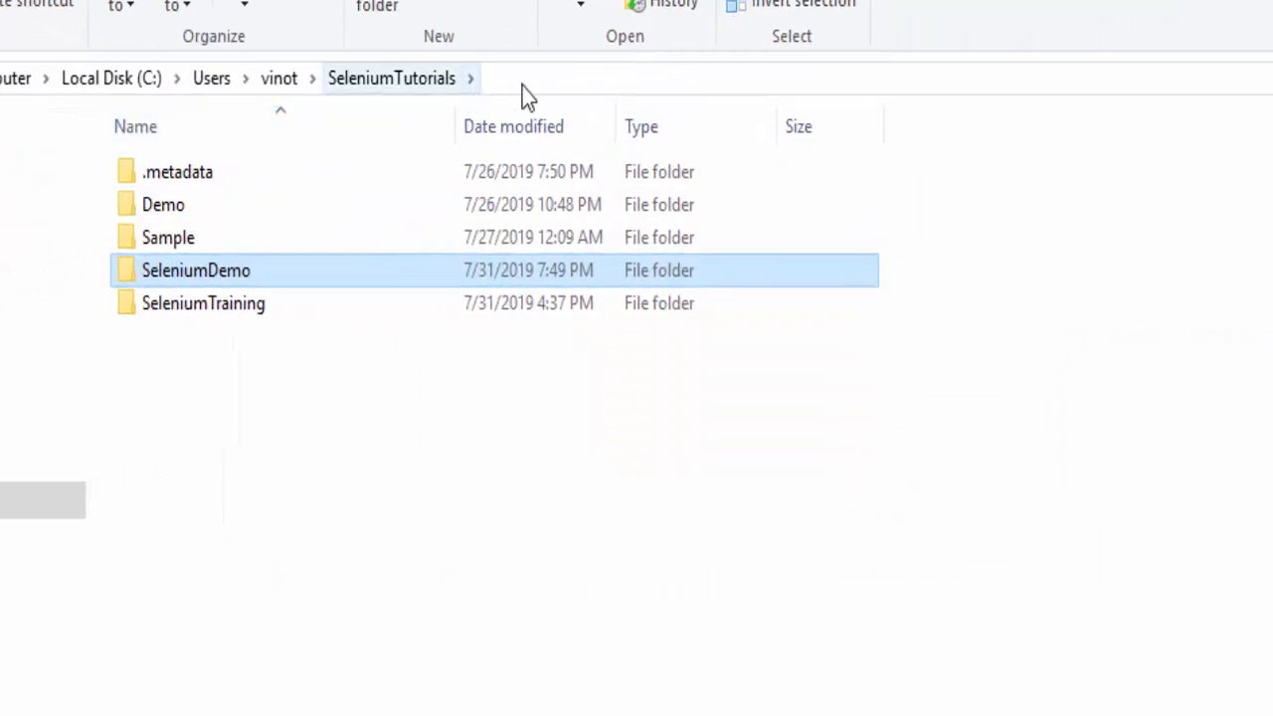
{"action": "mouse_move", "coordinate": [289, 282]}
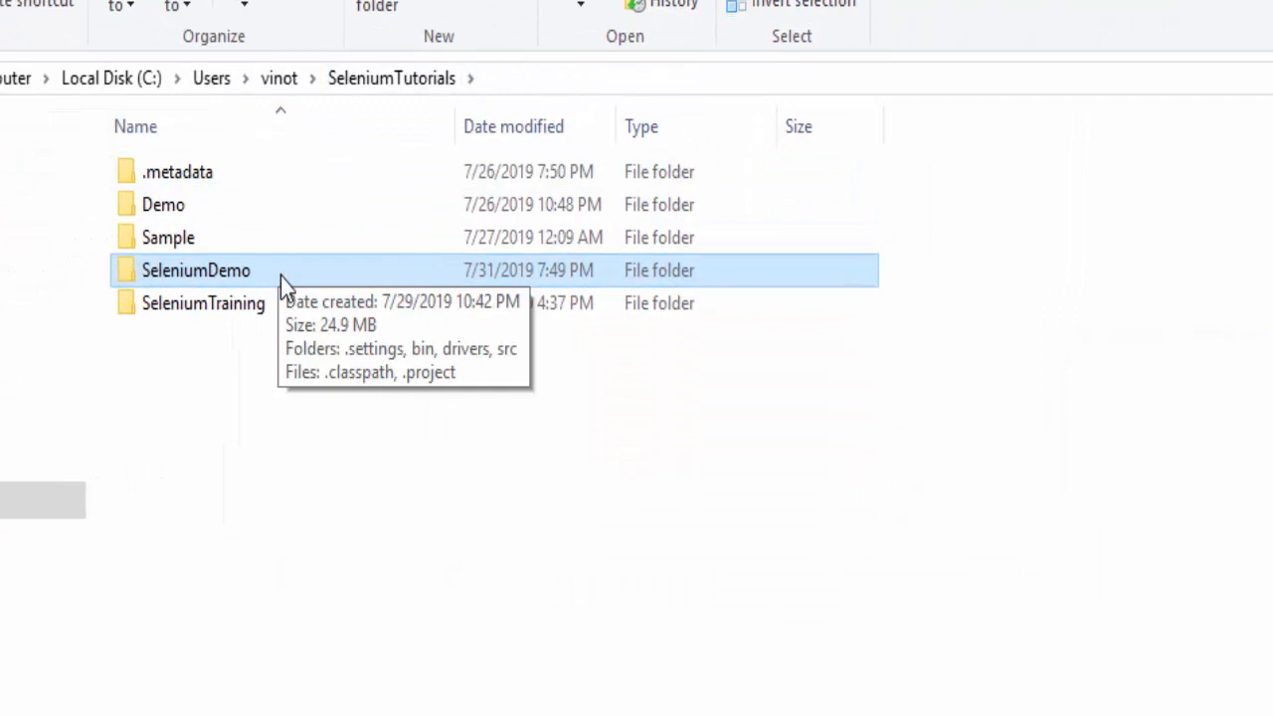
{"action": "double_click", "coordinate": [194, 270]}
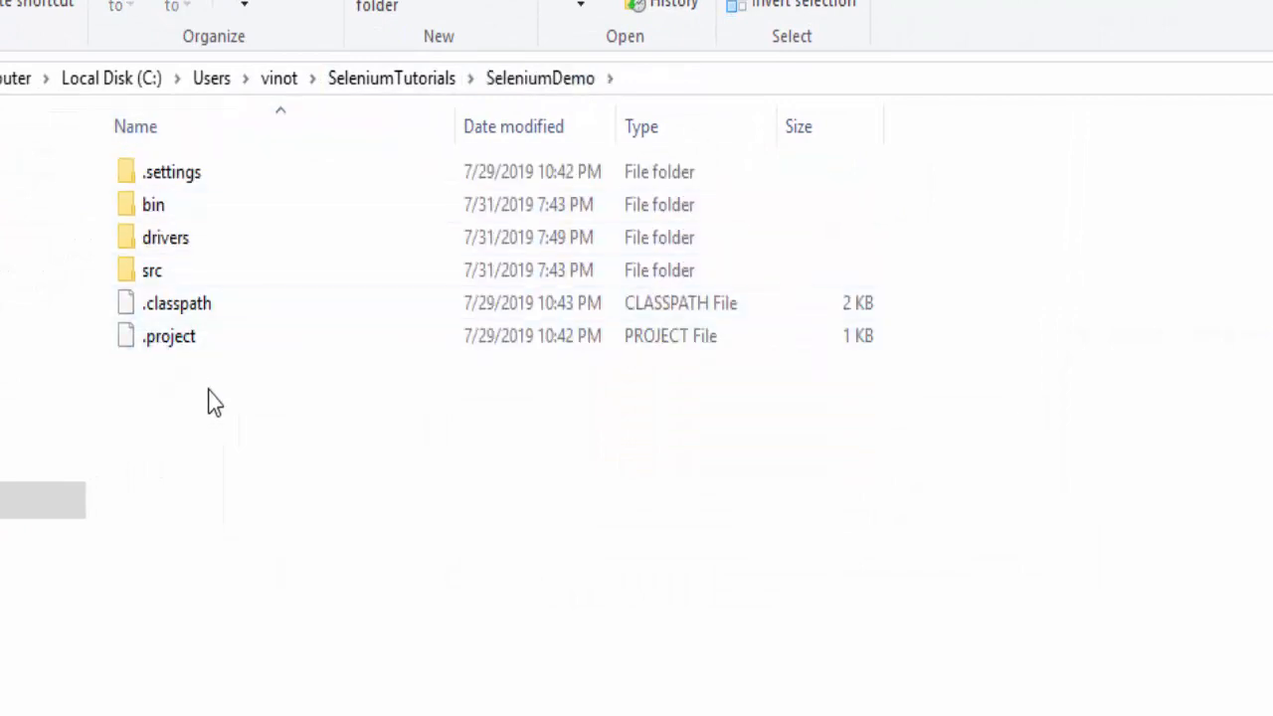
{"action": "mouse_move", "coordinate": [151, 271]}
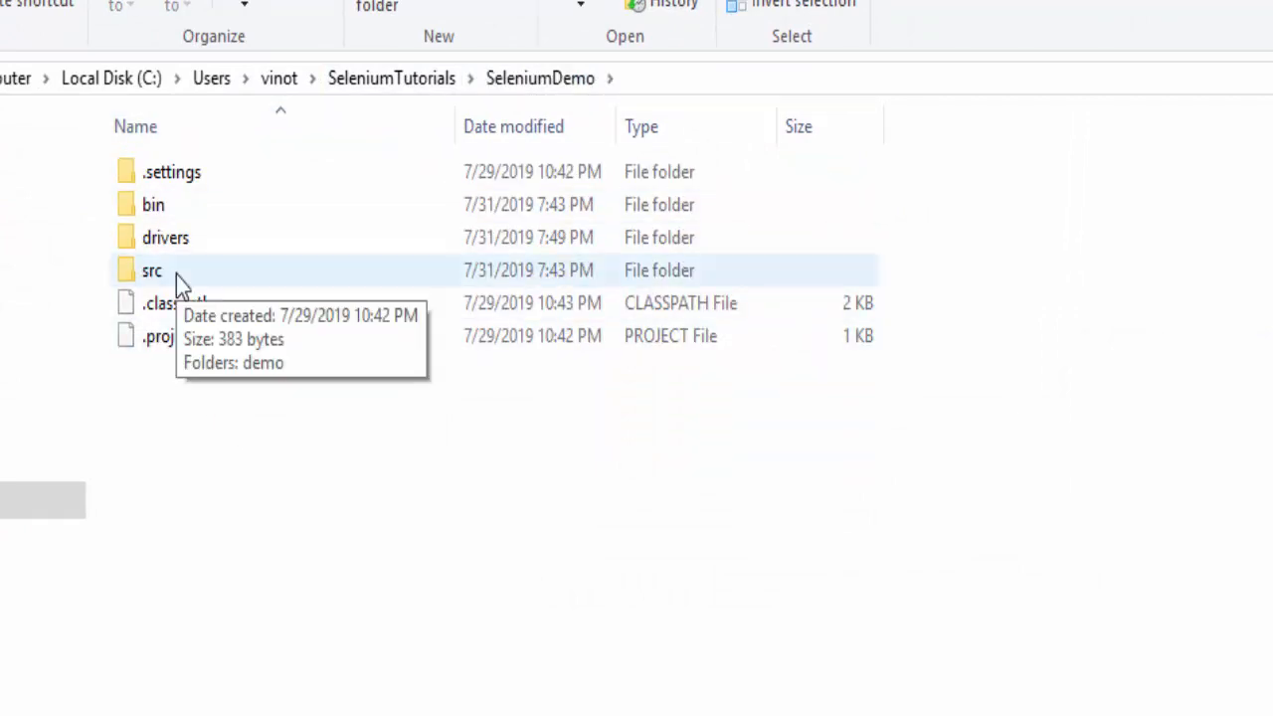
{"action": "mouse_move", "coordinate": [151, 283]}
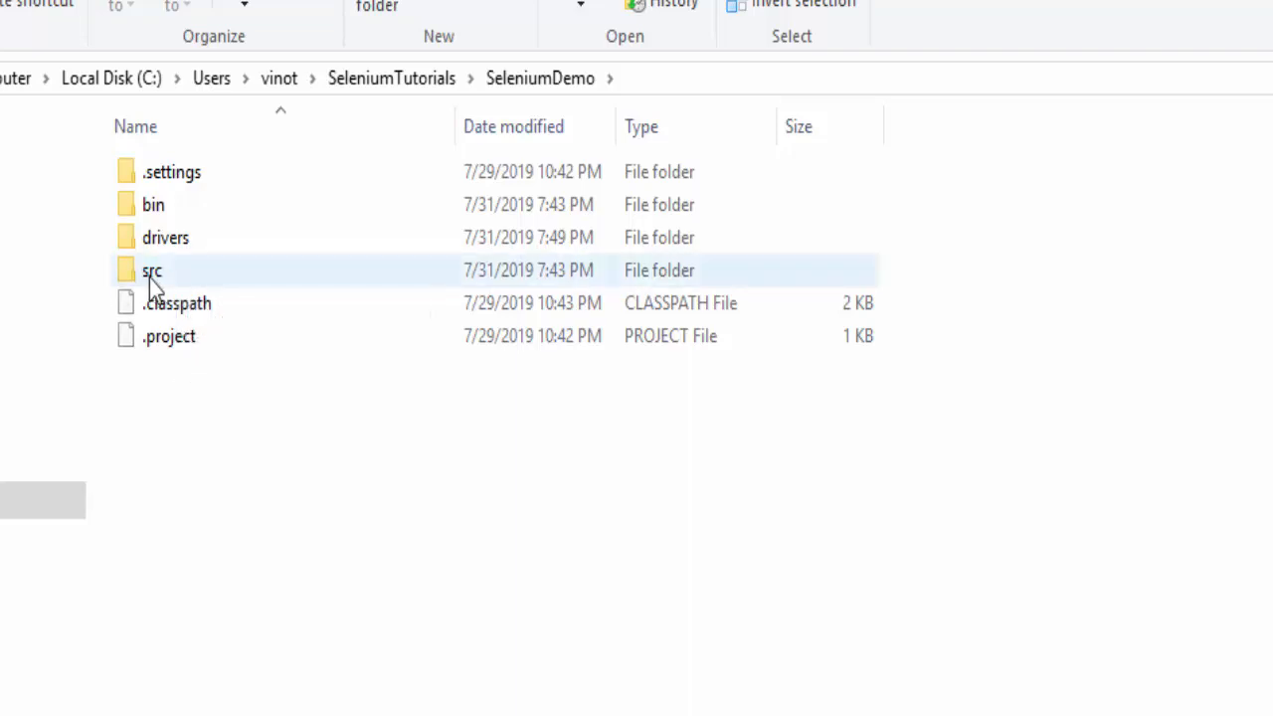
{"action": "double_click", "coordinate": [151, 271]}
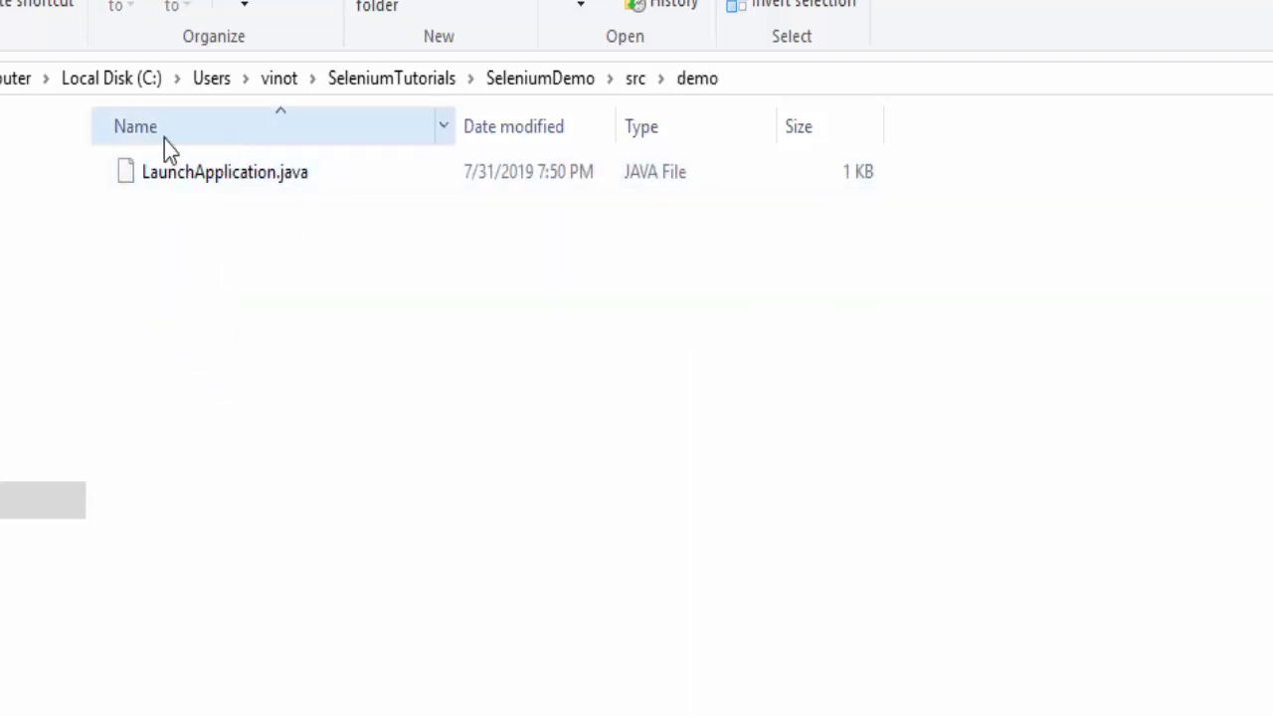
{"action": "mouse_move", "coordinate": [143, 155]}
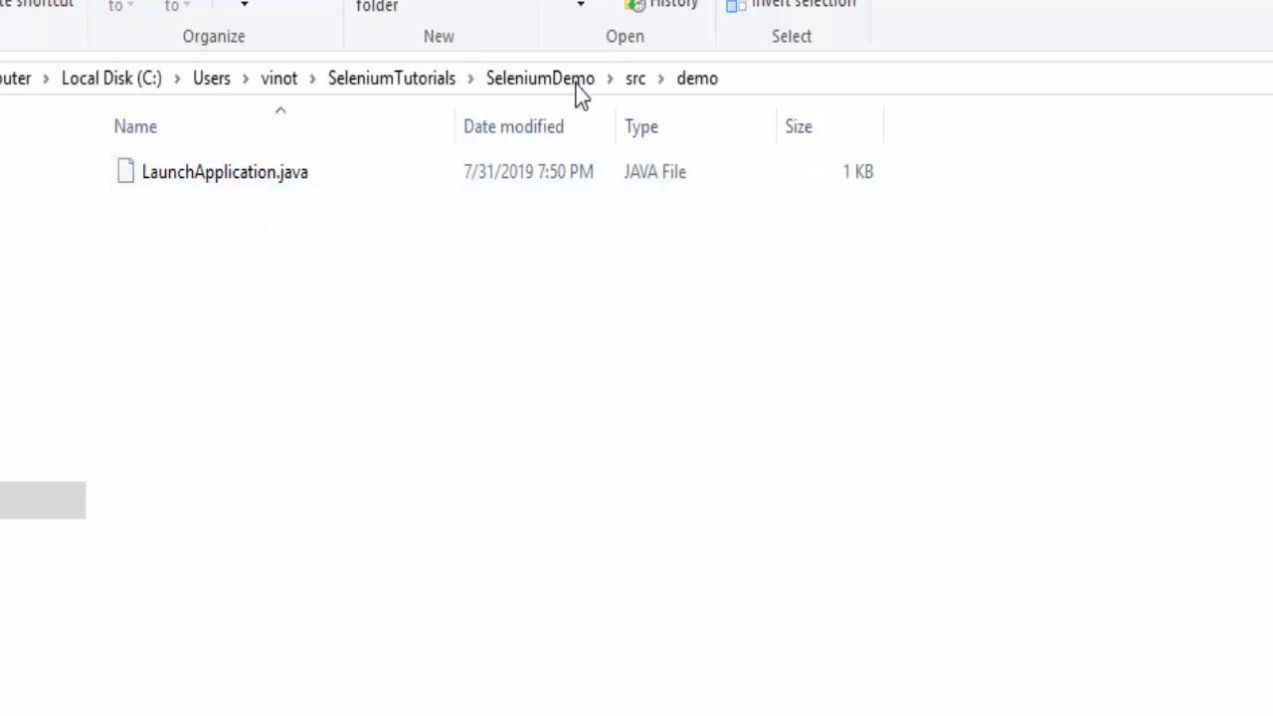
Navigate back up to the SeleniumTutorials workspace folder via the breadcrumb.
{"action": "left_click", "coordinate": [541, 79]}
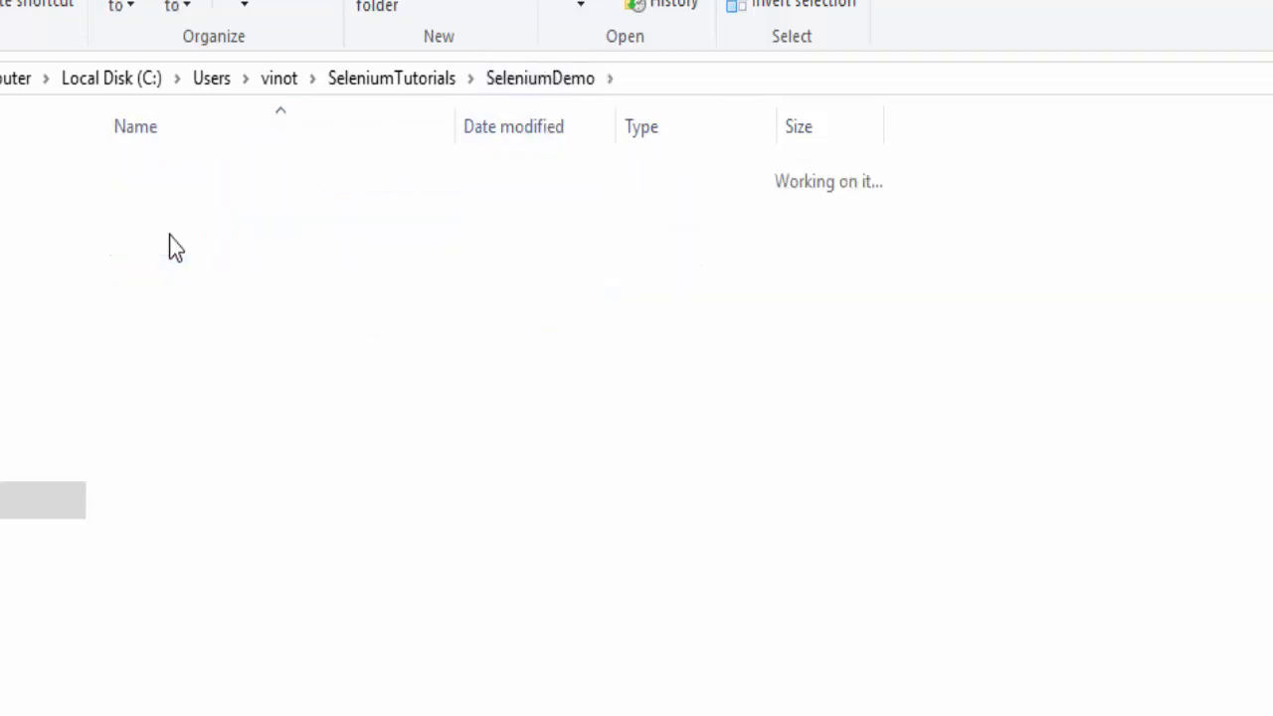
{"action": "left_click", "coordinate": [390, 77]}
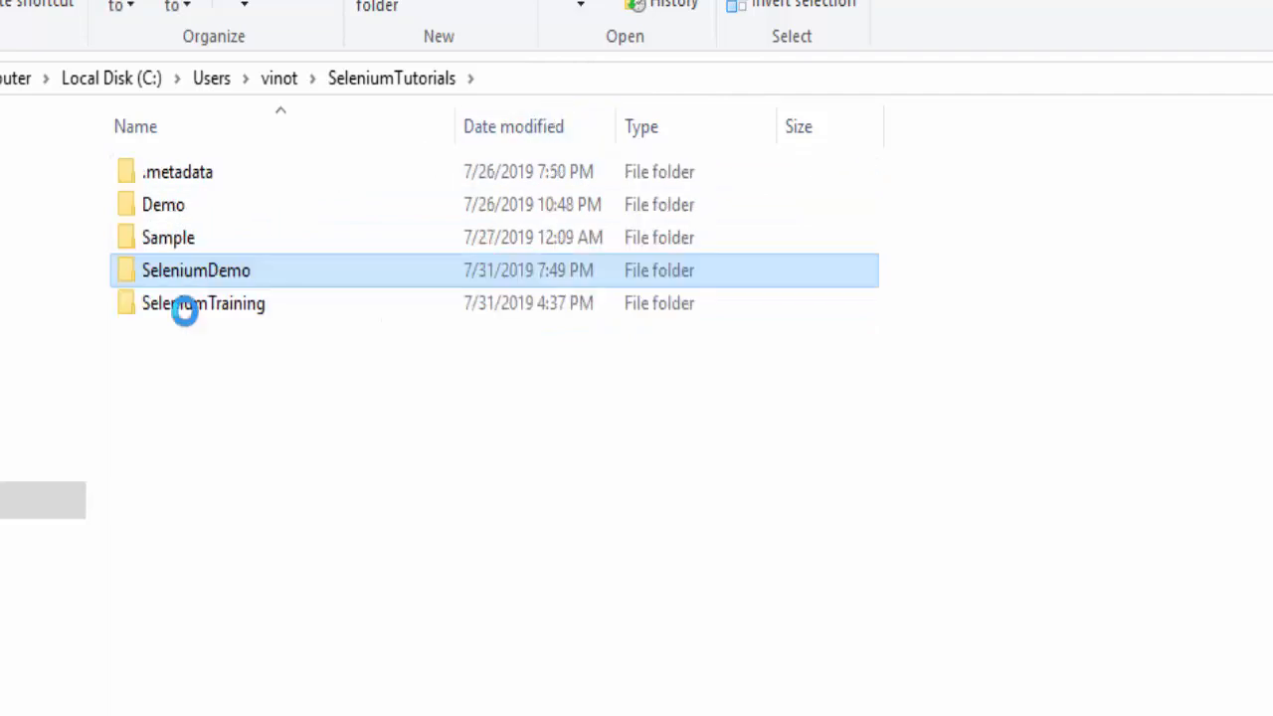